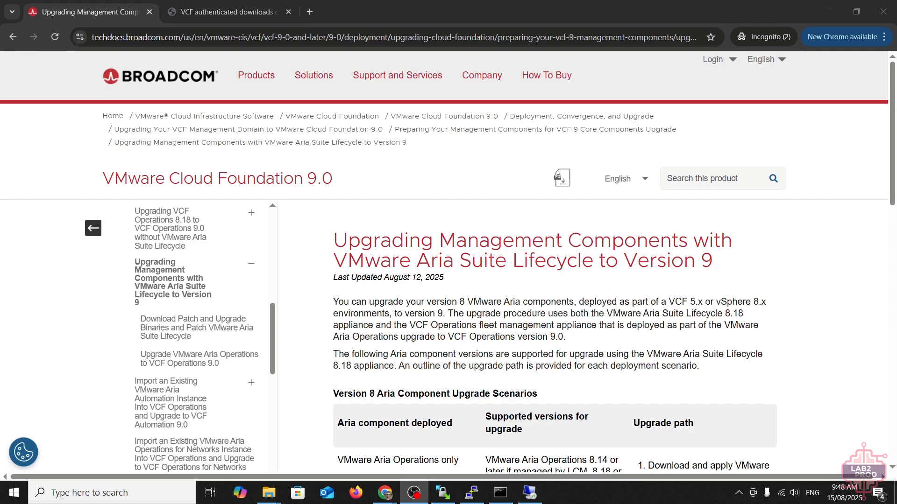
mouse_move(559, 332)
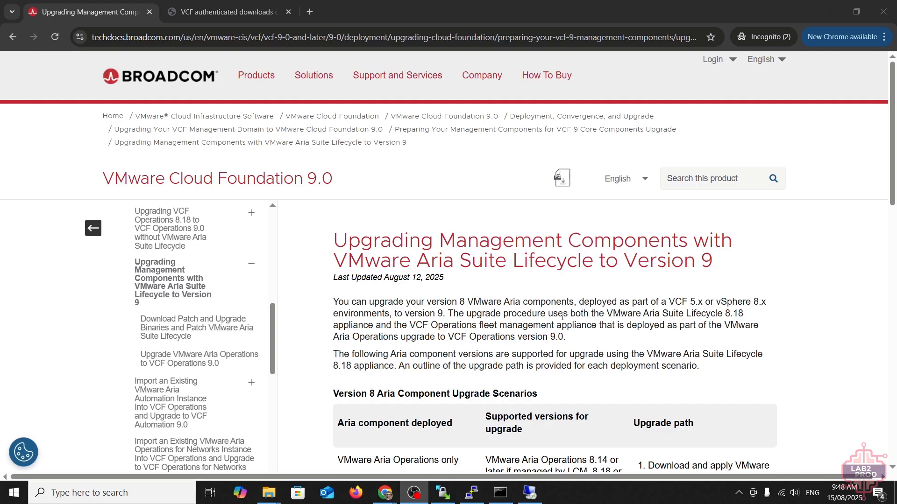
- Scroll down through the current Broadcom KB article
scroll("down", 3)
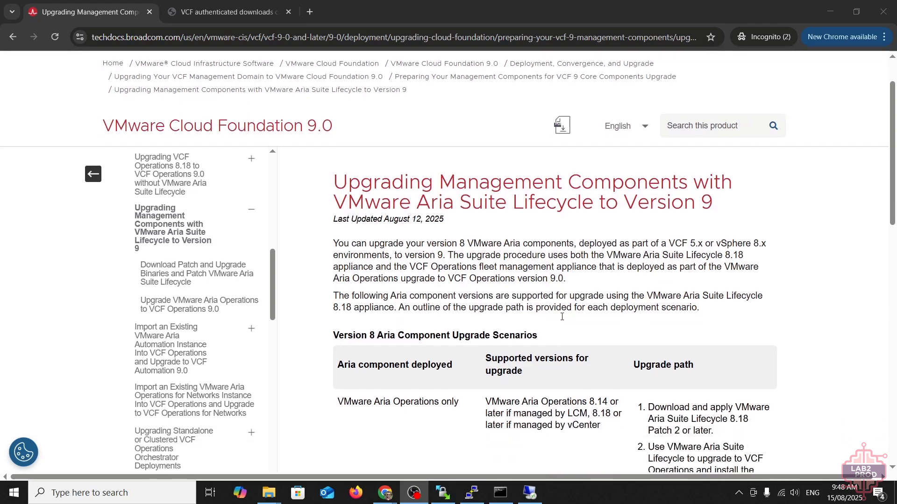
scroll("down", 3)
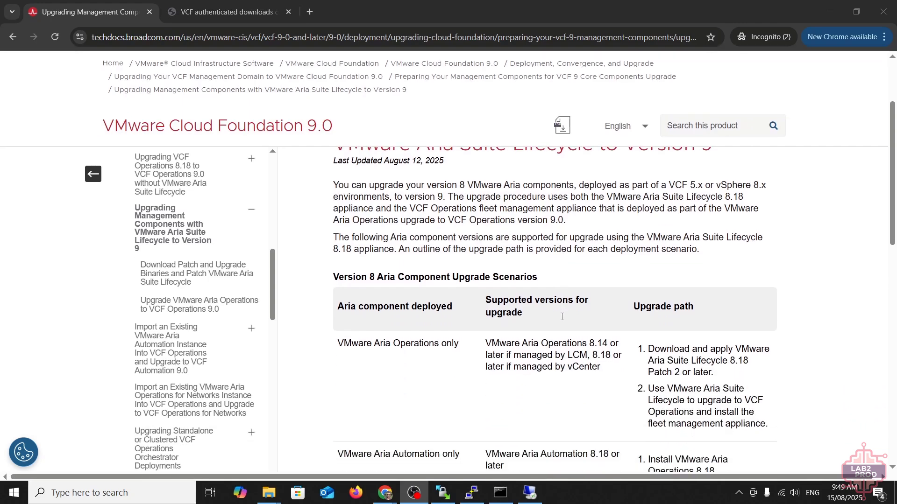
mouse_move(561, 320)
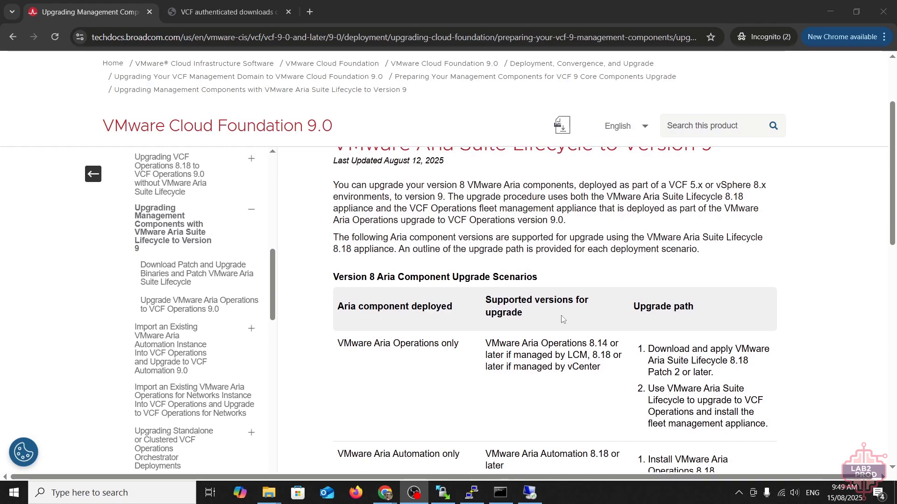
scroll("down", 3)
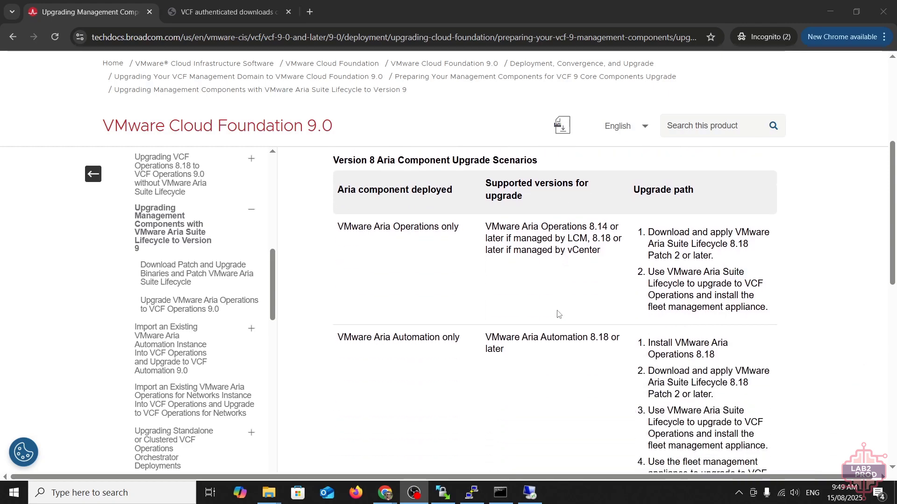
scroll("down", 3)
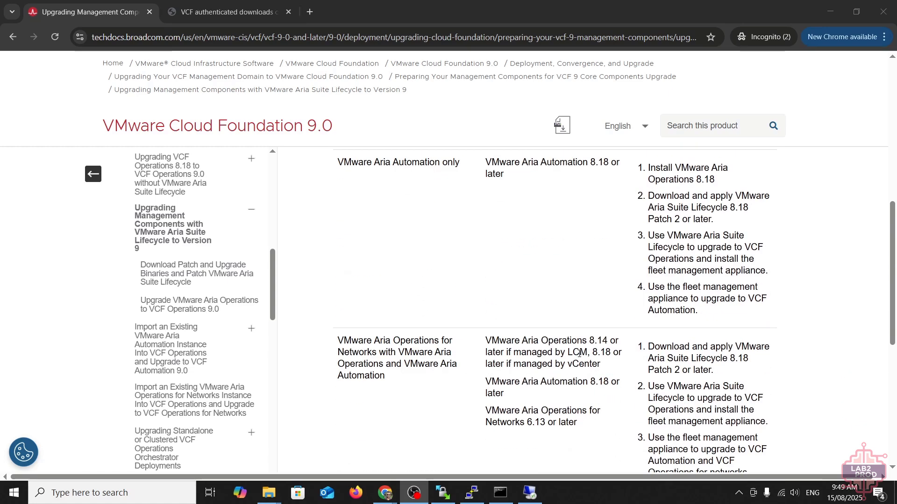
scroll("down", 3)
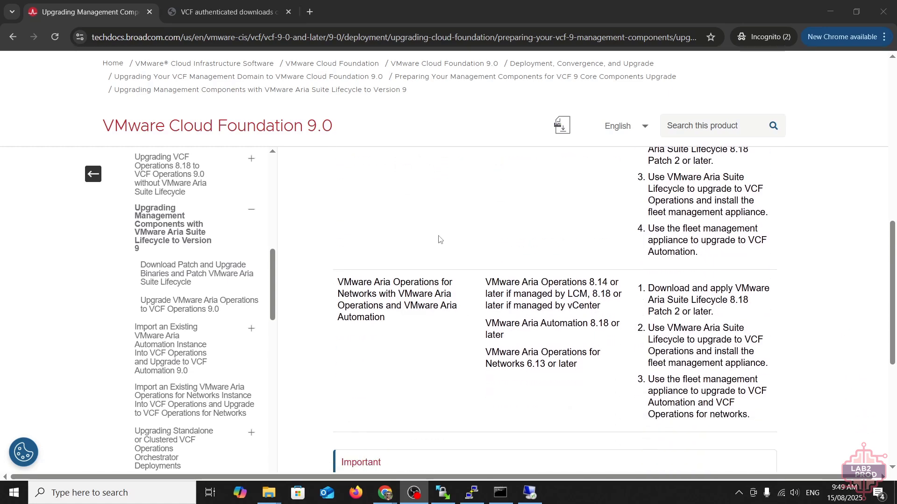
mouse_move(437, 246)
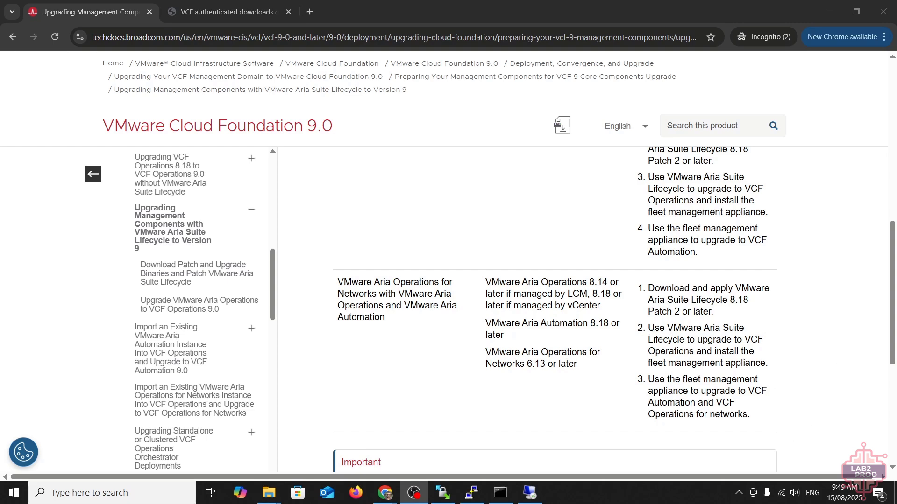
mouse_move(707, 361)
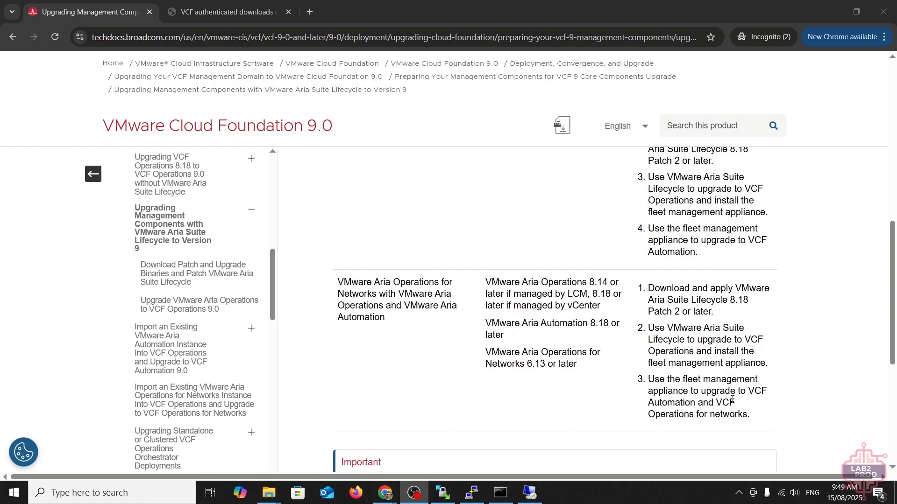
mouse_move(804, 414)
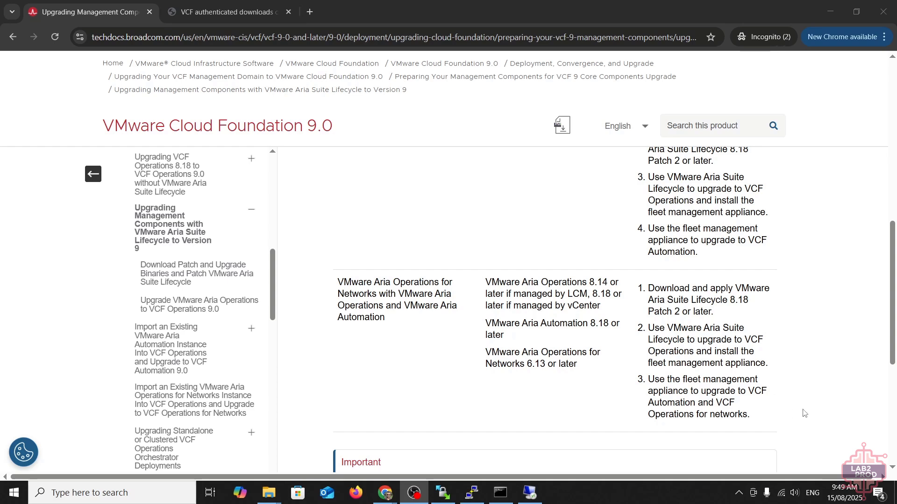
mouse_move(801, 394)
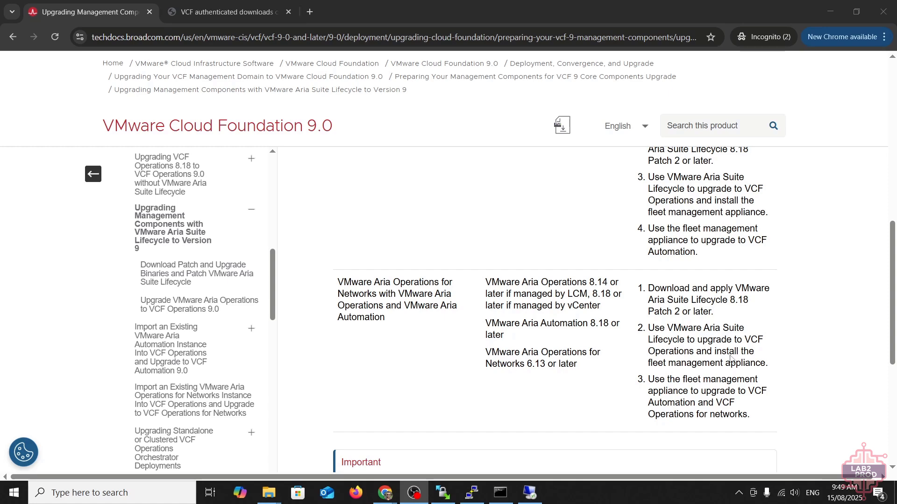
- Switch to the KB 390098 authenticated downloads article and scroll to the depot table with KB389871 link
left_click(226, 12)
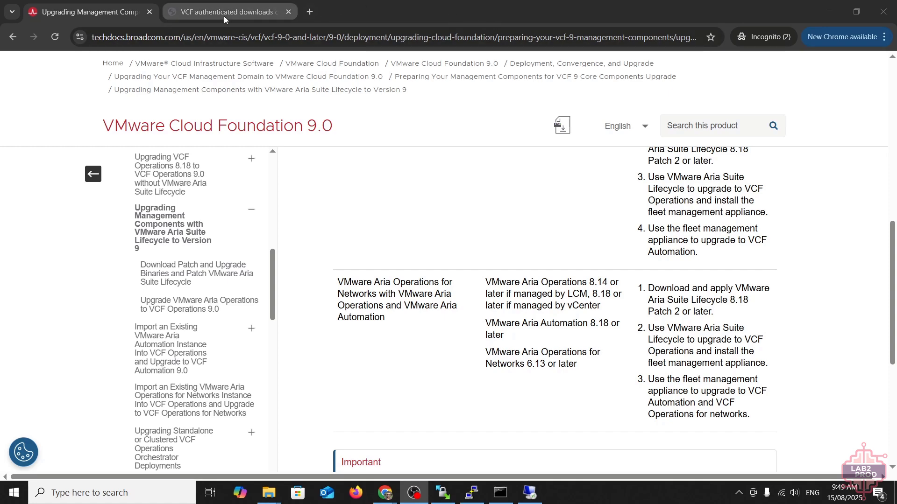
left_click(226, 11)
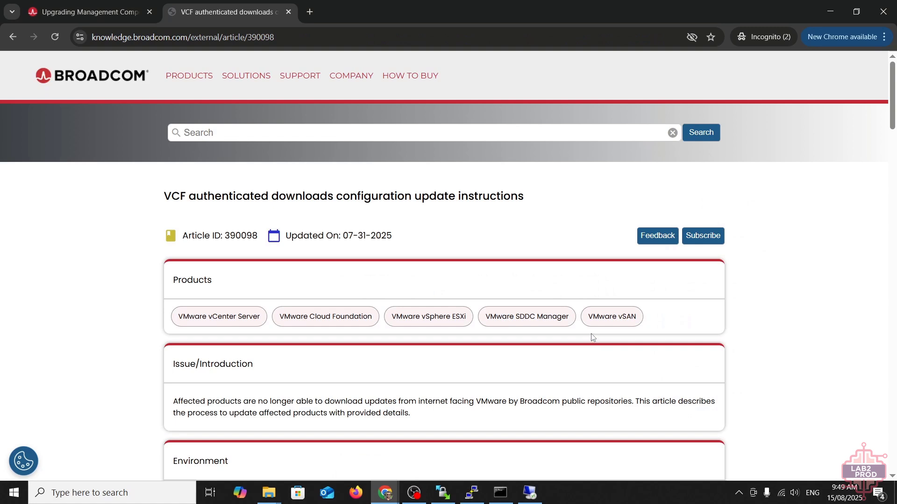
mouse_move(570, 322)
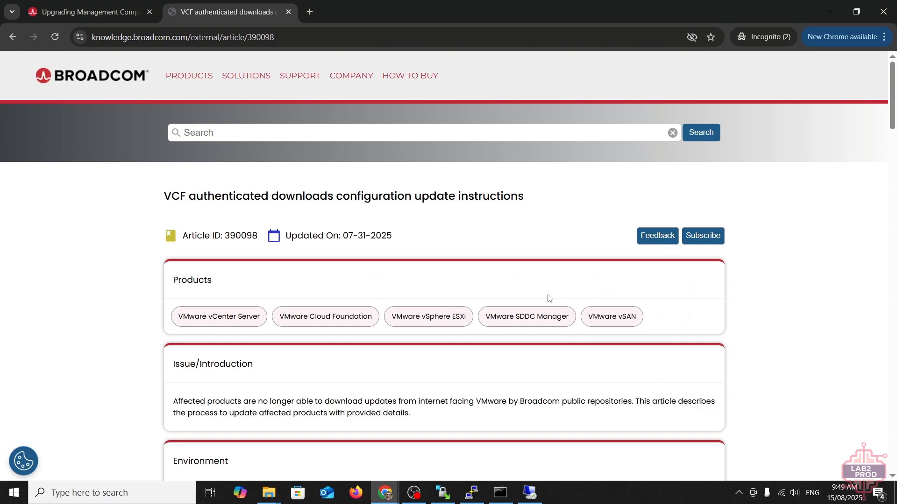
scroll("down", 3)
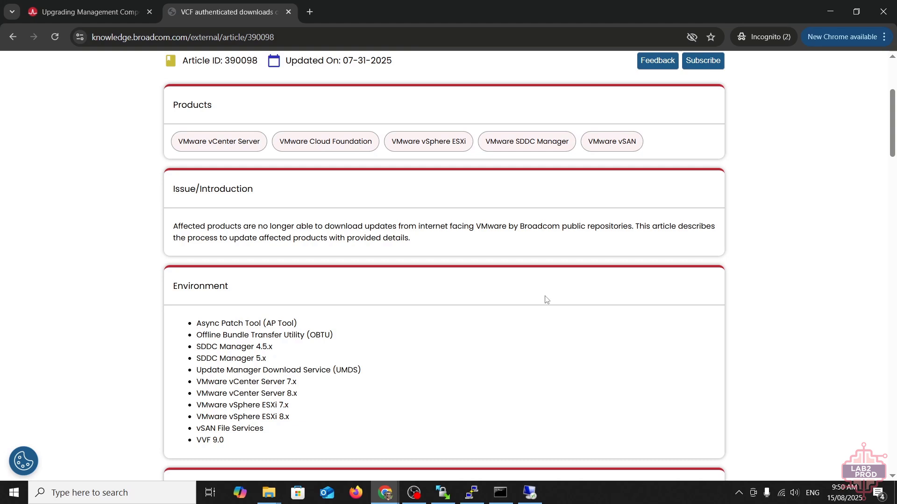
mouse_move(372, 325)
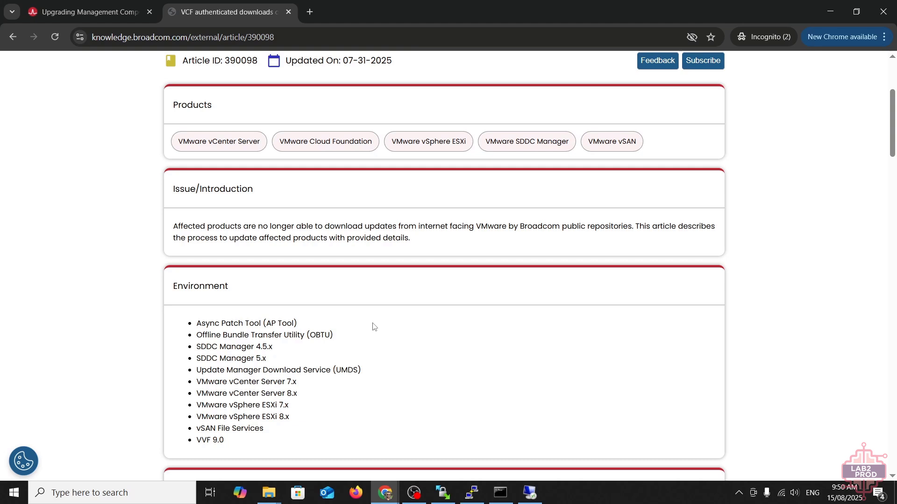
scroll("up", 3)
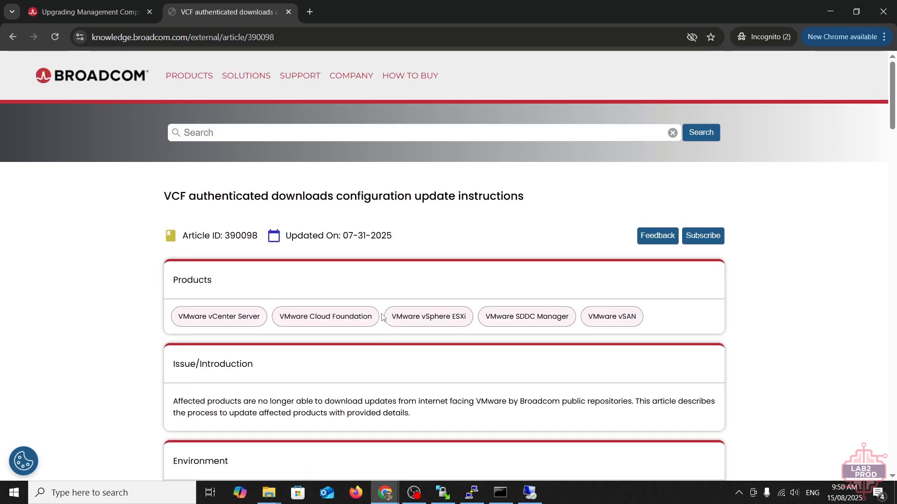
scroll("down", 3)
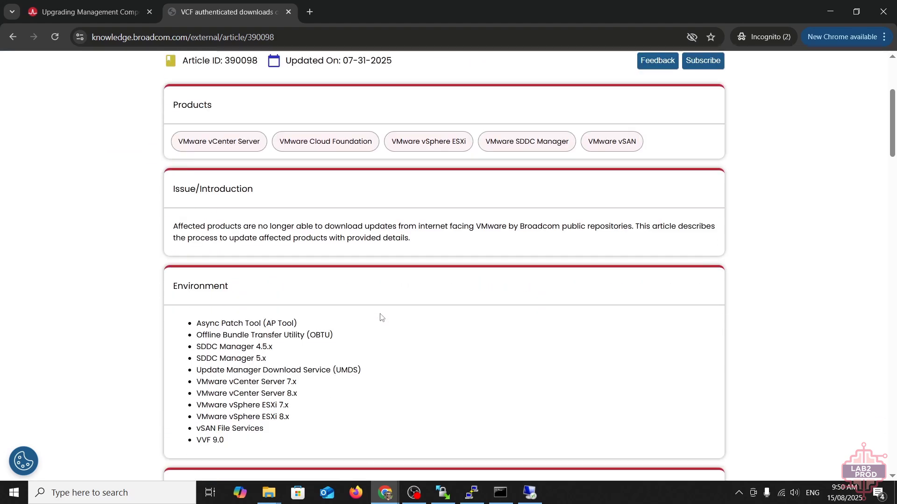
scroll("down", 3)
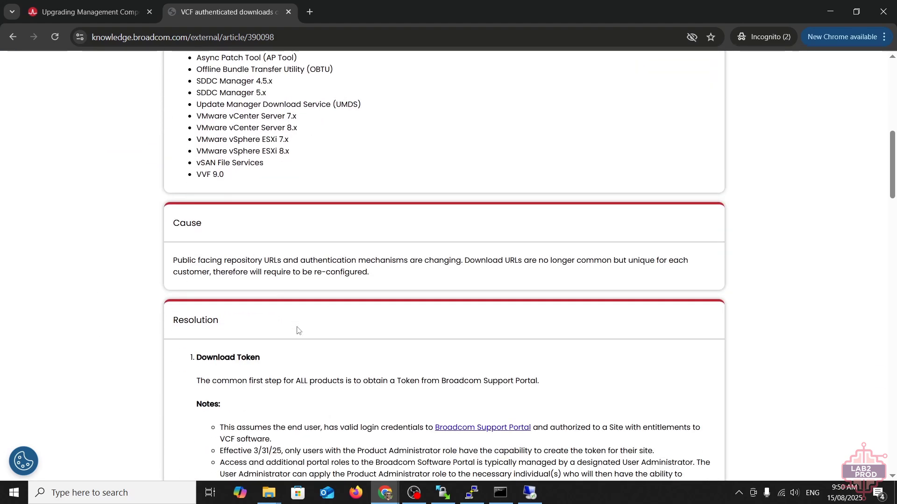
scroll("down", 3)
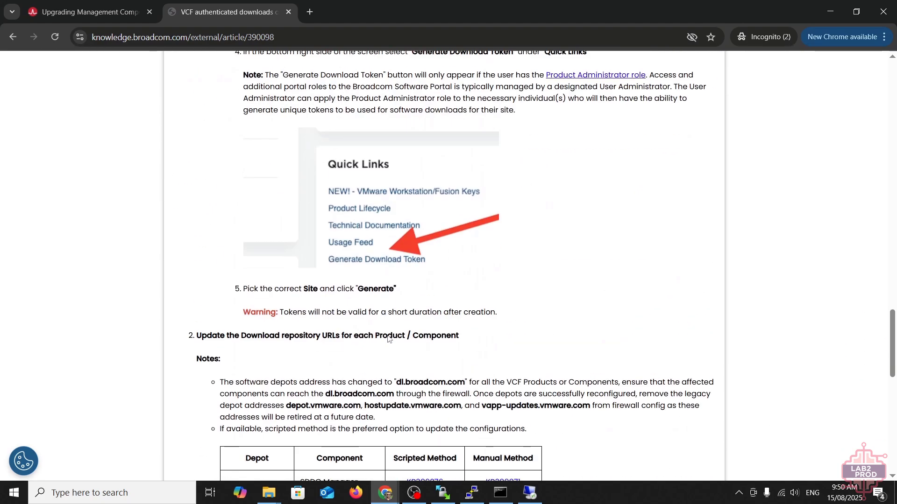
scroll("down", 3)
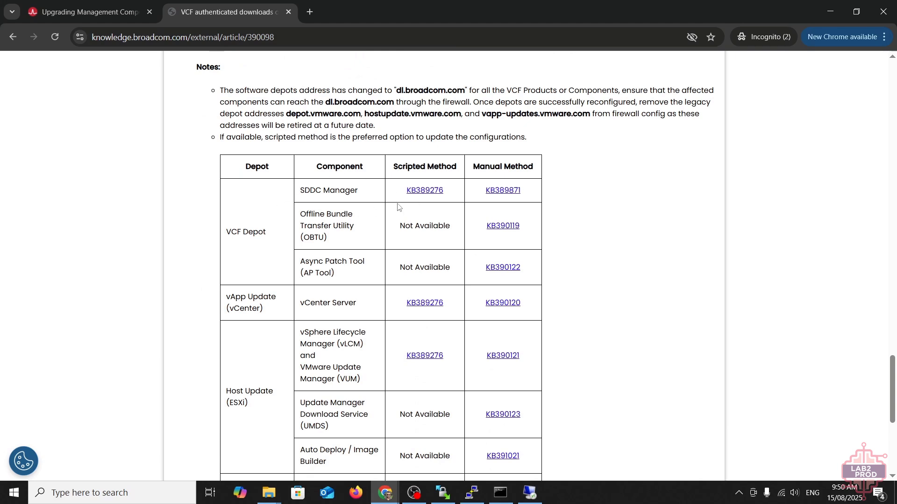
mouse_move(492, 193)
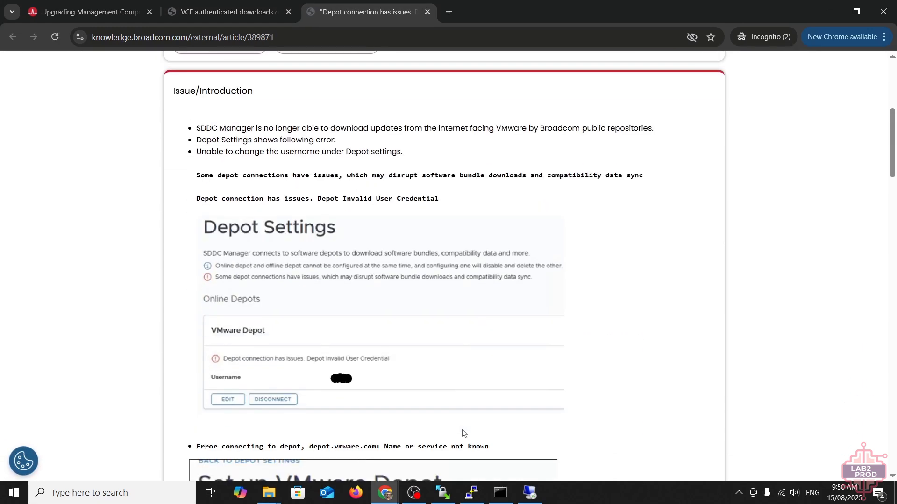
mouse_move(278, 399)
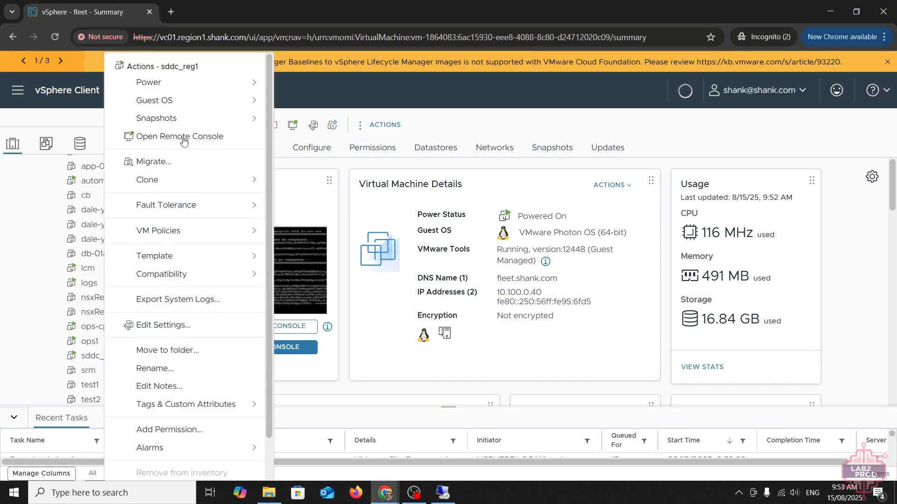
mouse_move(156, 118)
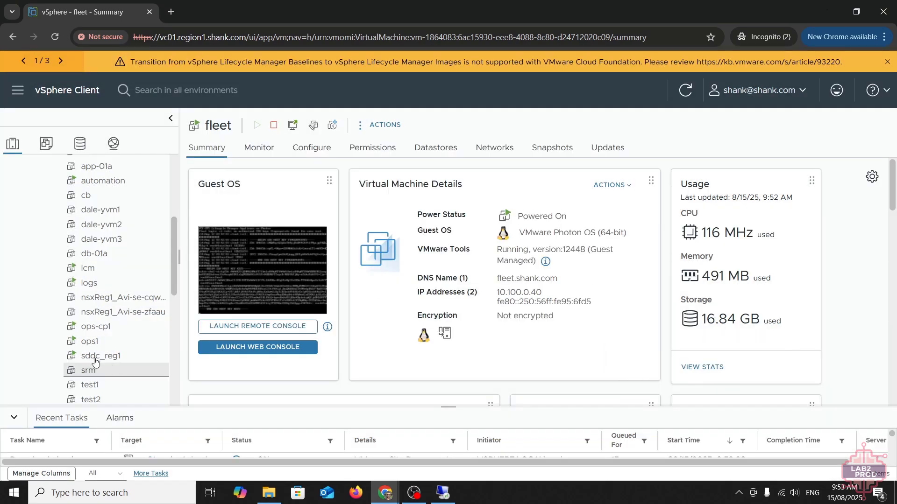
- Delete all existing snapshots of the sddc_reg1 VM
right_click(101, 355)
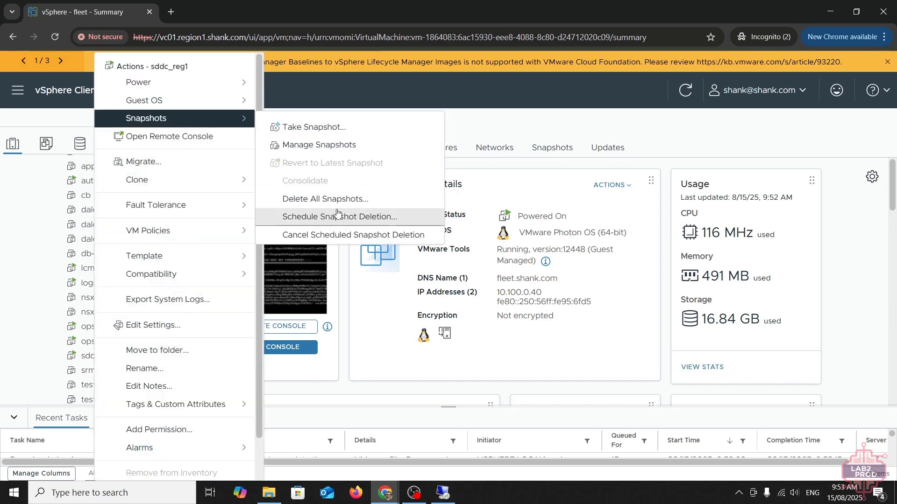
left_click(324, 199)
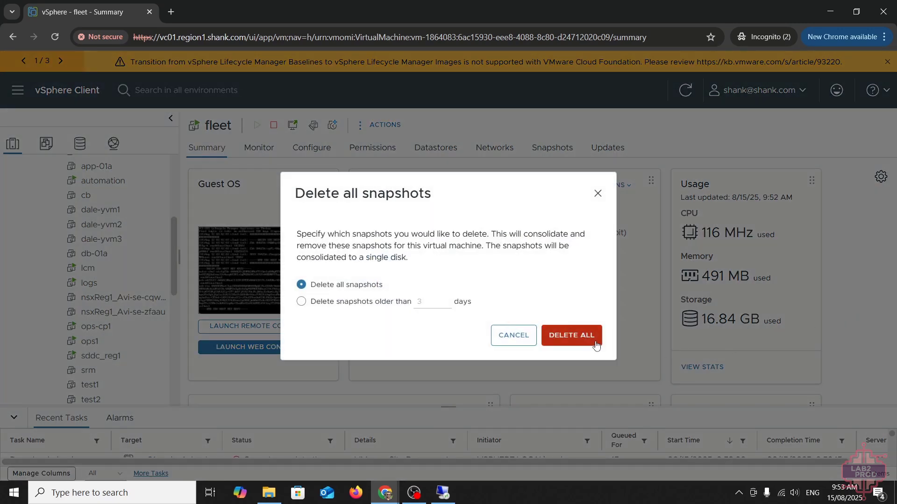
left_click(570, 336)
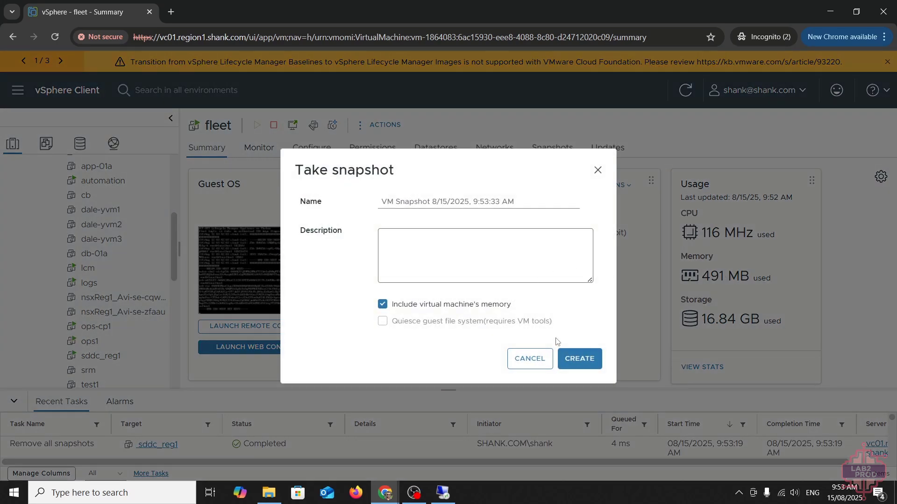
- Create a 'pre-change-depot' snapshot of sddc_reg1 without the VM's memory
type("pre-change")
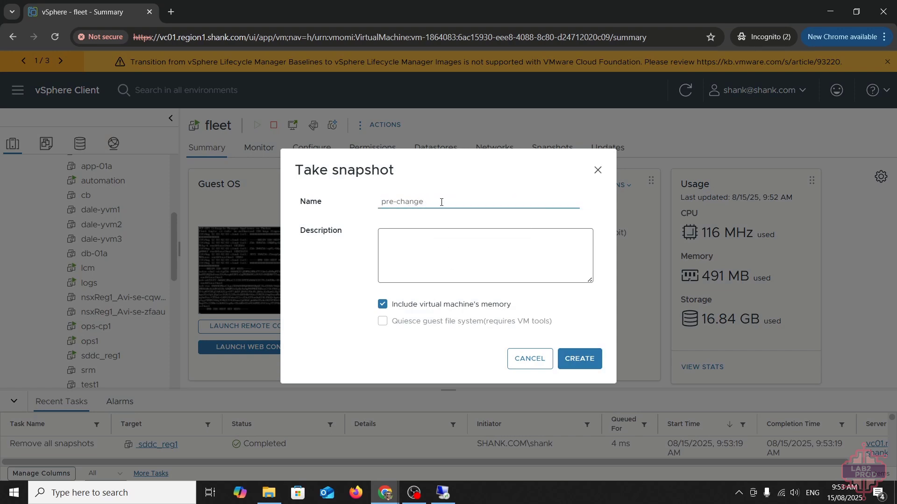
type("-depot")
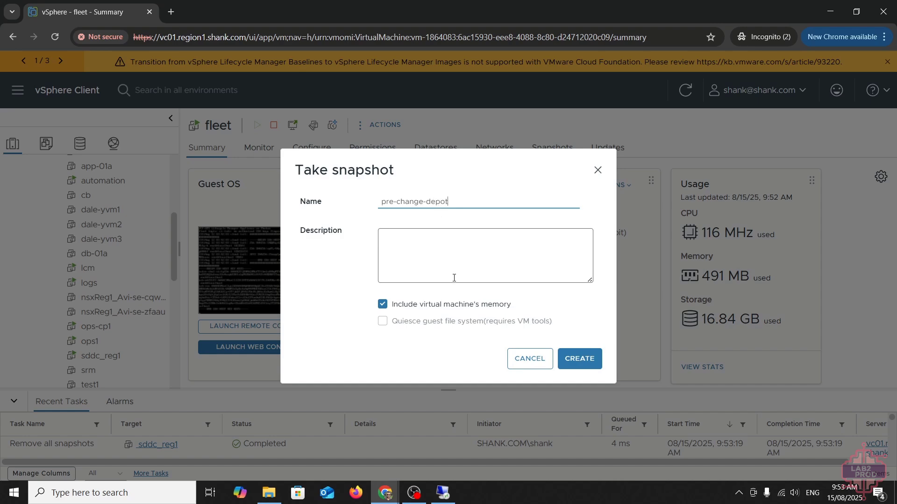
left_click(382, 303)
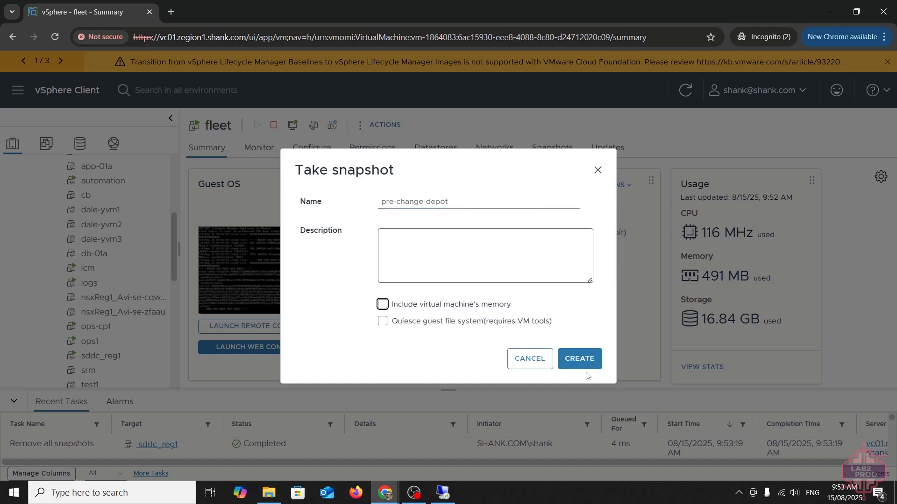
left_click(579, 358)
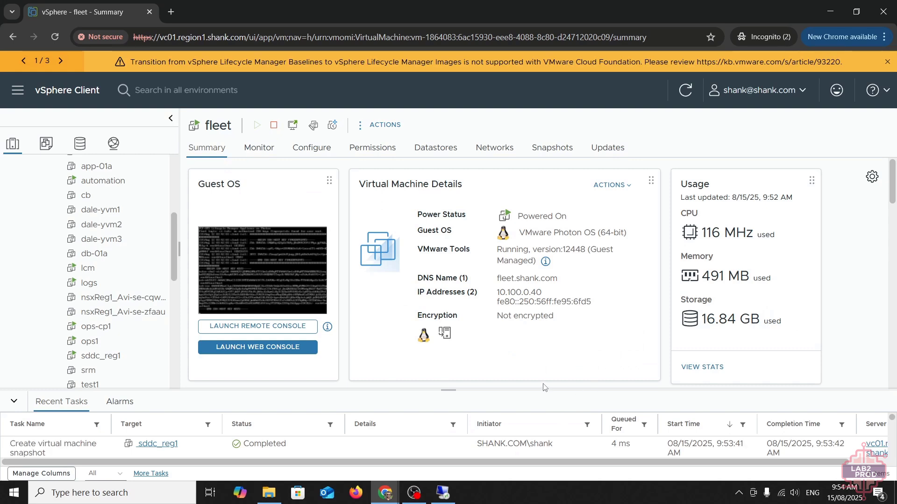
mouse_move(543, 387)
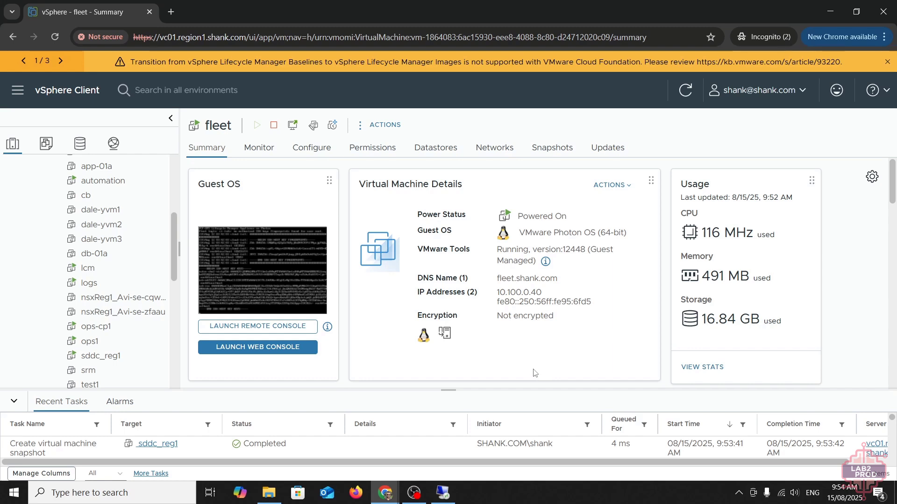
- As root on SDDC Manager, edit /opt/vmware/vcf/lcm/lcm-app/conf/application-prod.properties and run systemctl restart lcm
left_click(469, 492)
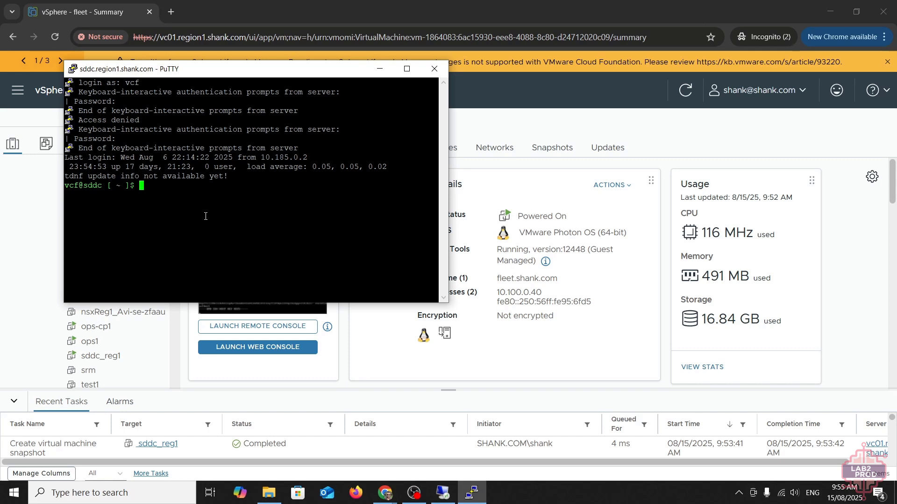
type("su")
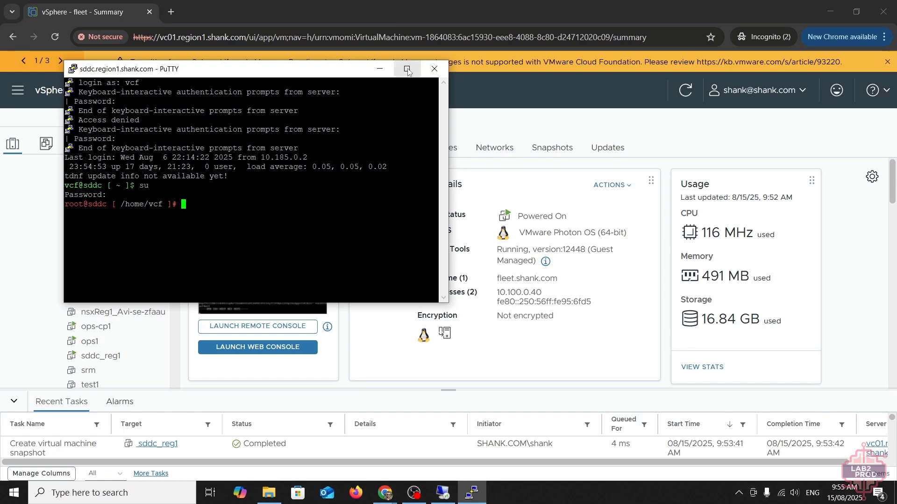
left_click(407, 68)
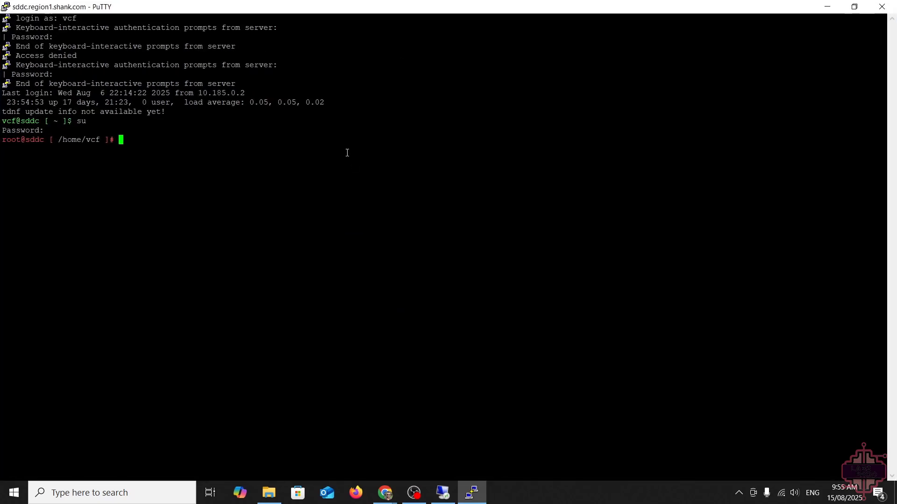
type("vi /opt/vmware/vcf/lcm/lcm-app/conf/application-prod.properties")
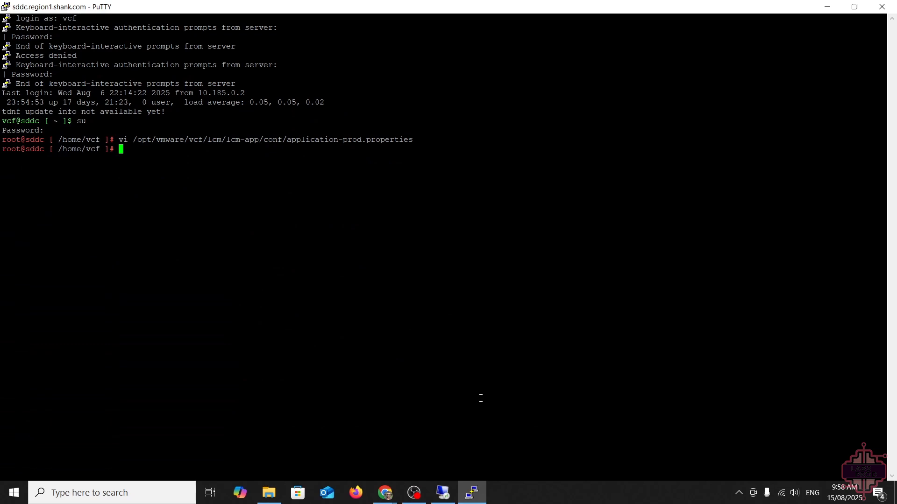
mouse_move(375, 253)
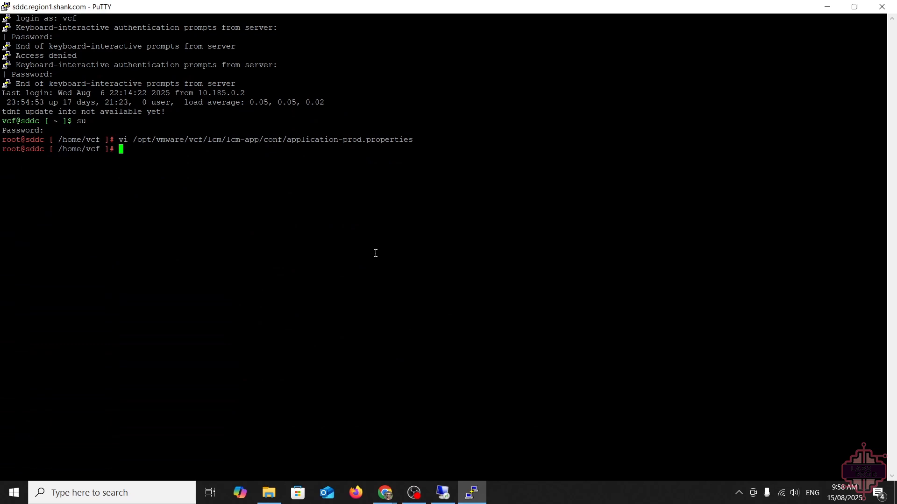
type("systemctl restart lcm")
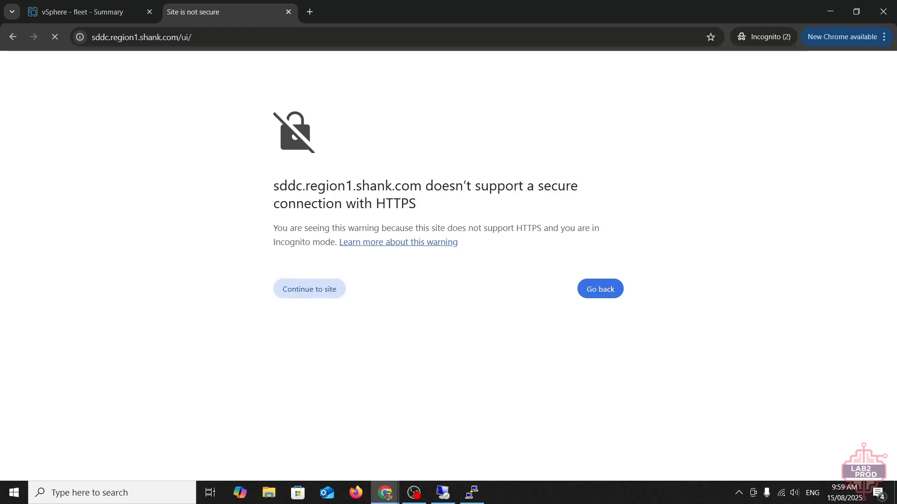
- Proceed past the HTTPS warning and authenticate the VMware Depot account in Depot Settings
left_click(308, 289)
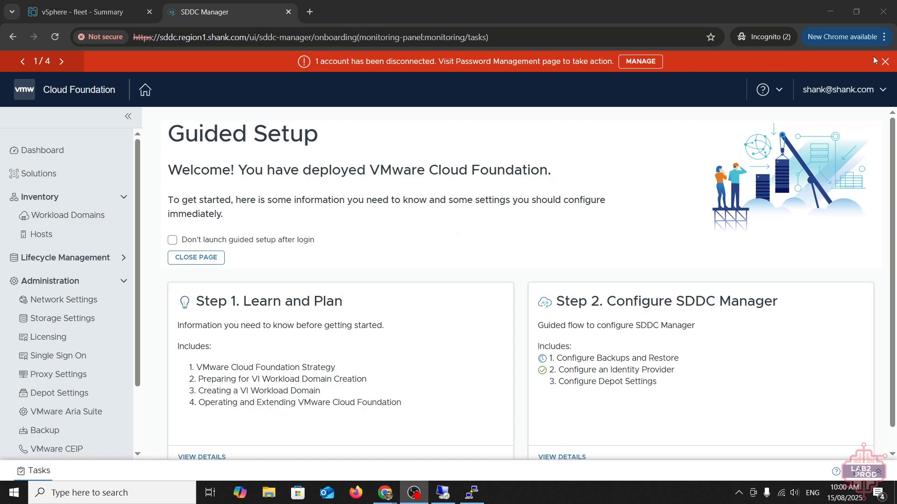
scroll("down", 3)
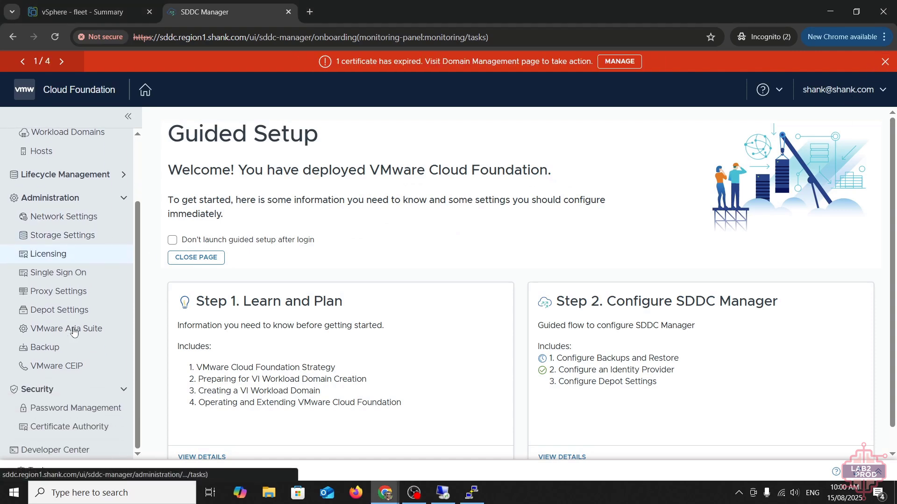
mouse_move(65, 328)
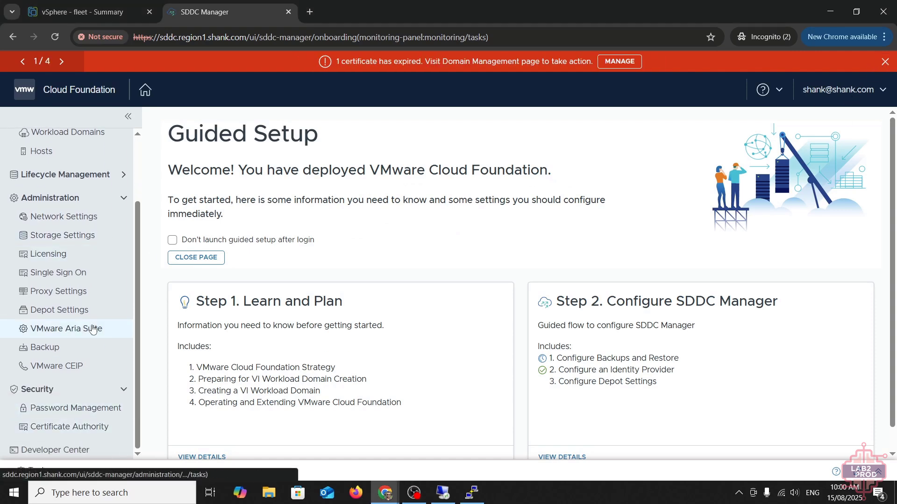
left_click(57, 309)
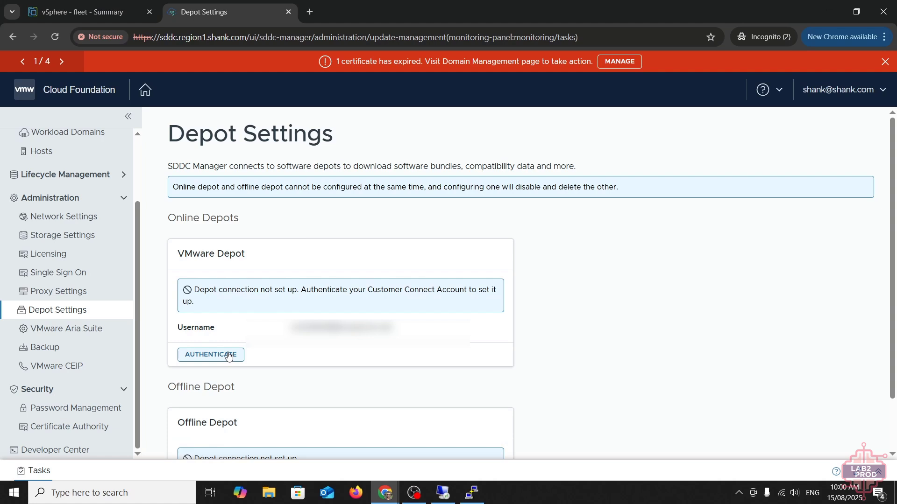
left_click(210, 355)
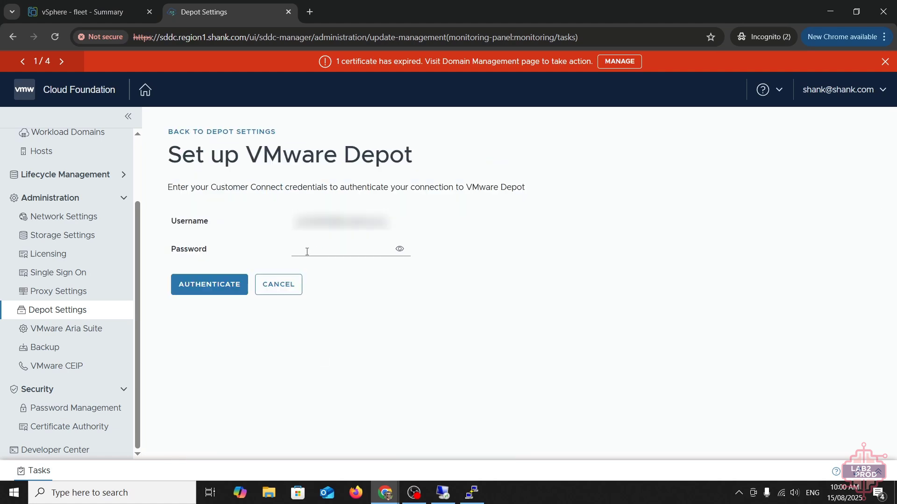
left_click(208, 284)
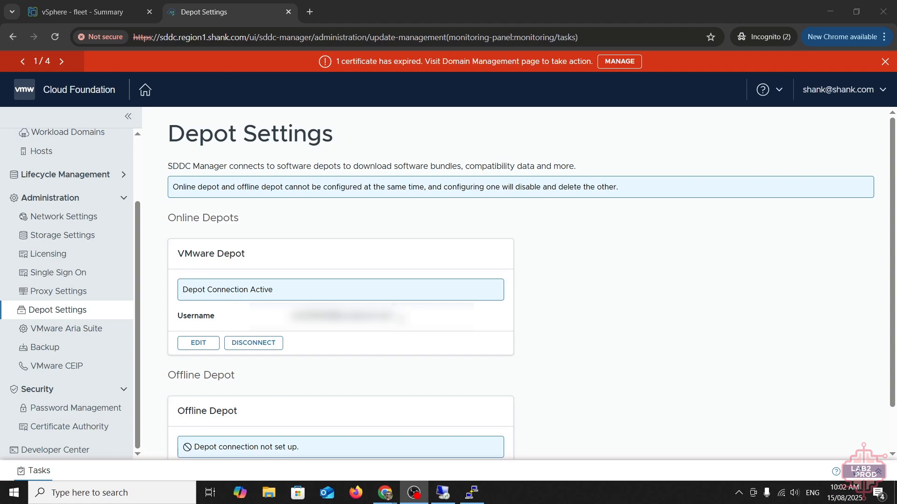
mouse_move(398, 330)
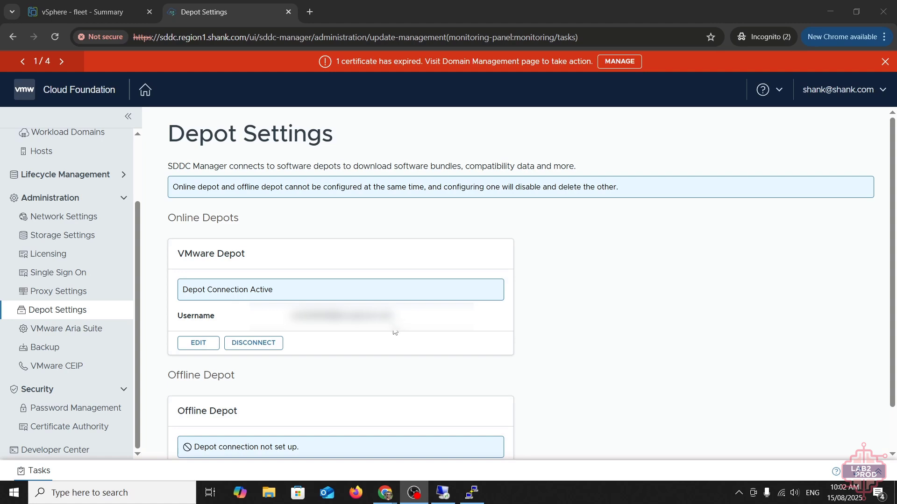
mouse_move(521, 309)
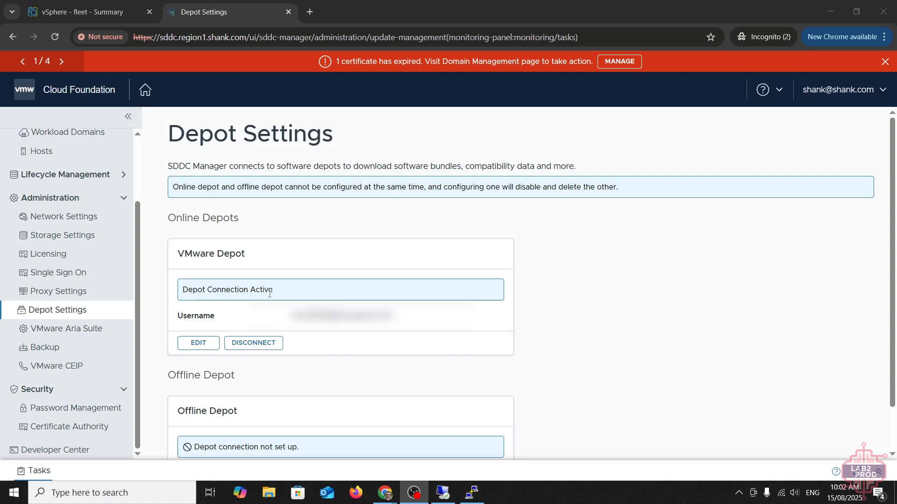
mouse_move(269, 302)
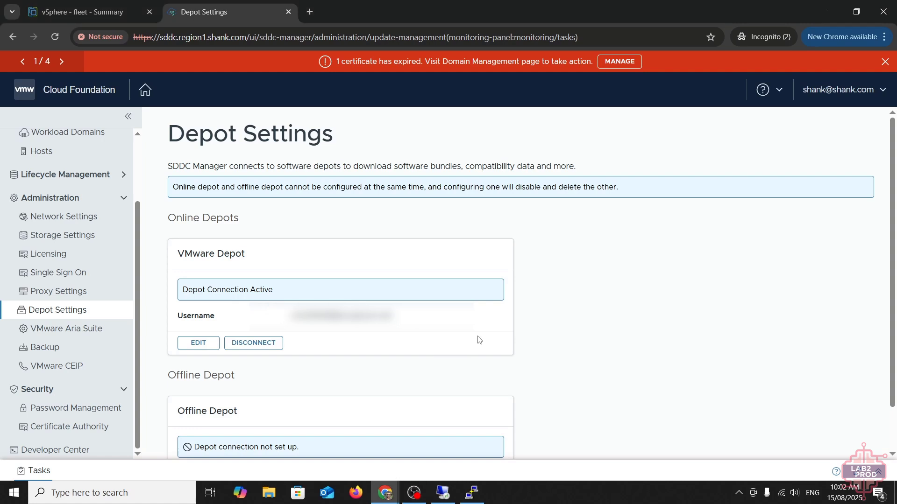
mouse_move(308, 11)
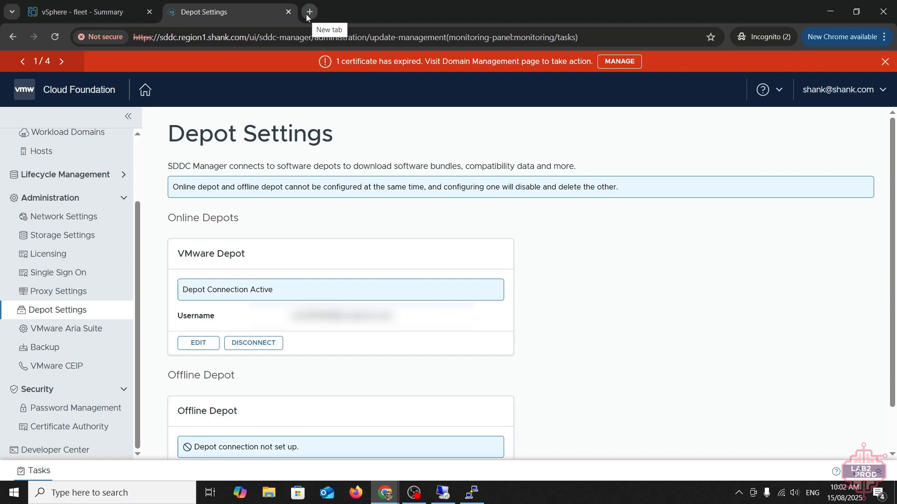
- In a new tab, navigate to Fleet Management > Lifecycle > VCF Management overview
left_click(309, 11)
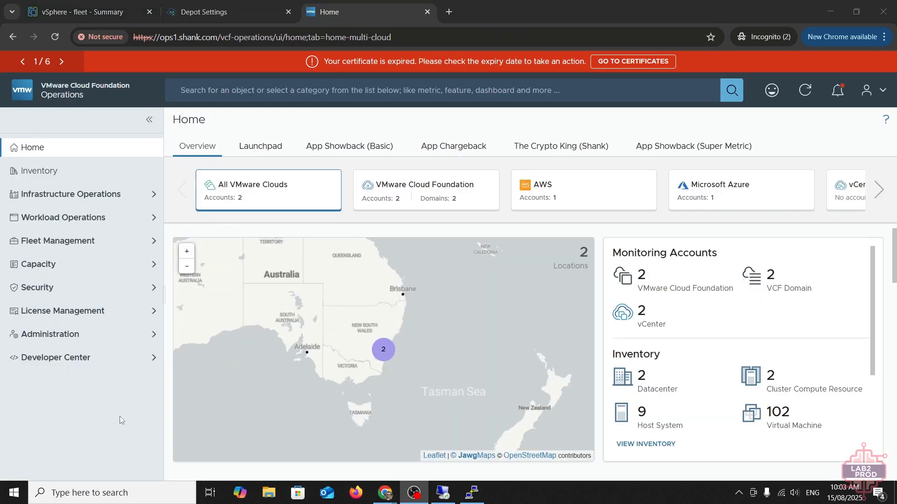
mouse_move(110, 418)
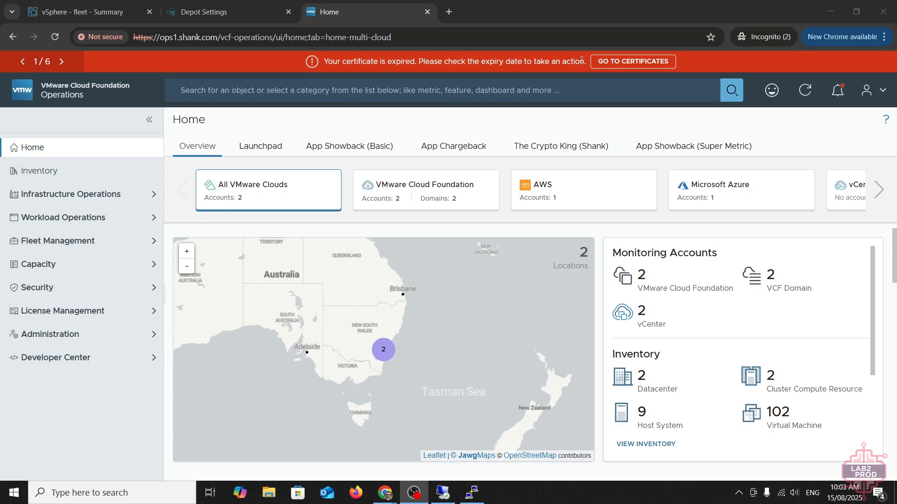
mouse_move(235, 36)
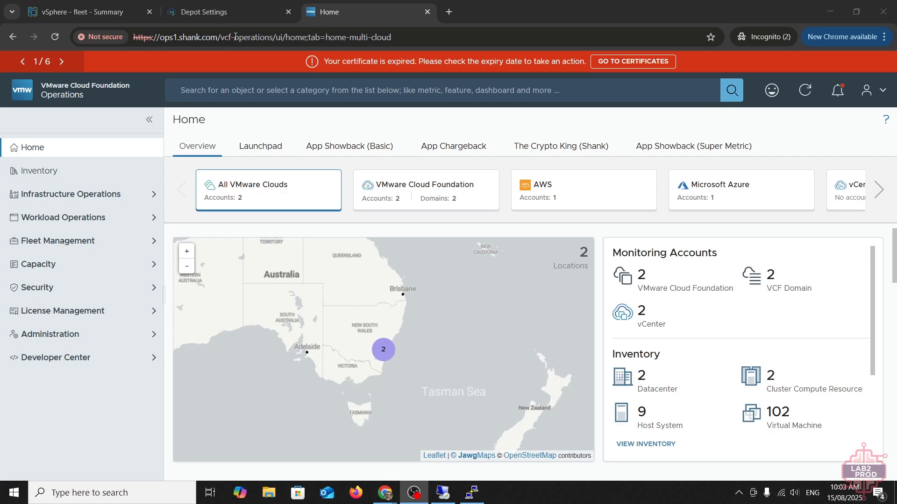
left_click(57, 240)
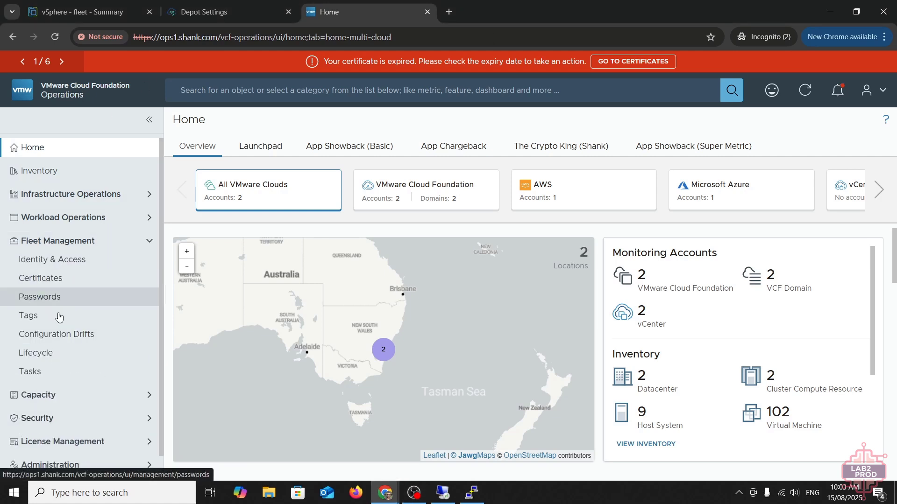
left_click(34, 353)
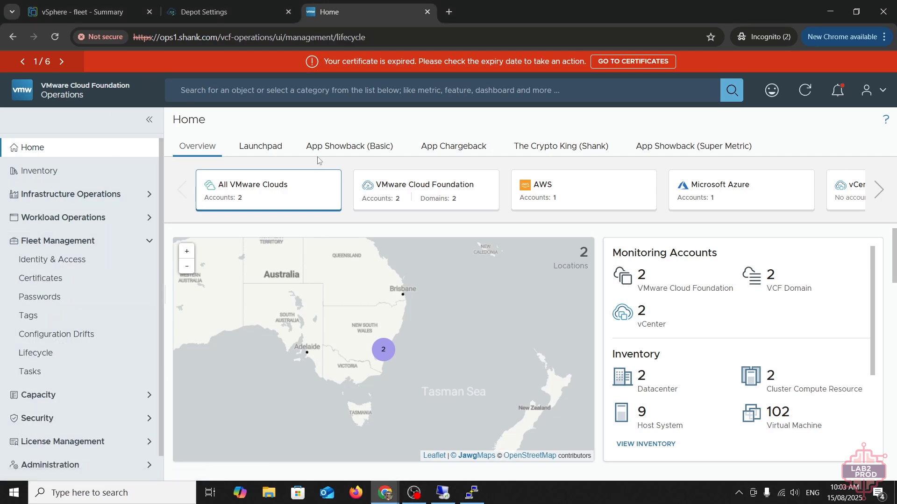
left_click(36, 352)
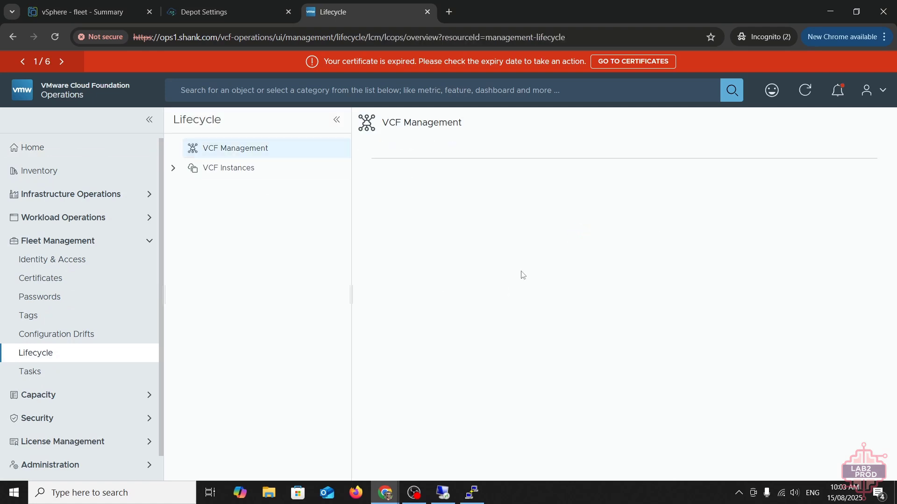
- View the VCF Management components and the Binary Management tab reporting depot not configured
left_click(454, 147)
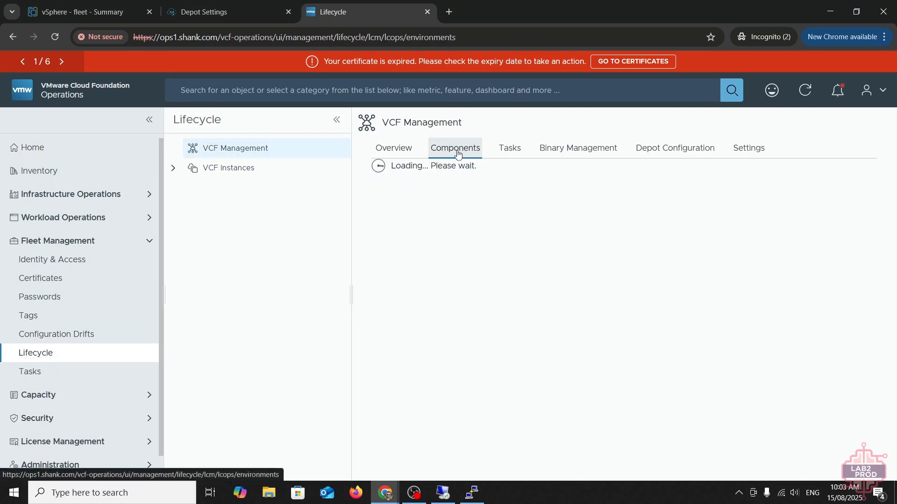
left_click(454, 147)
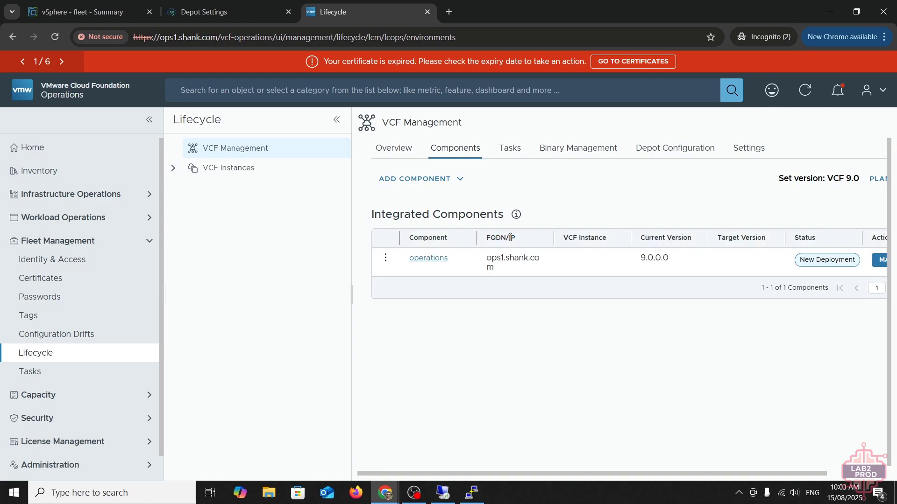
left_click(415, 178)
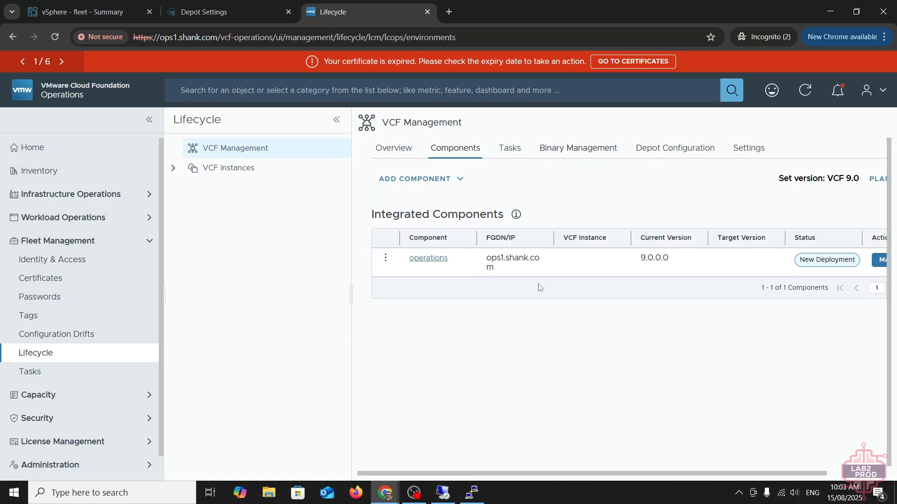
left_click(577, 148)
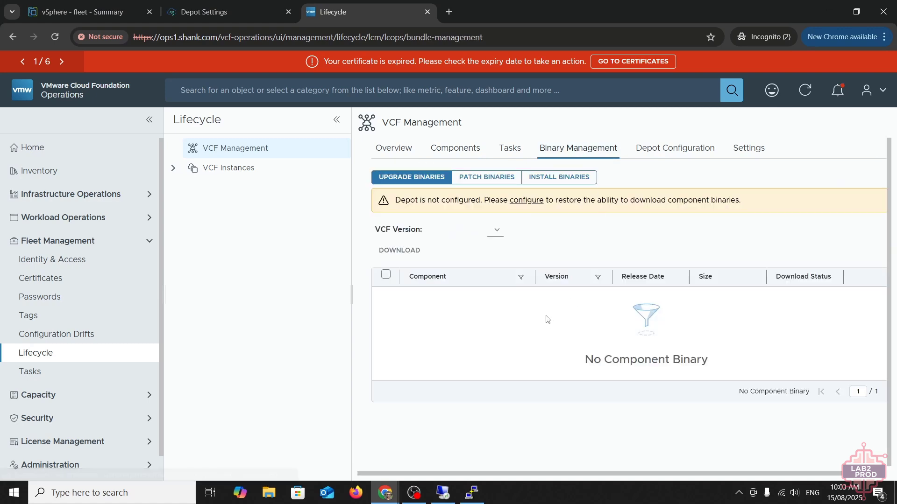
mouse_move(465, 199)
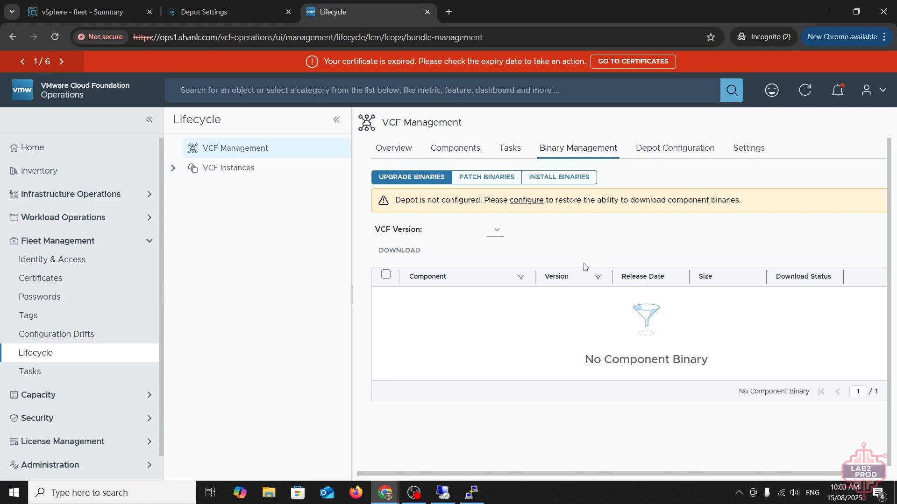
mouse_move(551, 204)
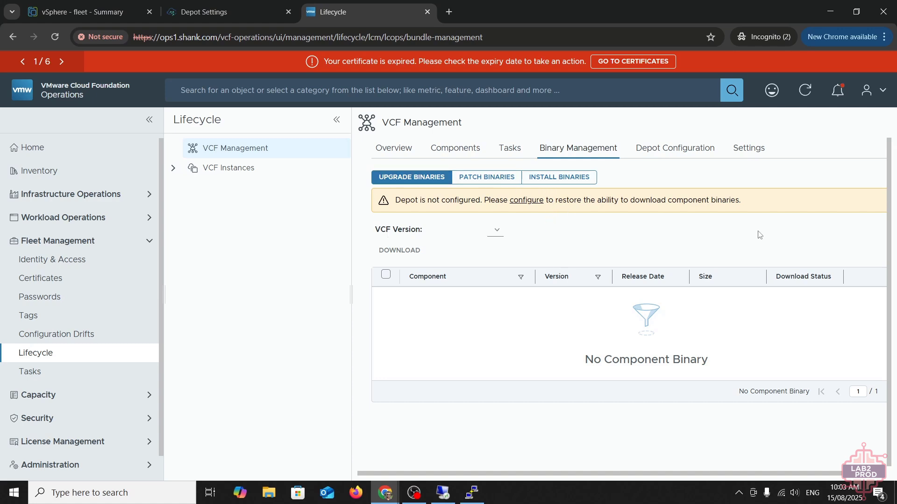
mouse_move(542, 247)
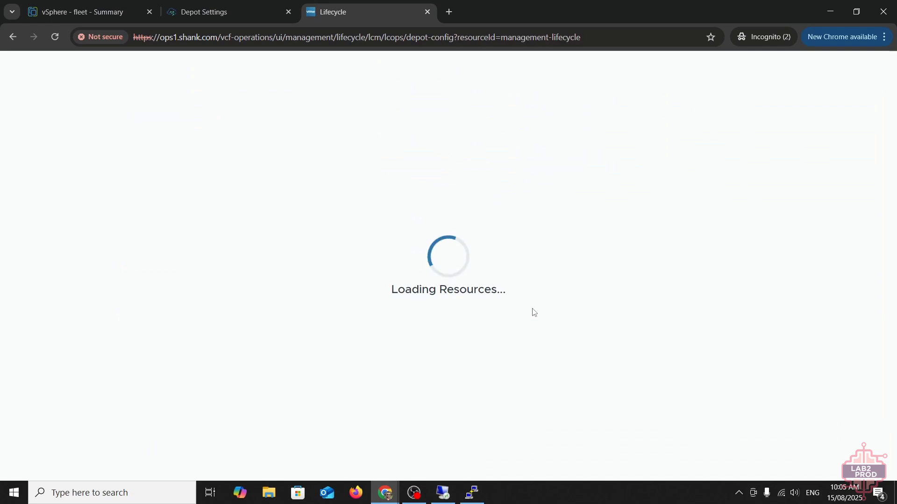
mouse_move(522, 294)
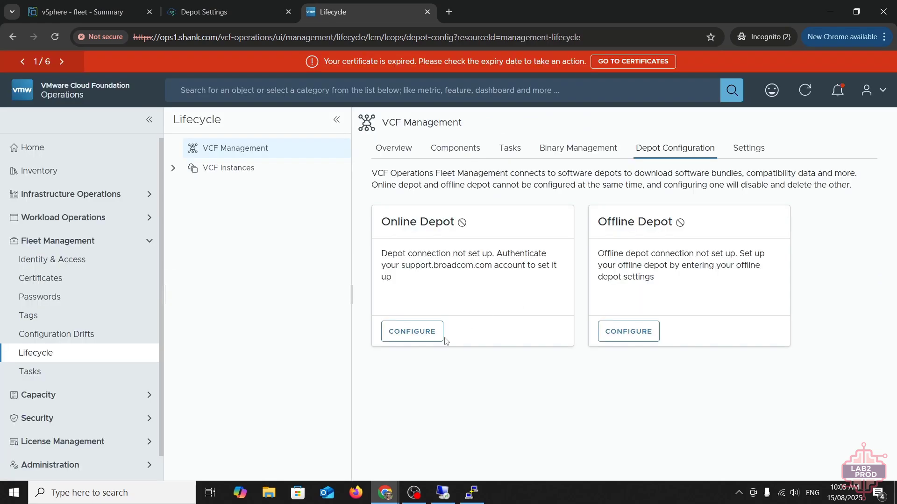
- Configure the Online Depot and add a download token password with alias bearerToken
left_click(411, 331)
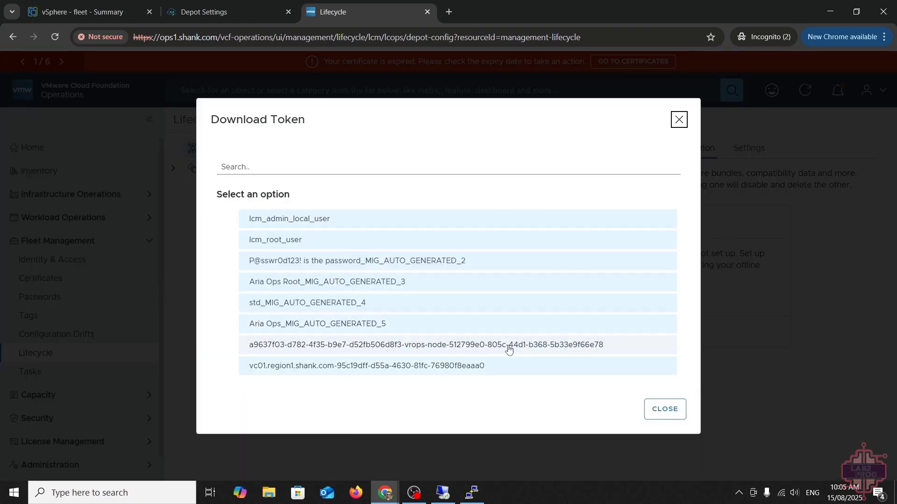
mouse_move(643, 419)
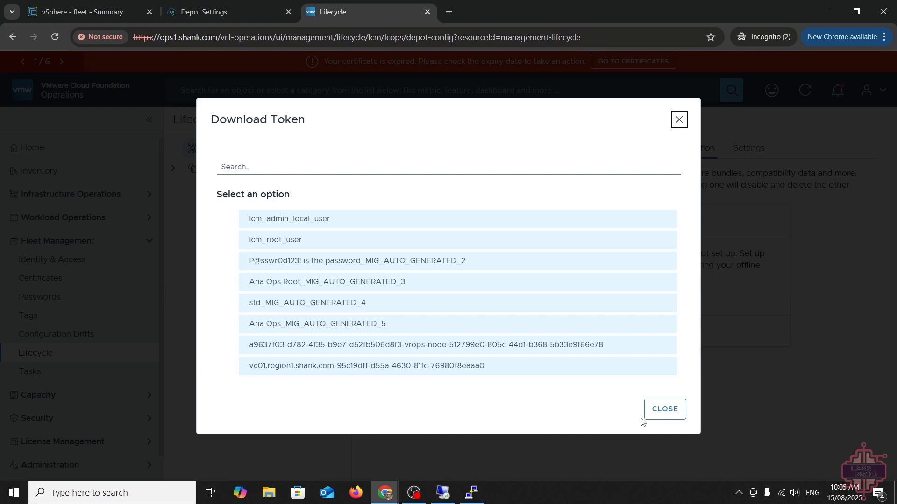
mouse_move(664, 409)
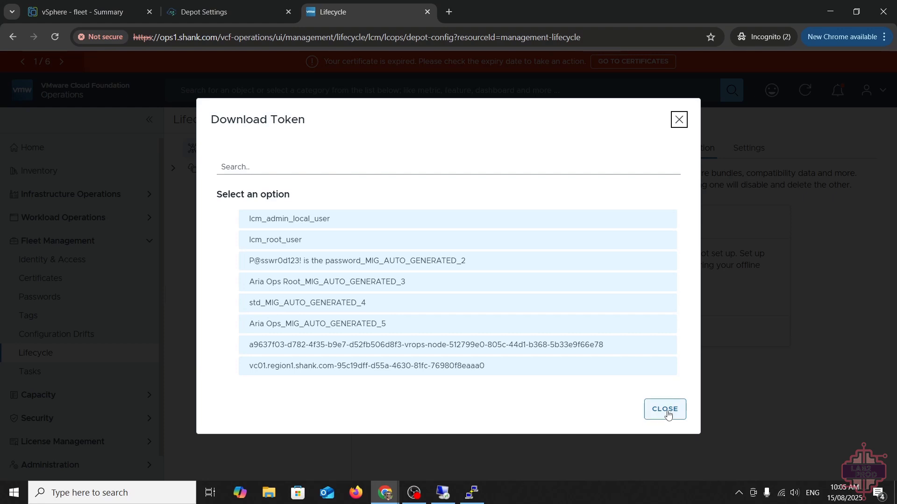
left_click(664, 409)
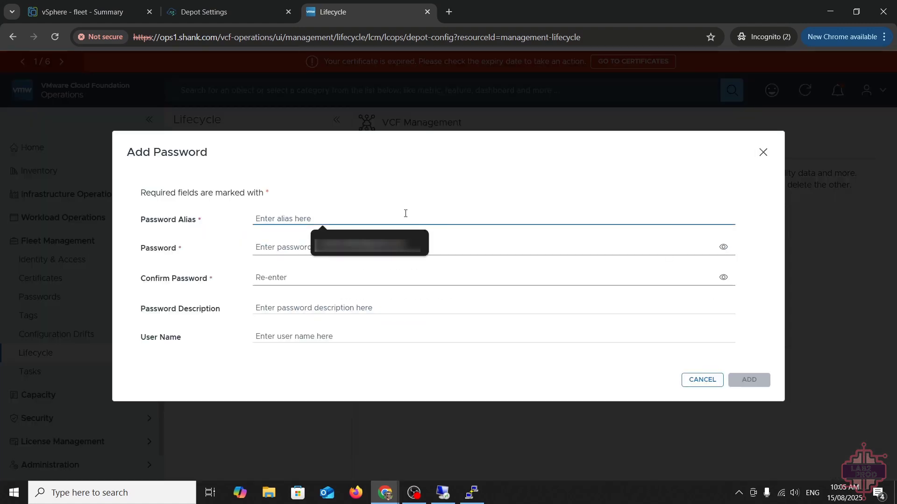
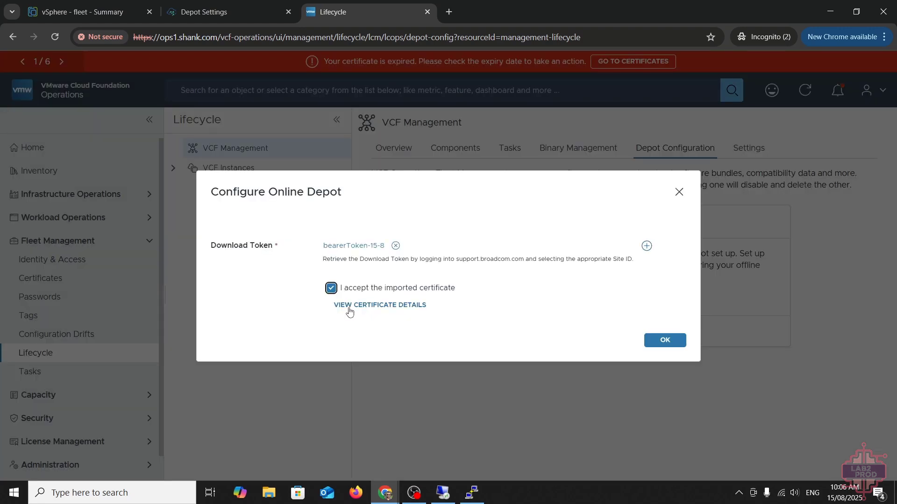
left_click(380, 305)
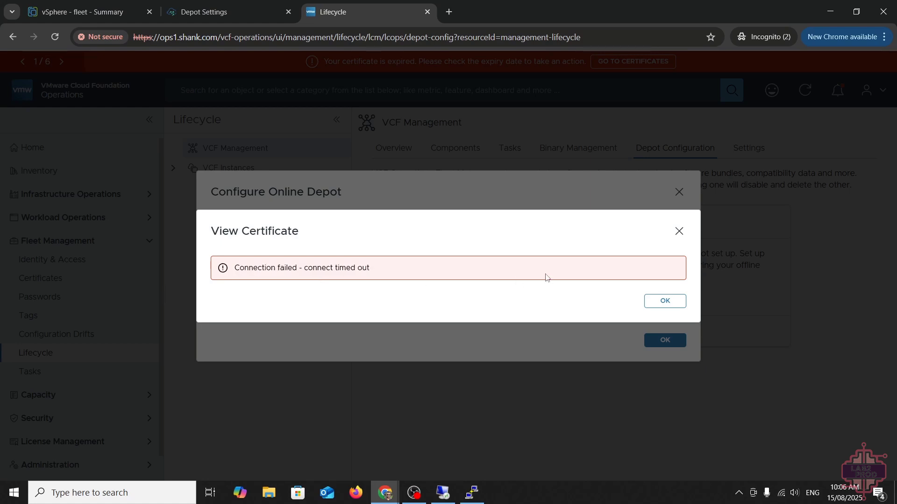
mouse_move(542, 271)
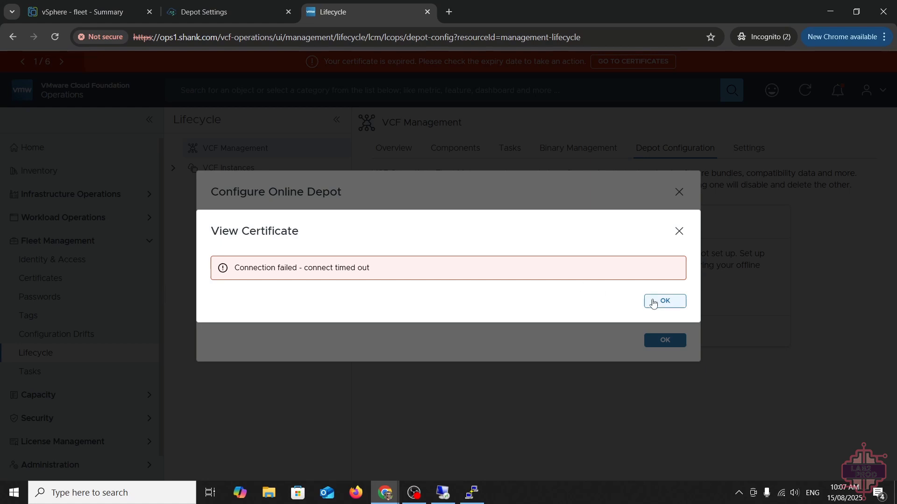
left_click(664, 302)
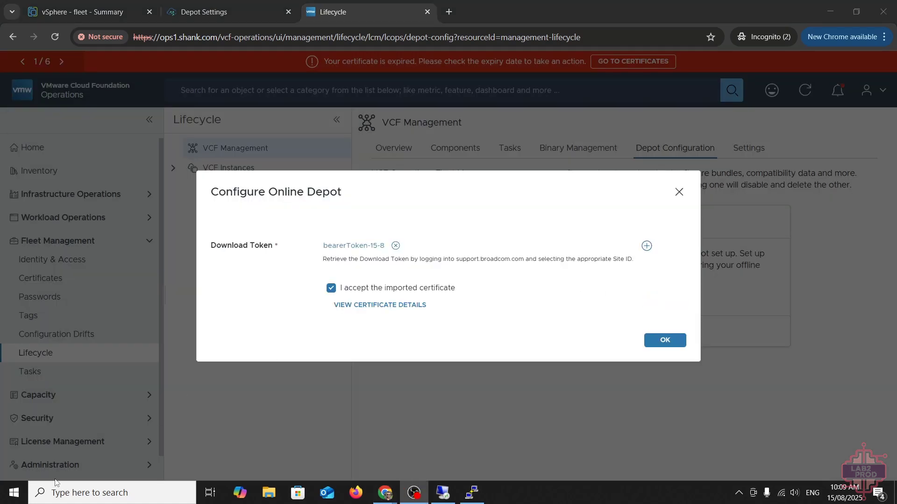
mouse_move(261, 310)
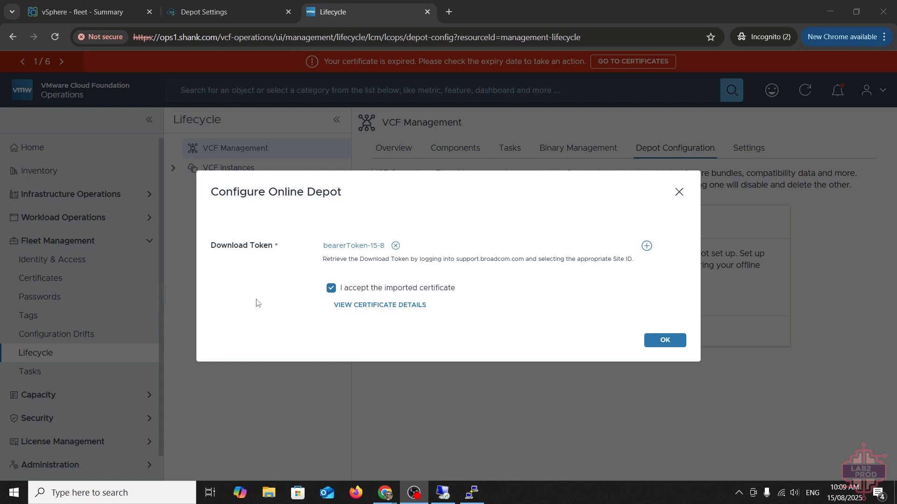
mouse_move(502, 315)
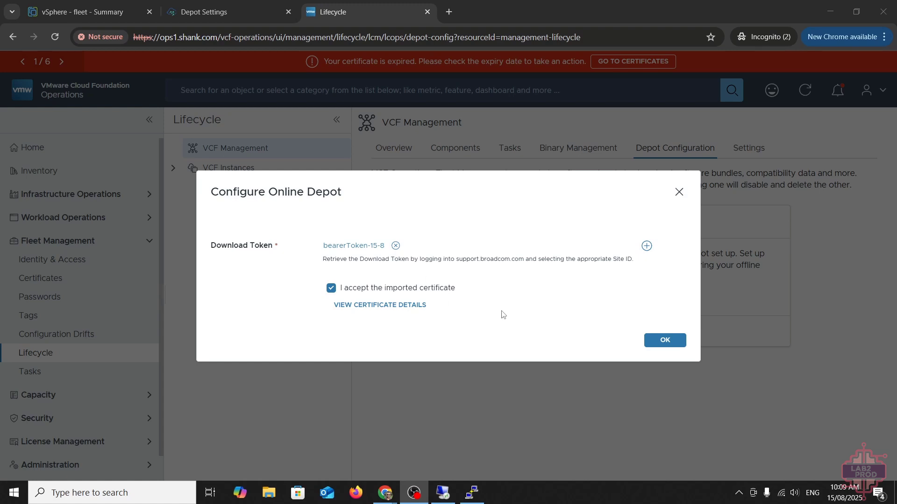
mouse_move(699, 312)
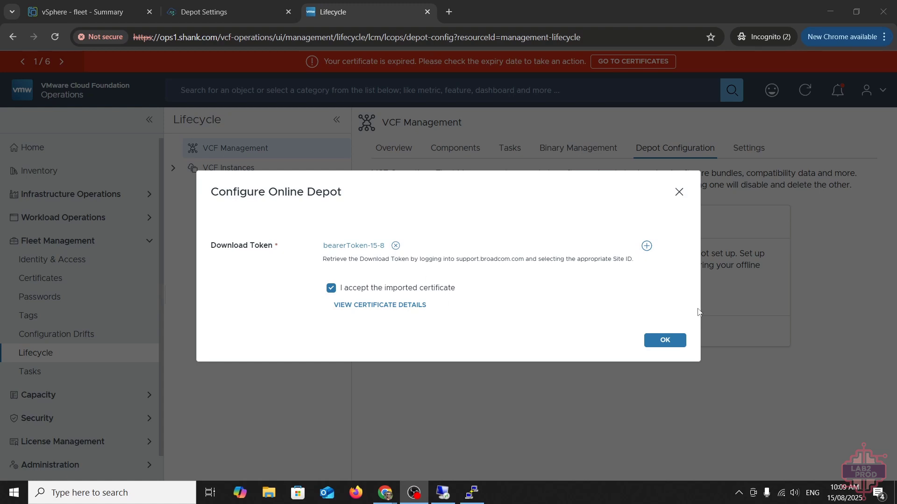
- Open a new PuTTY SSH session to the fleet host and log in as root
right_click(471, 493)
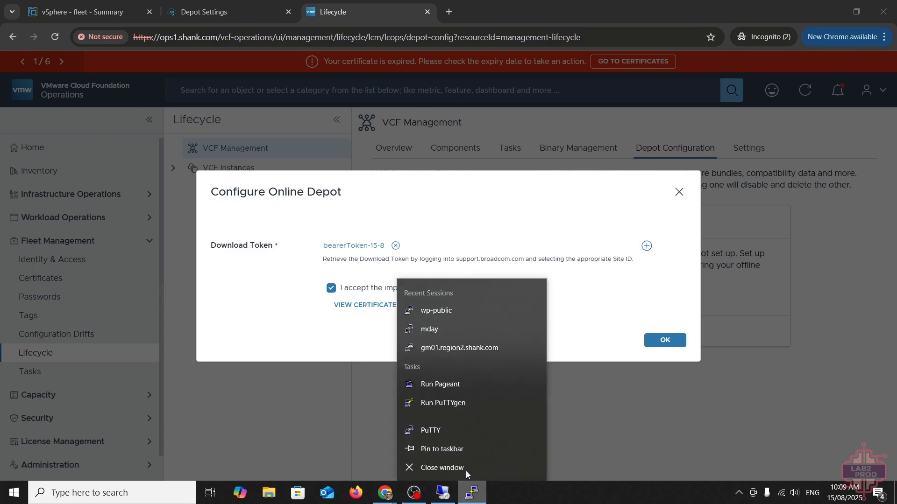
left_click(429, 430)
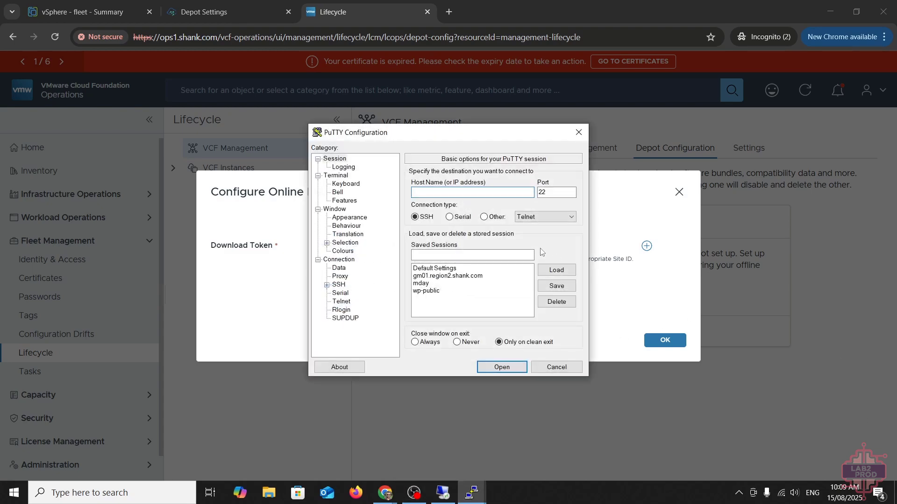
type("fleet.sgab")
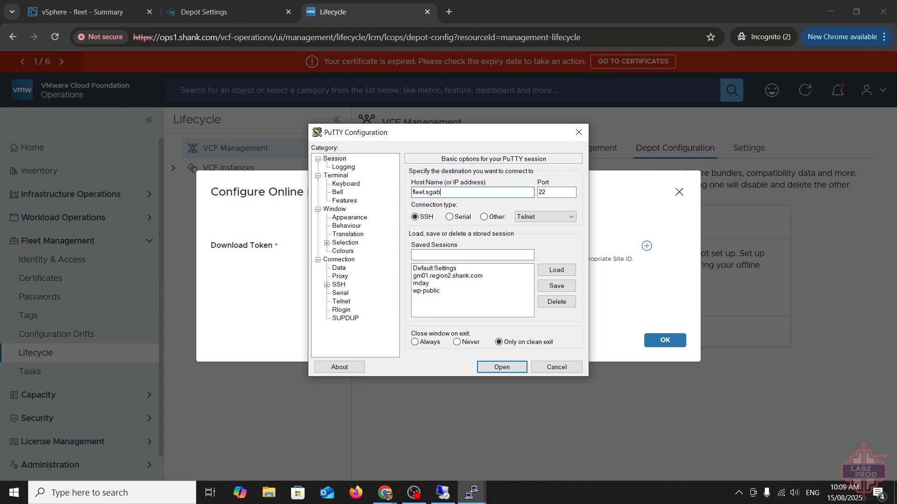
left_click(501, 366)
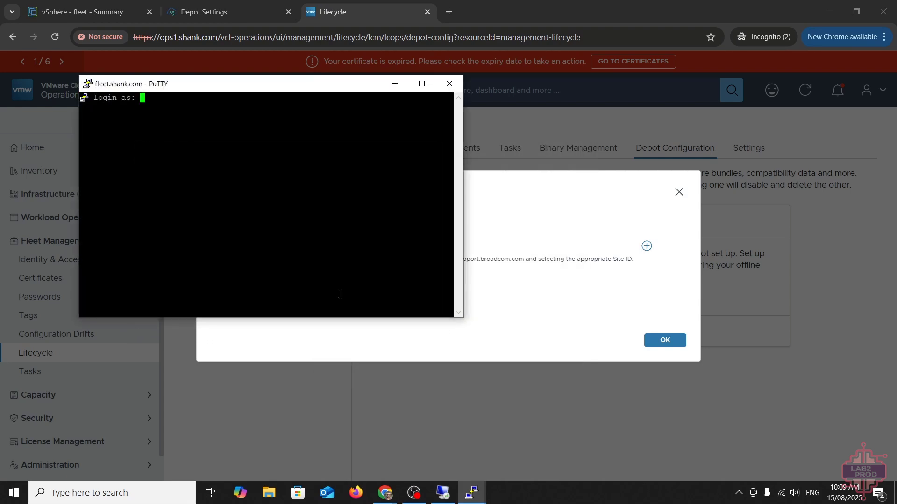
type("root")
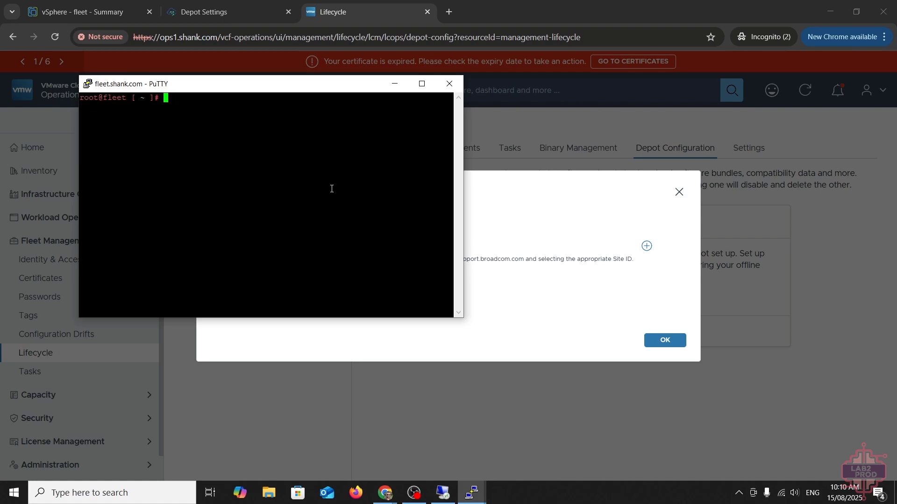
- Change to /var/log/vrlcm and follow vmware_vrlcm.log live with tail -f
type("cd /var/kl")
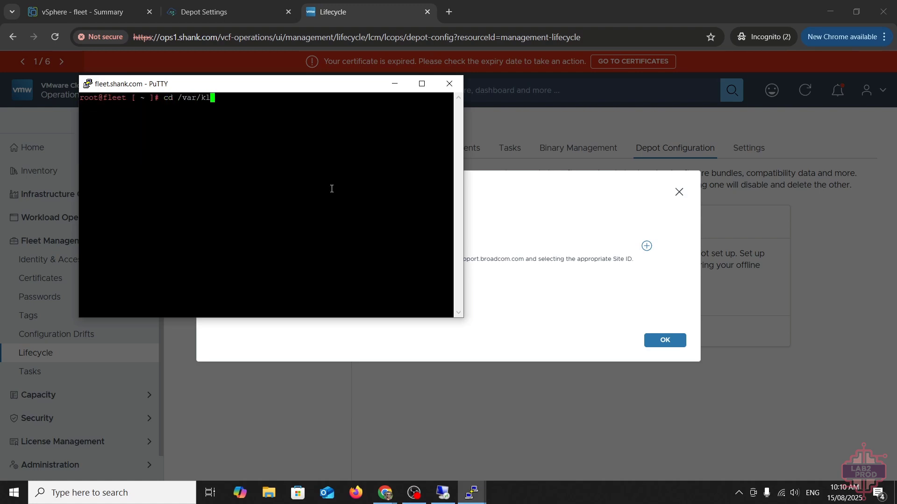
type("og")
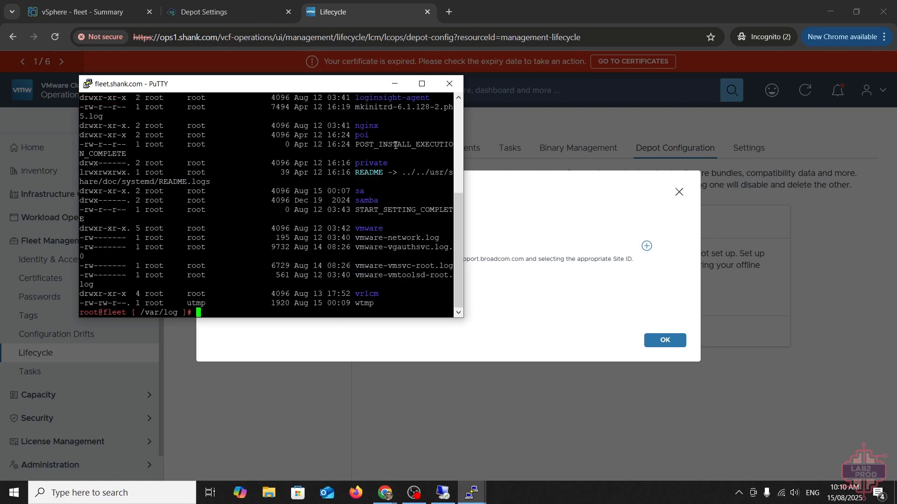
left_click(422, 83)
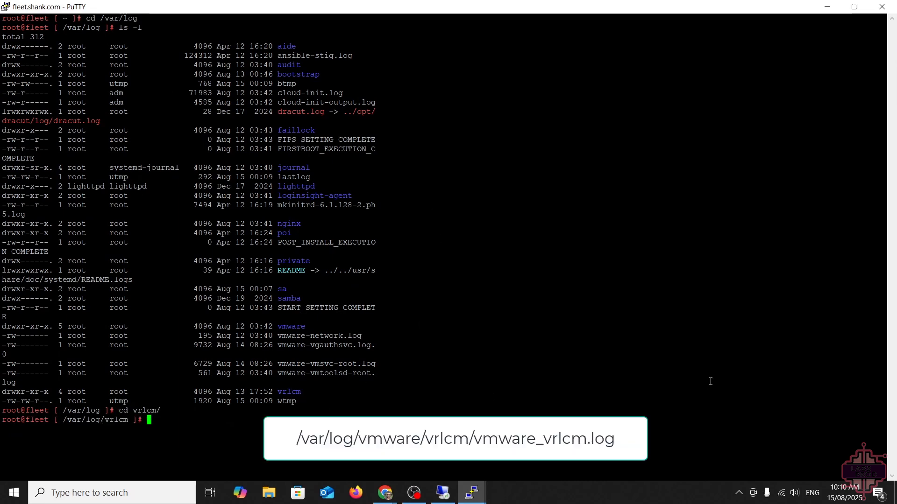
type("ls -l")
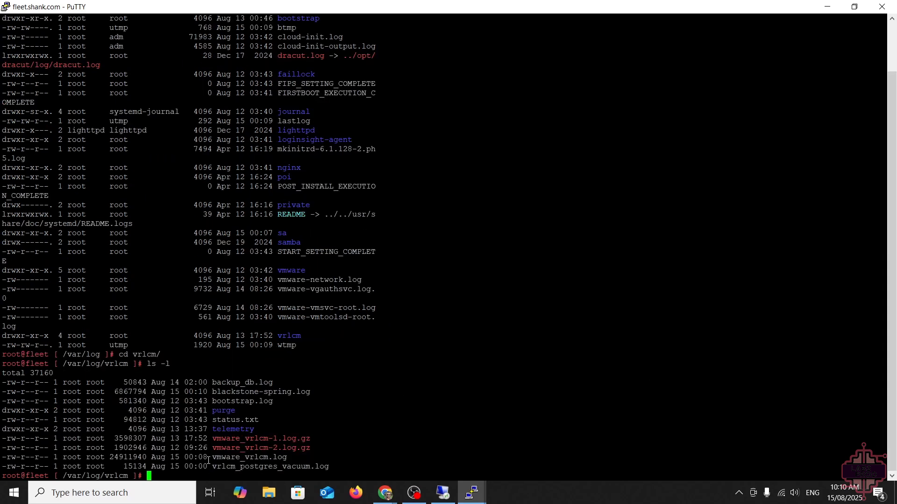
type("tail -f")
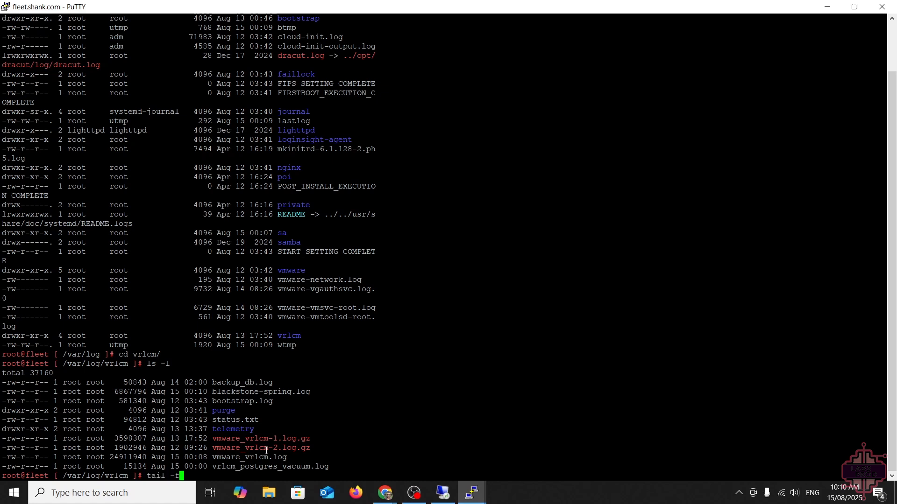
type("vmware_vrlcm.log")
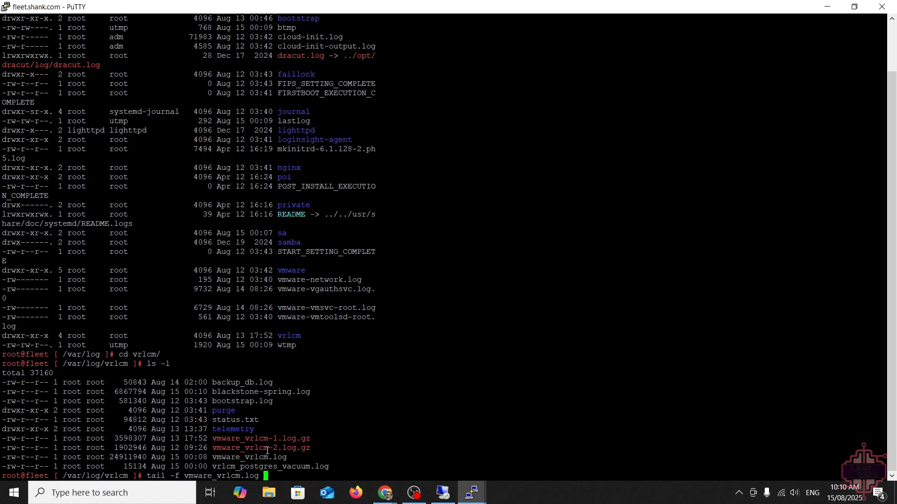
key("Return")
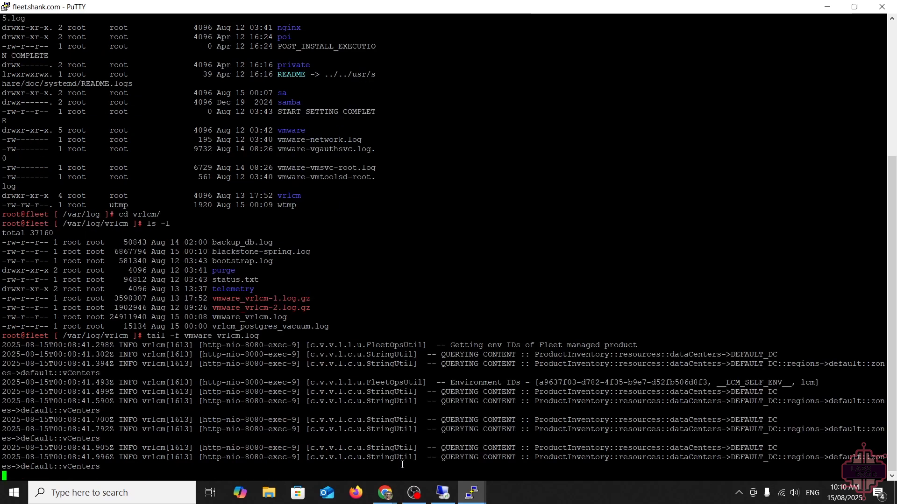
- Submit the Online Depot configuration in the browser while watching the log
left_click(384, 492)
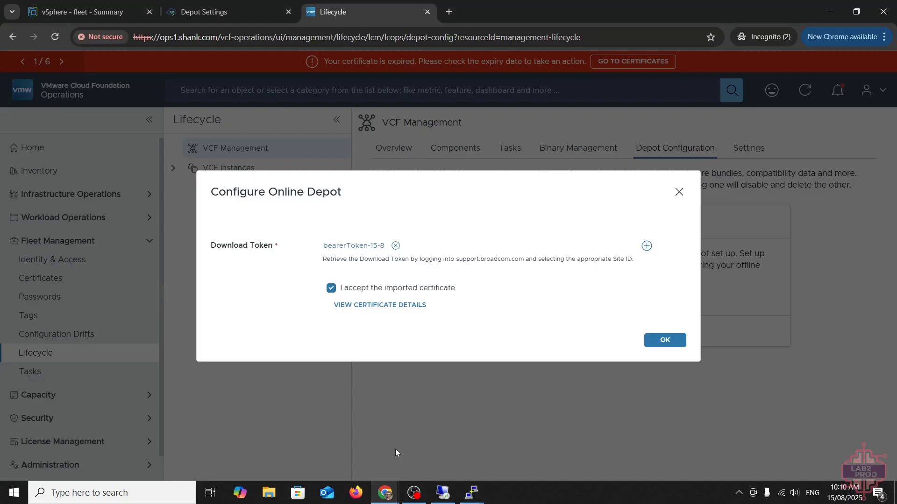
left_click(664, 340)
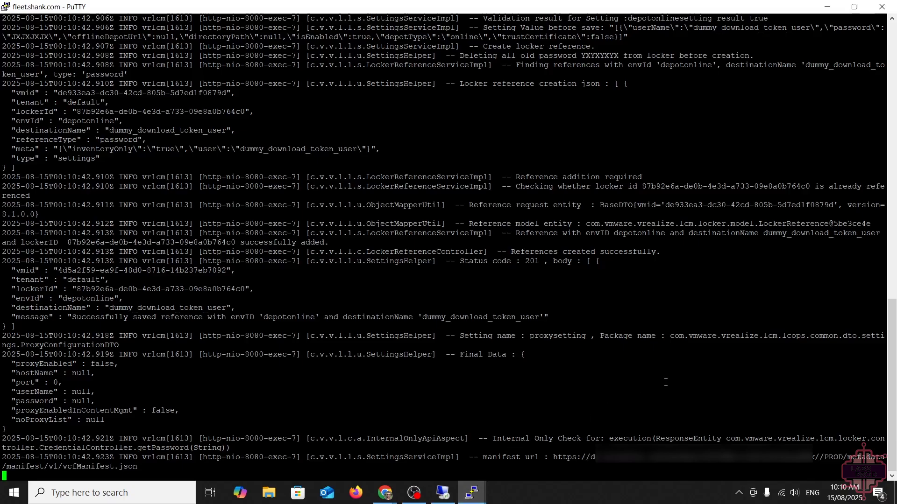
mouse_move(500, 470)
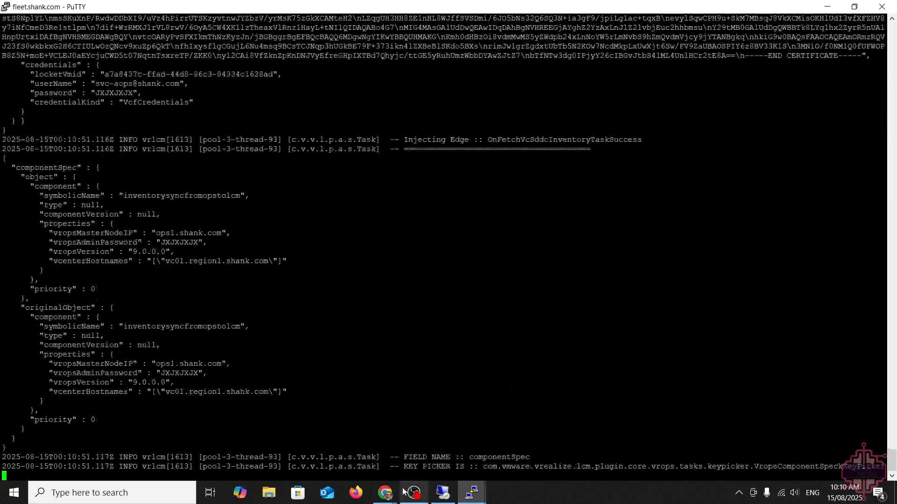
left_click(385, 492)
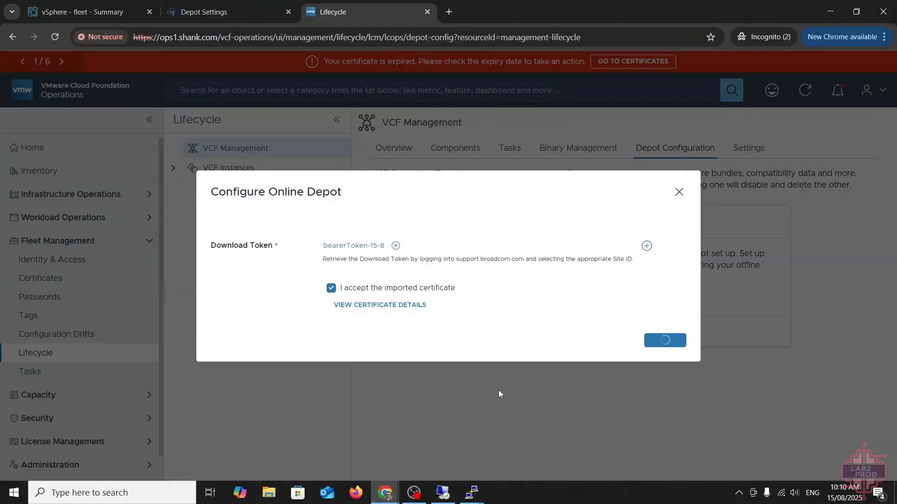
left_click(663, 340)
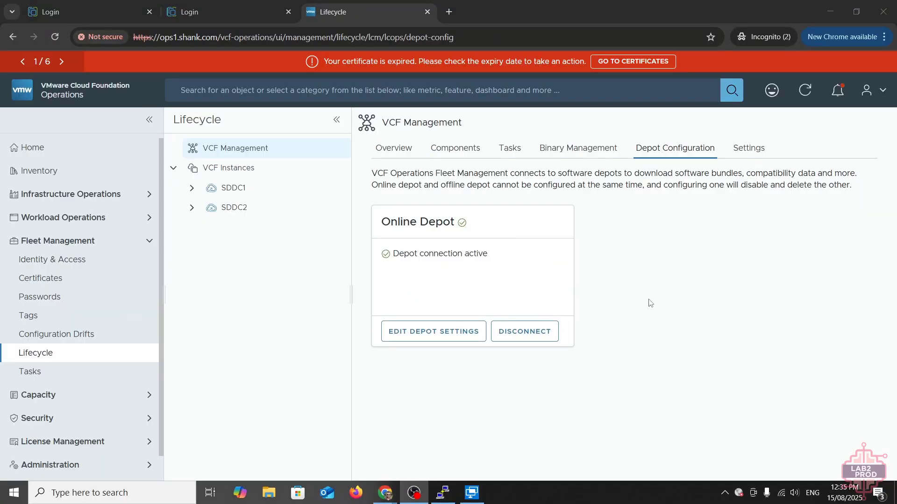
mouse_move(602, 293)
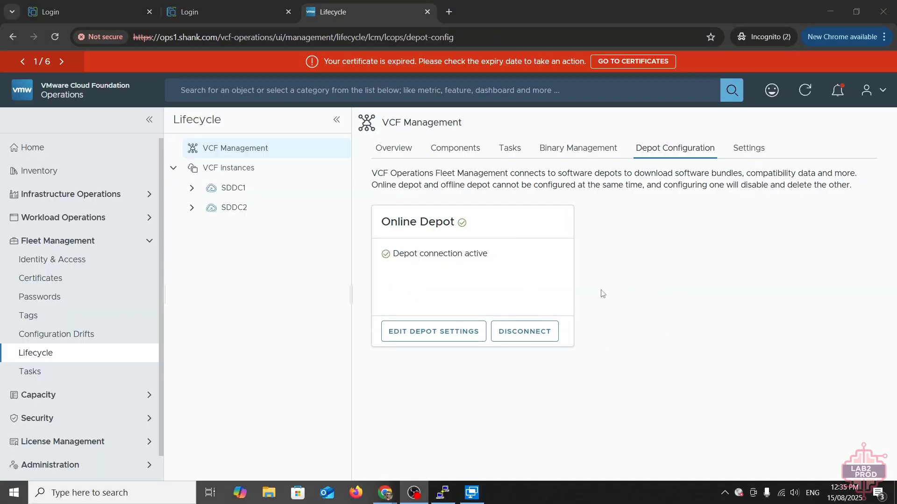
- In Binary Management, list patch binaries then install binaries showing operations-logs 9.0.0.0 not downloaded
left_click(577, 148)
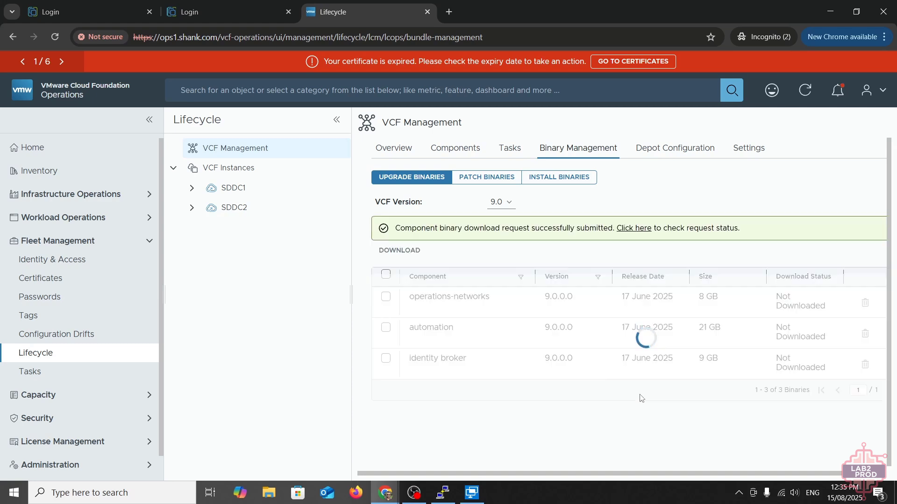
left_click(486, 178)
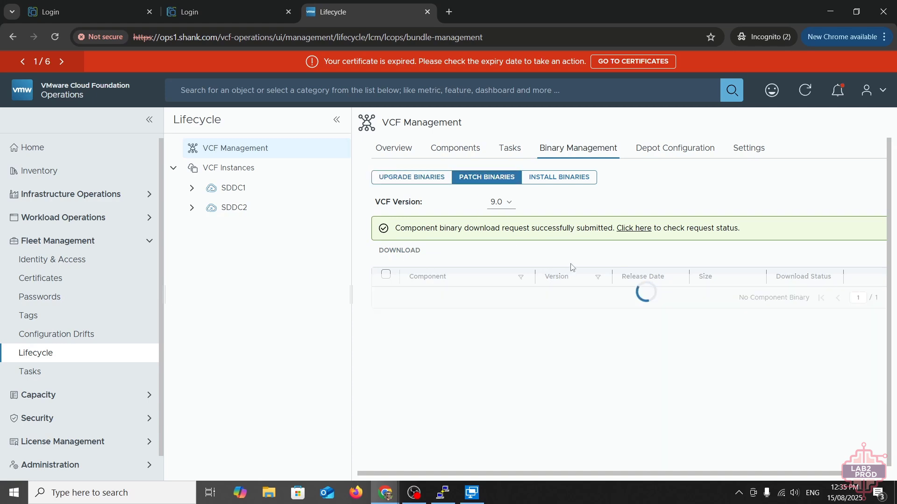
mouse_move(606, 289)
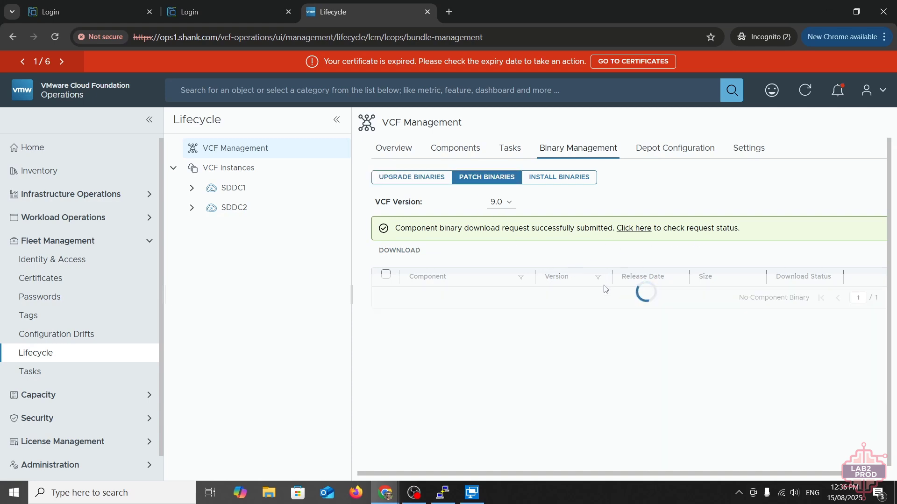
left_click(559, 176)
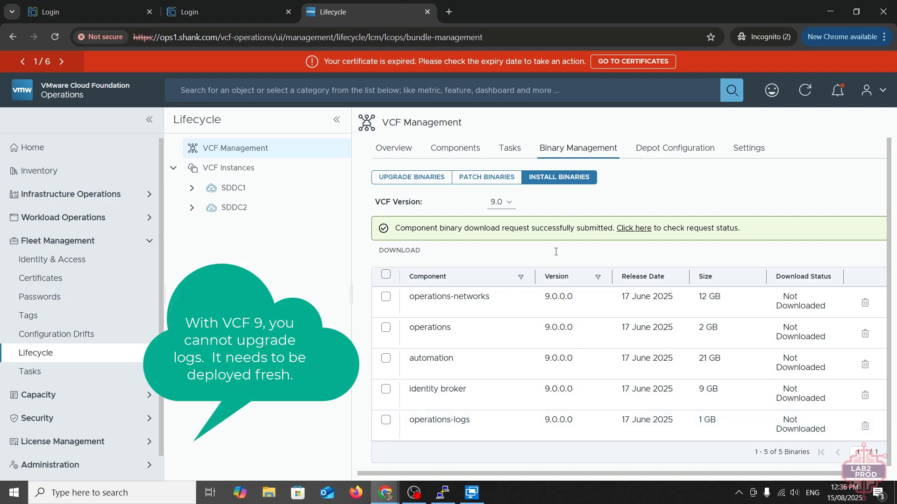
left_click(411, 176)
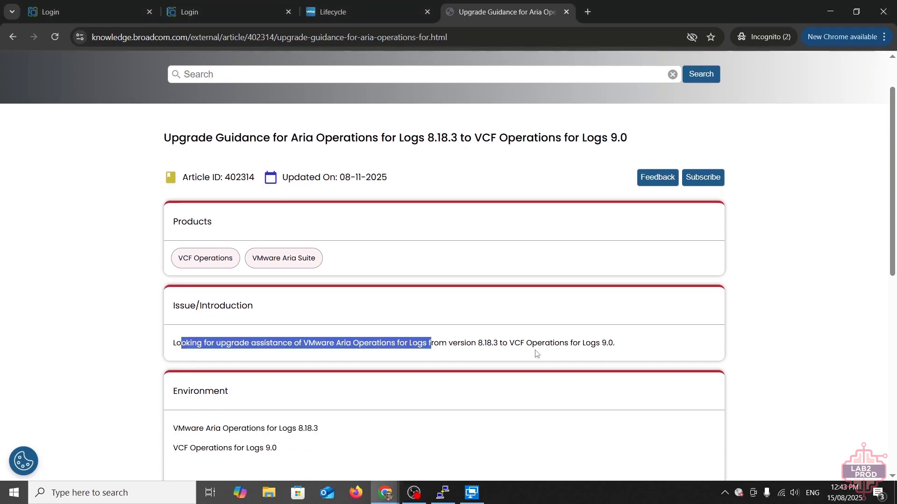
- Finish reading KB 402314 on Aria Operations for Logs upgrade and return to Lifecycle
left_click(660, 345)
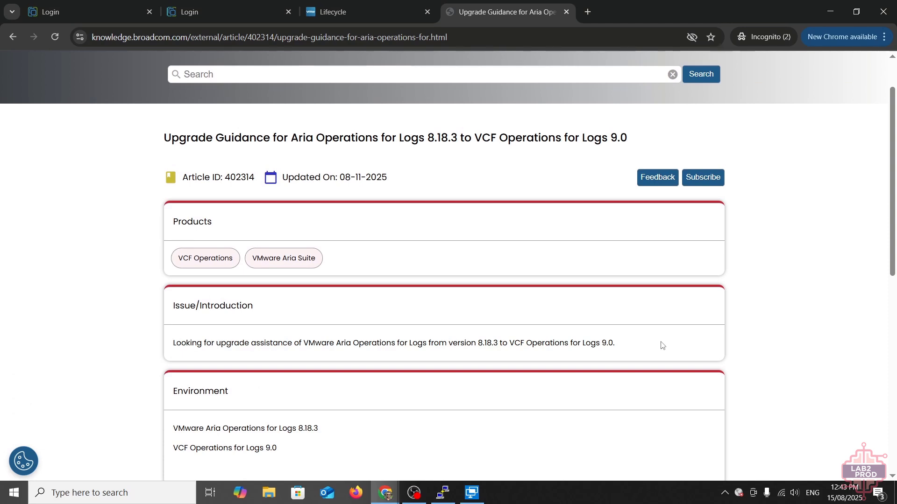
mouse_move(623, 338)
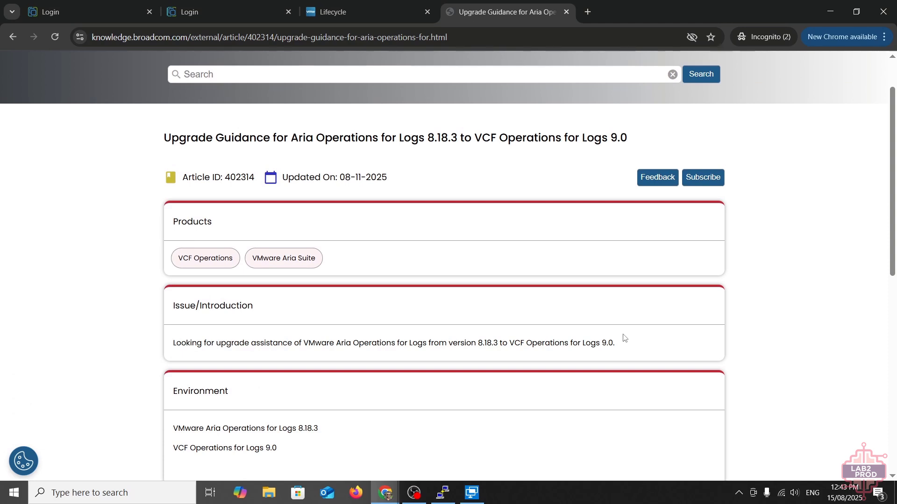
mouse_move(609, 334)
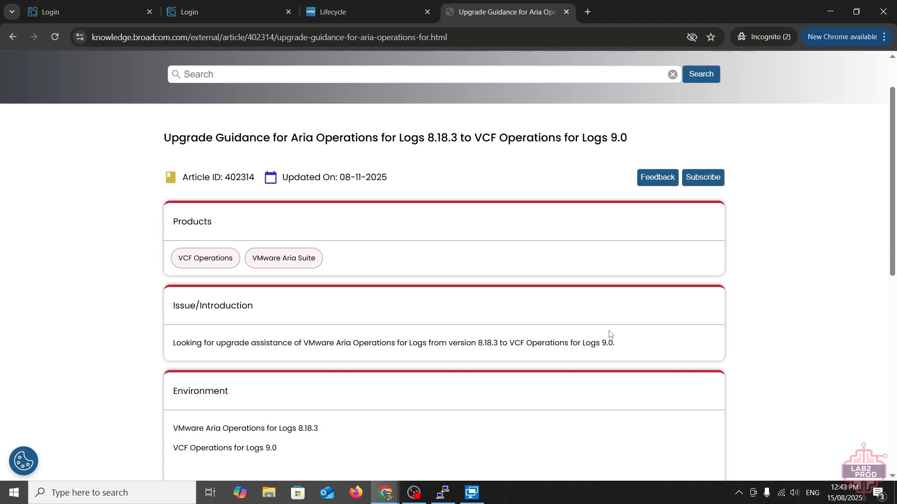
left_click(350, 11)
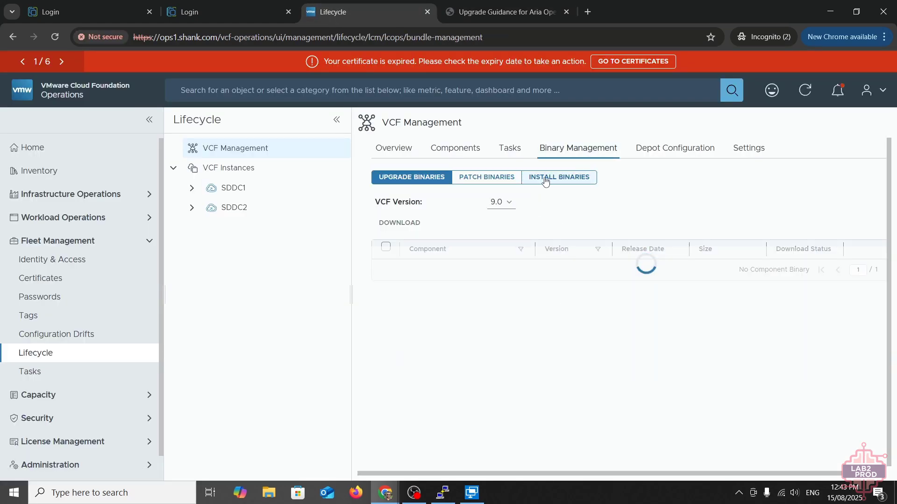
- Select the operations-logs 9.0.0.0 install binary and start its download
left_click(558, 177)
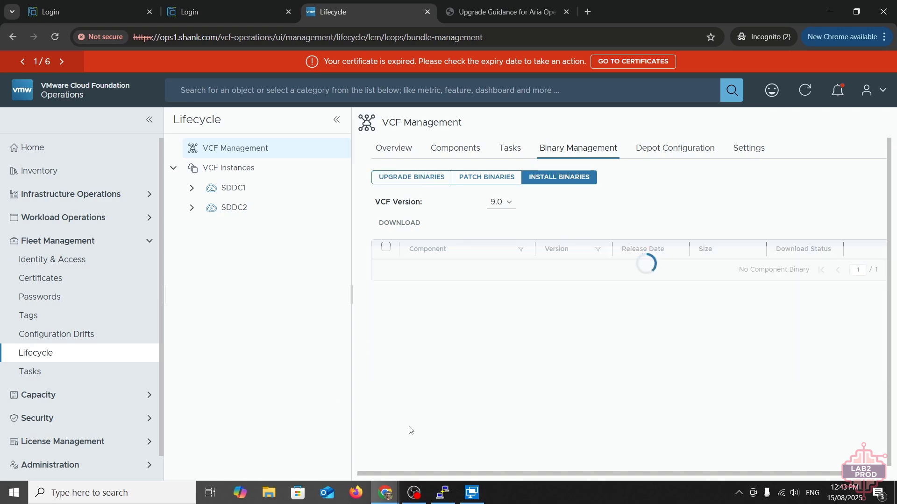
mouse_move(442, 332)
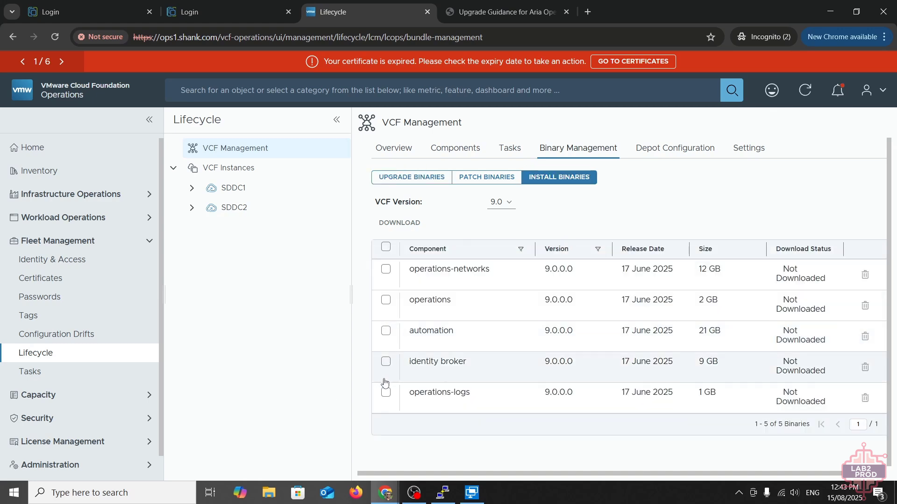
left_click(386, 394)
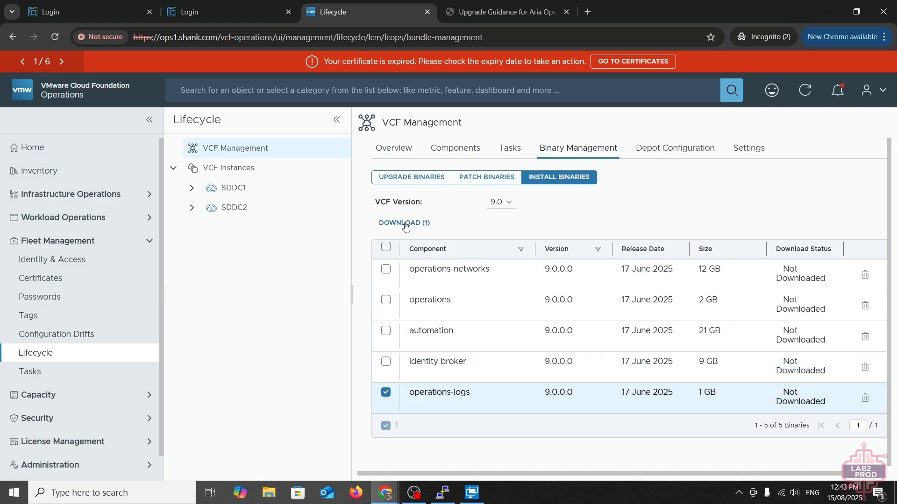
left_click(403, 223)
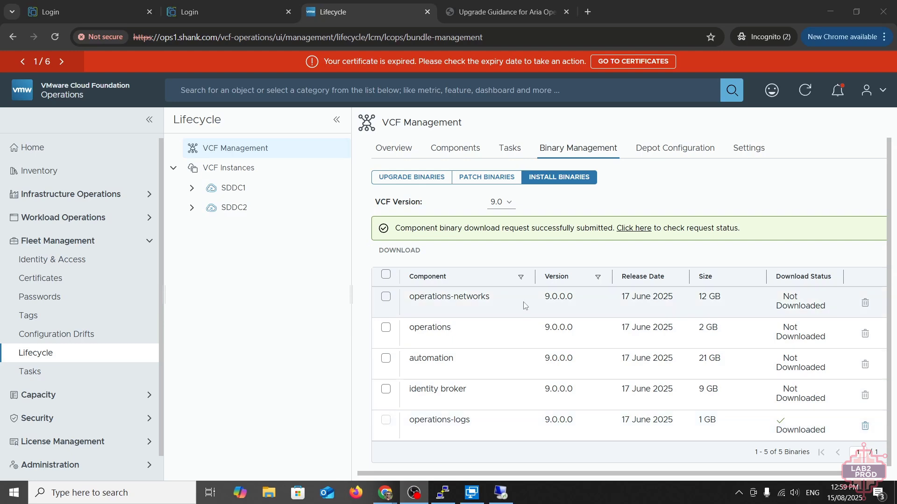
- Start adding a new operations-logs component from the Components list
left_click(455, 148)
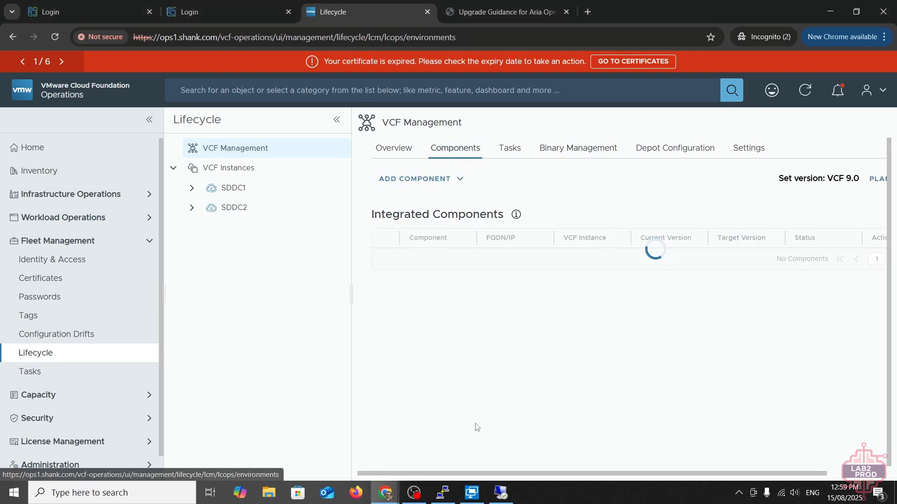
left_click(414, 179)
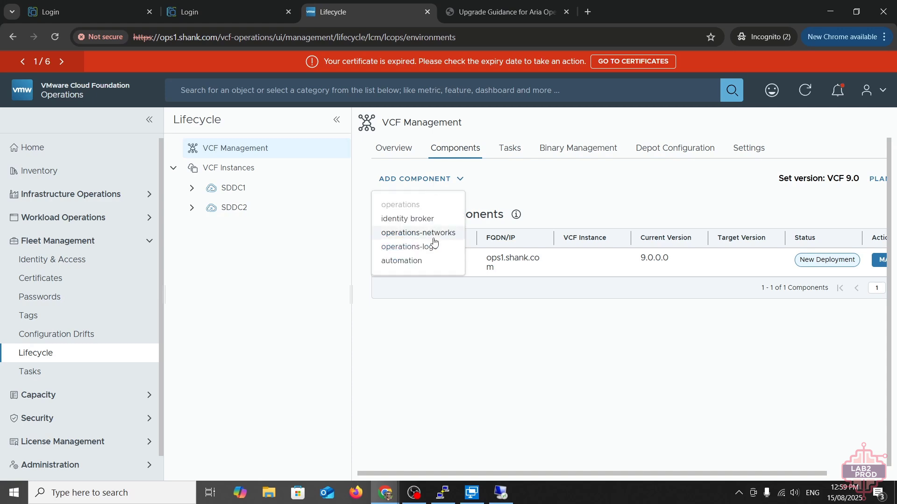
left_click(408, 246)
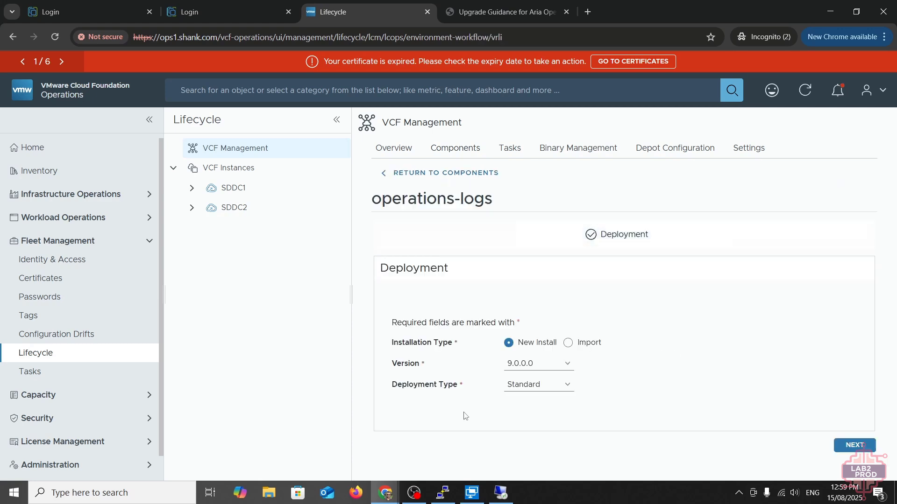
- Keep New Install with Standard deployment type and advance to the Certificate step
left_click(537, 384)
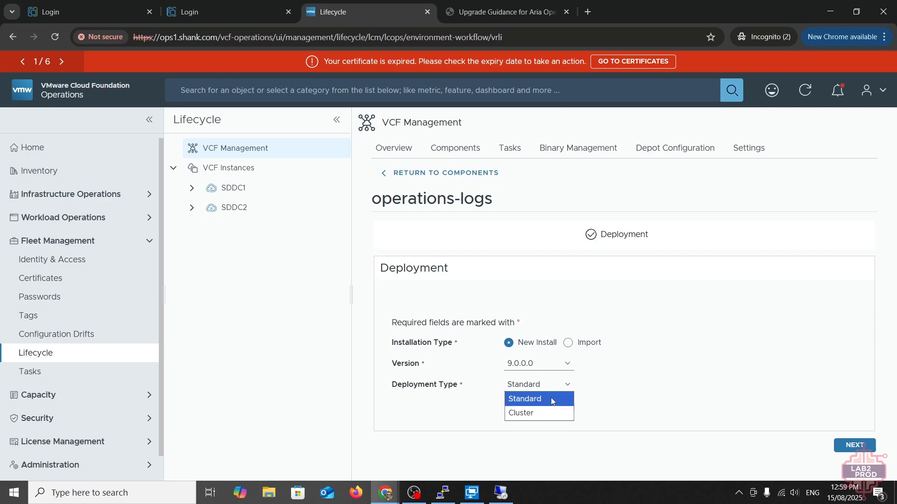
mouse_move(548, 409)
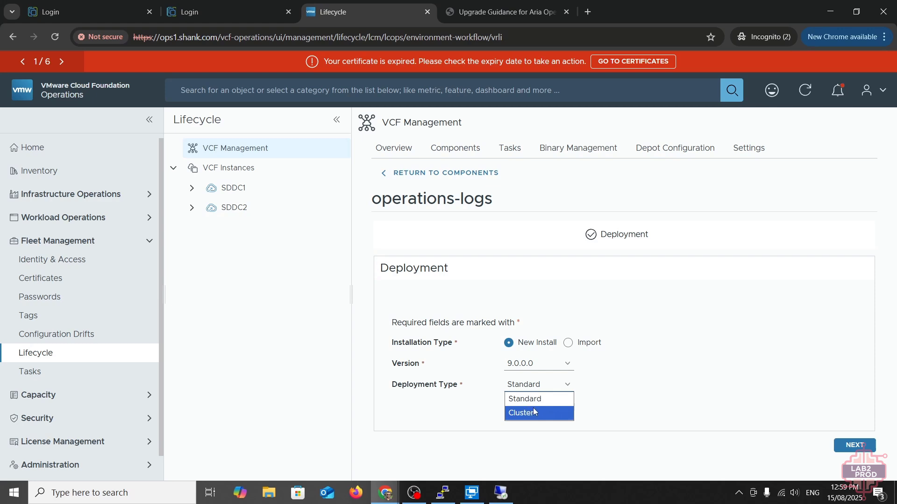
left_click(524, 399)
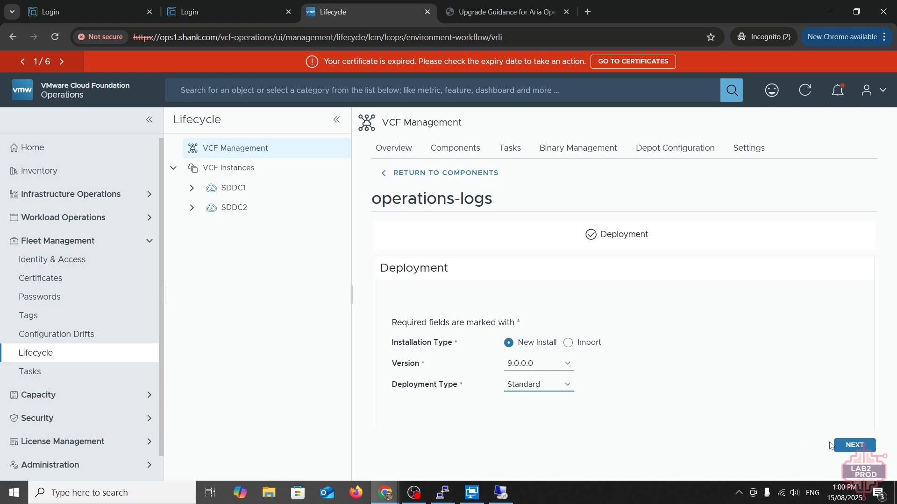
left_click(853, 445)
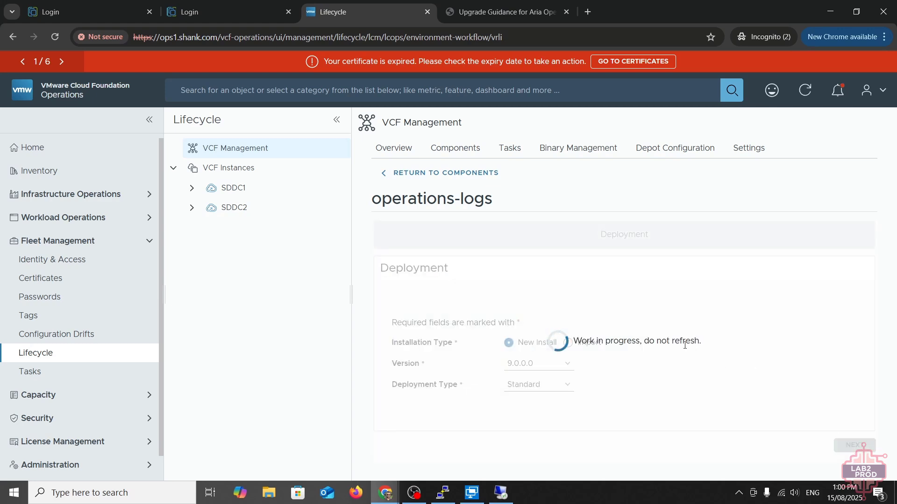
left_click(652, 329)
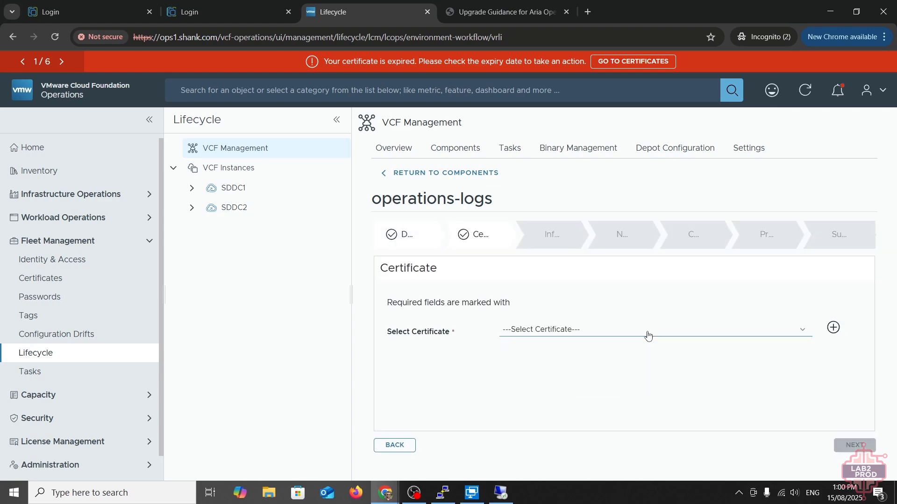
- Generate a new vcflogs certificate for vcflogs.shank.com and 10.100.0.41
left_click(832, 327)
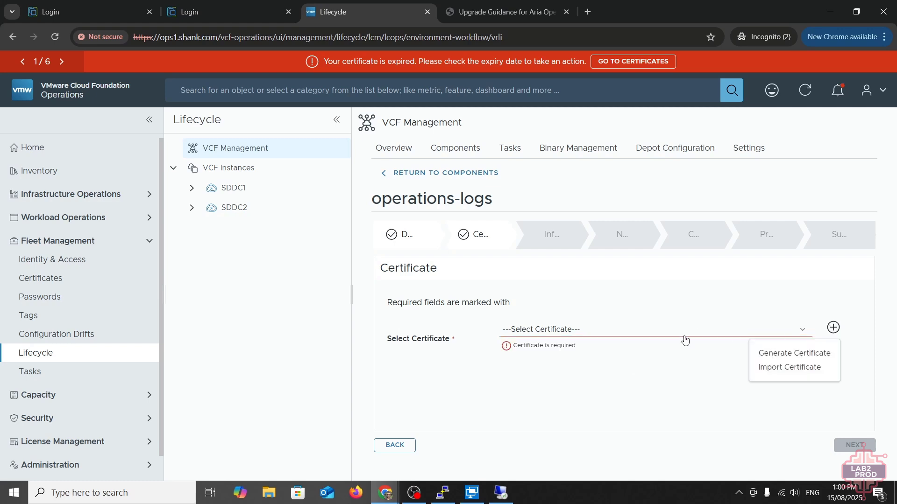
left_click(793, 353)
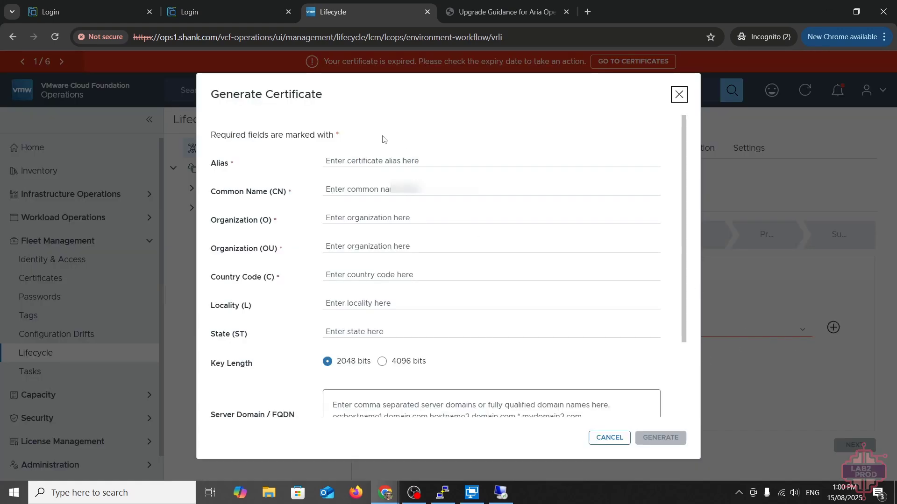
type("vcflogs.shank.com")
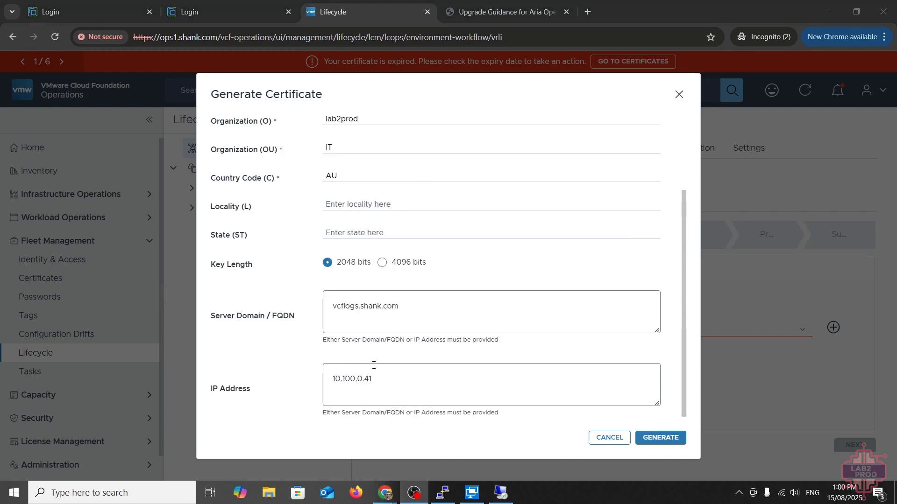
mouse_move(360, 287)
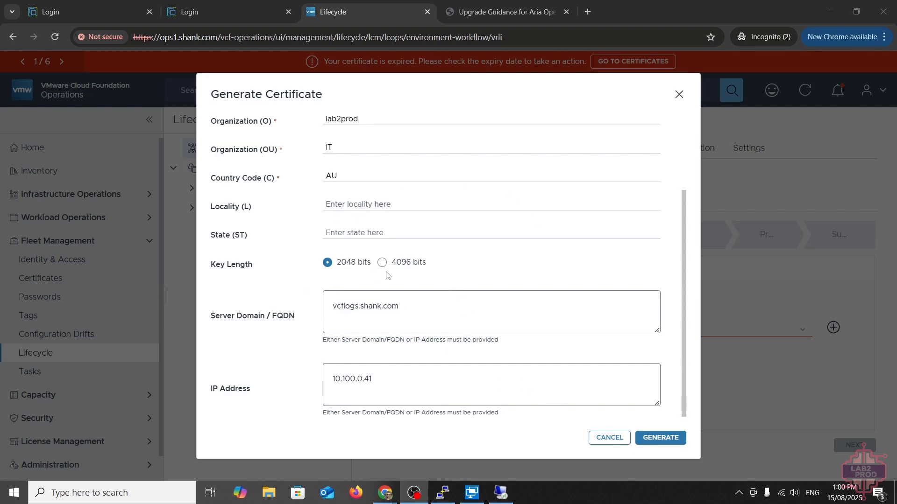
mouse_move(437, 273)
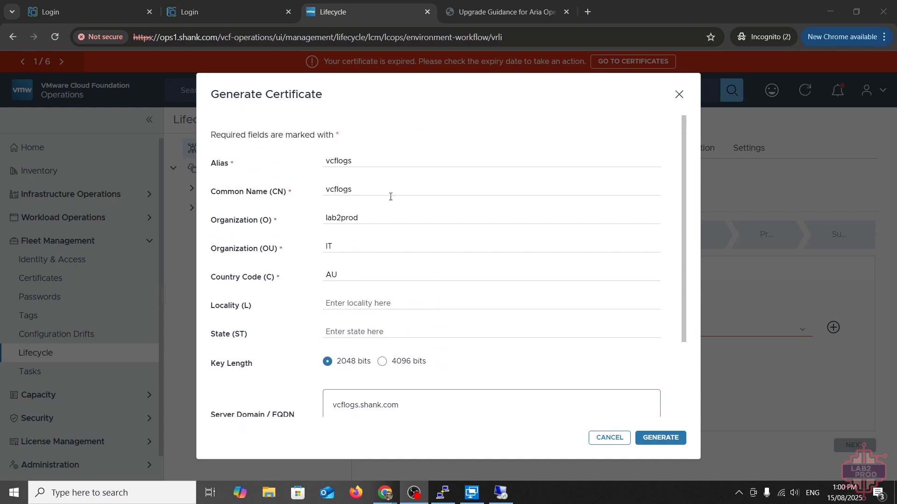
scroll("down", 3)
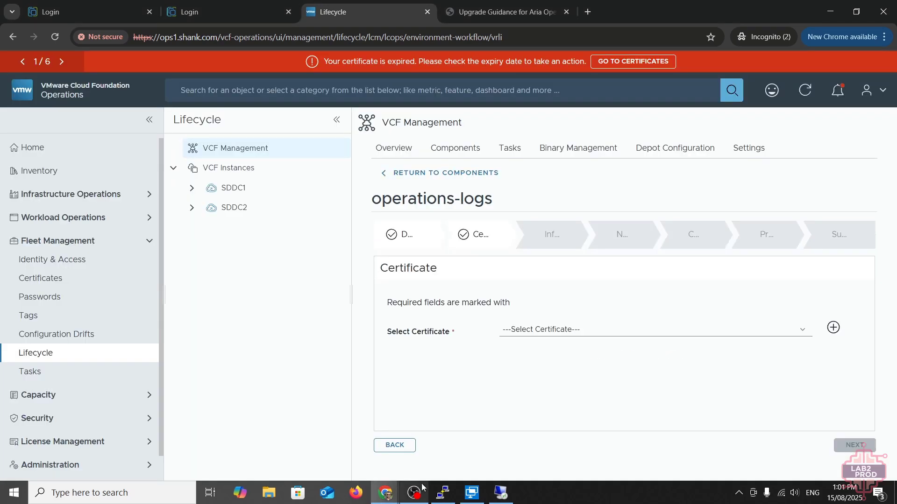
- Select the vcflogs certificate for the operations-logs deployment
left_click(652, 329)
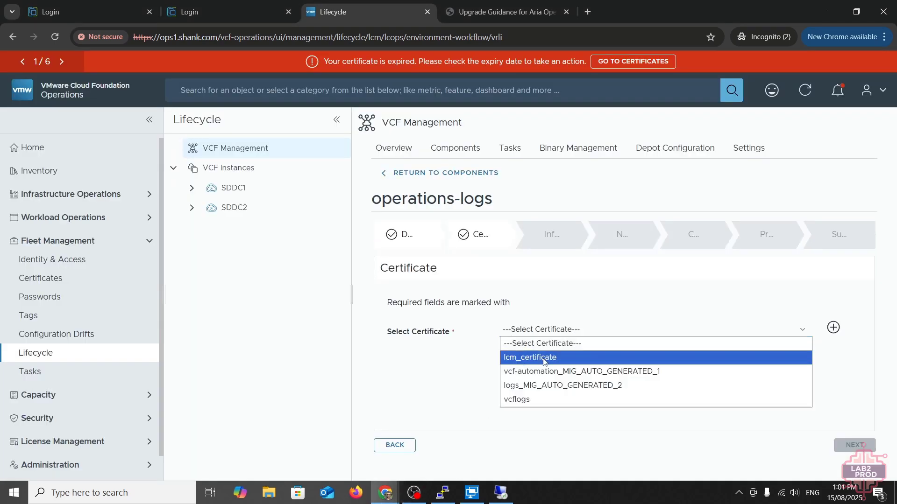
mouse_move(538, 398)
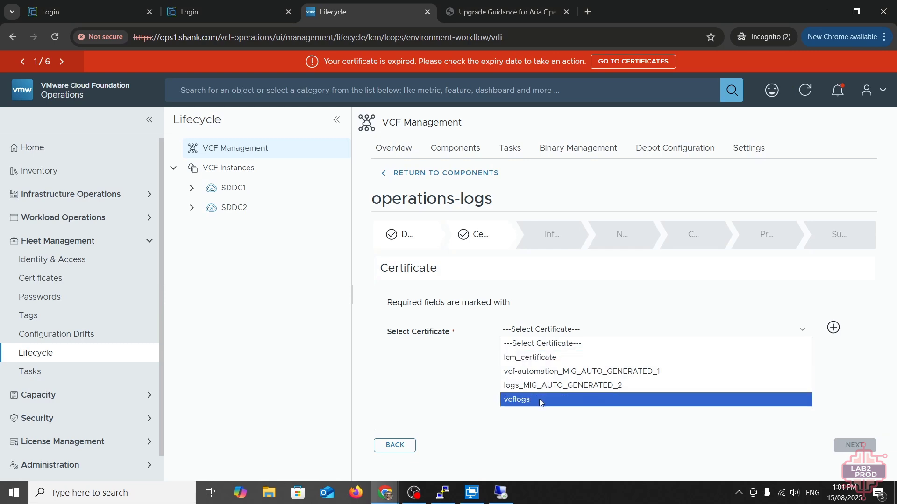
left_click(515, 399)
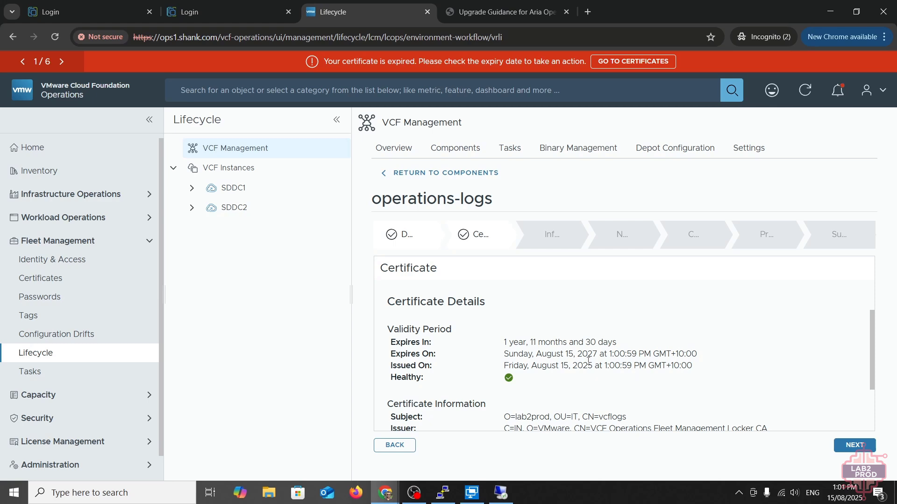
mouse_move(585, 358)
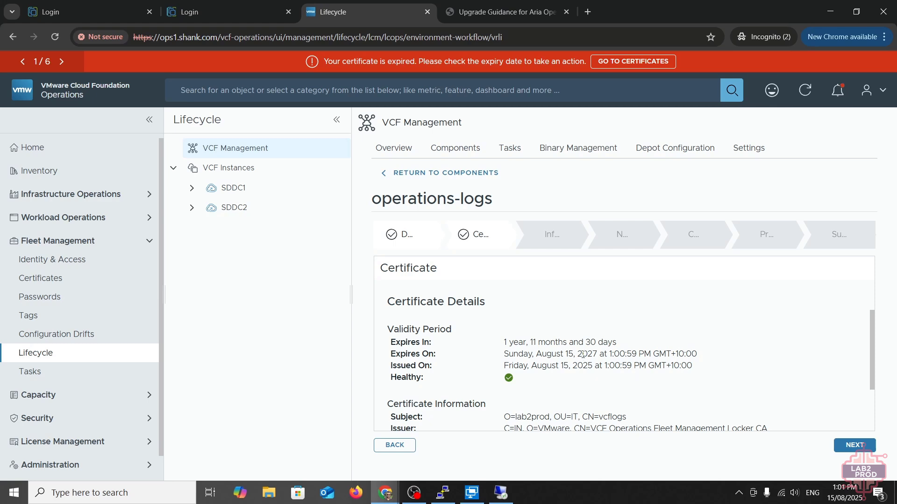
- Place the deployment on vCenter vc01.region1.shank.com and cluster reg1-dc01#reg1-cl01
left_click(854, 444)
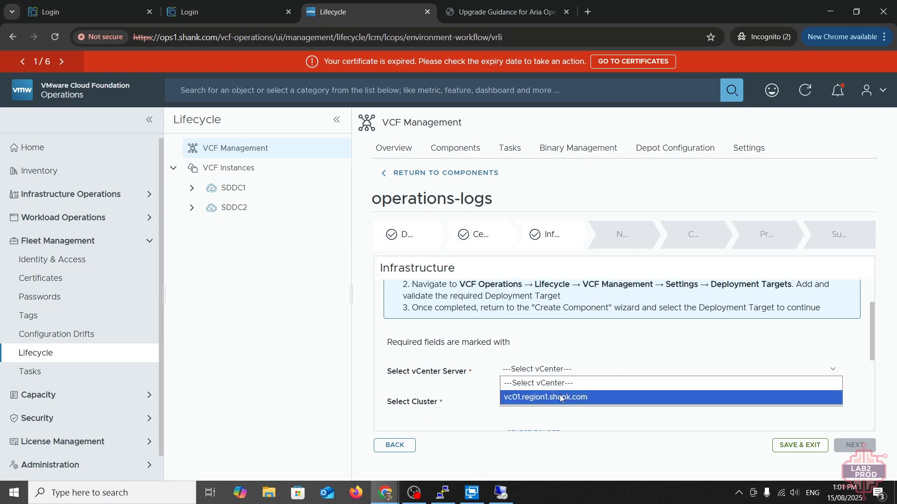
left_click(545, 396)
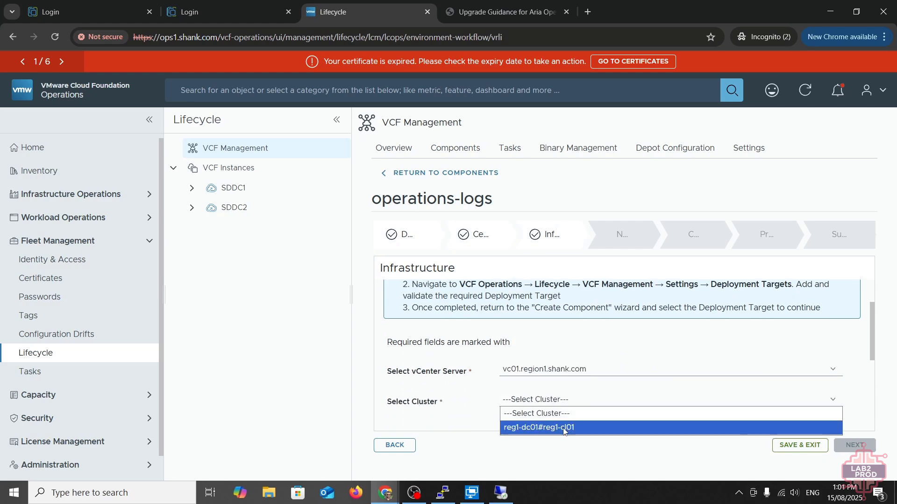
left_click(547, 427)
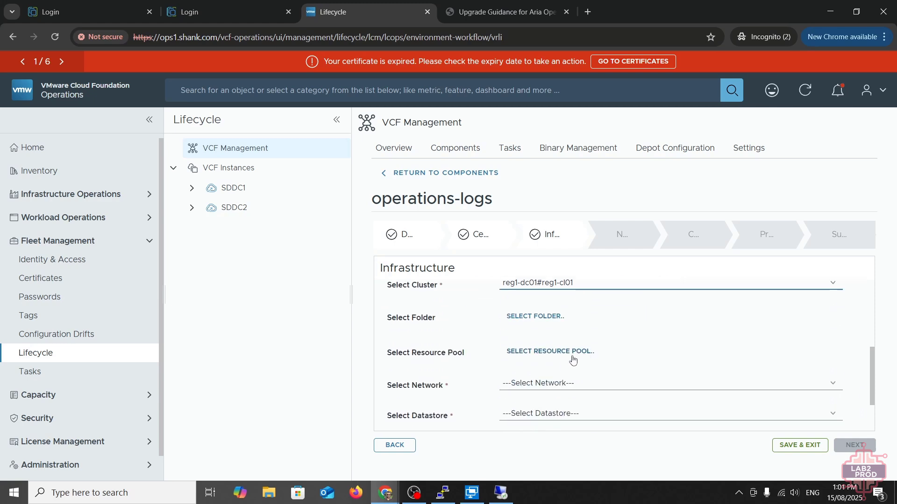
- Choose the xRegion network, SSD-OS-GOLD datastore and Thin disk mode
left_click(663, 383)
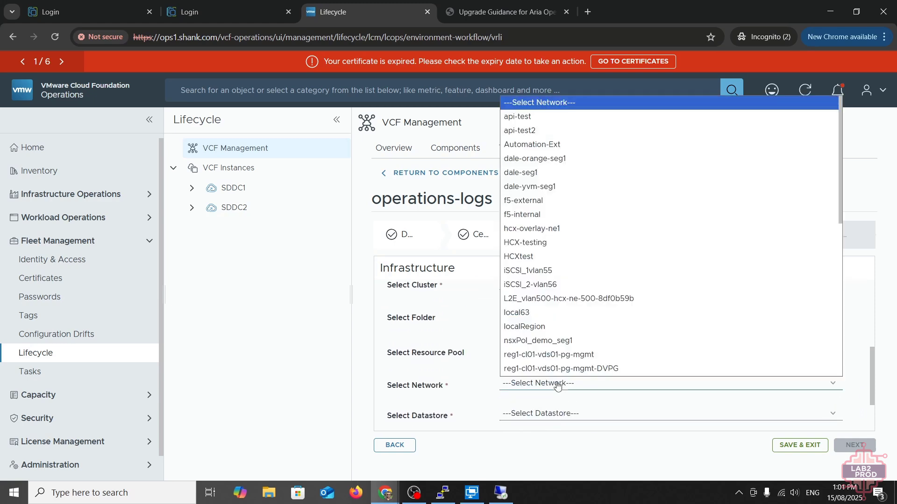
scroll("down", 3)
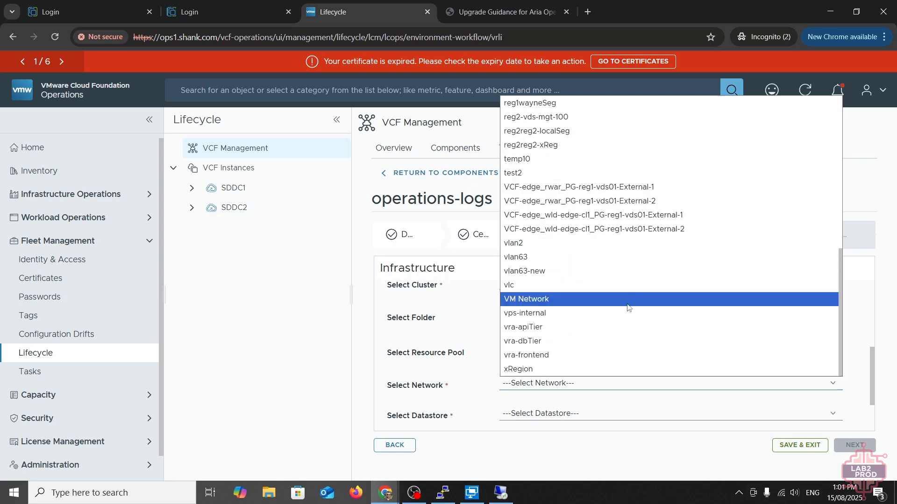
left_click(517, 369)
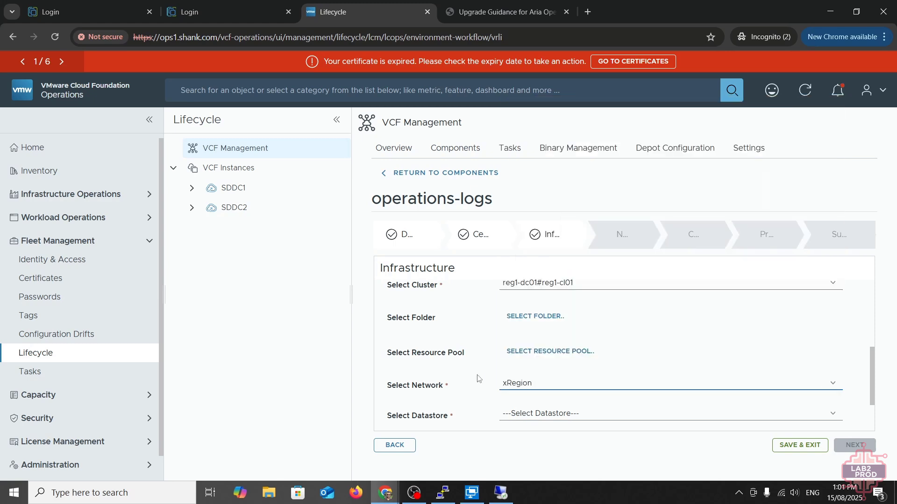
left_click(663, 412)
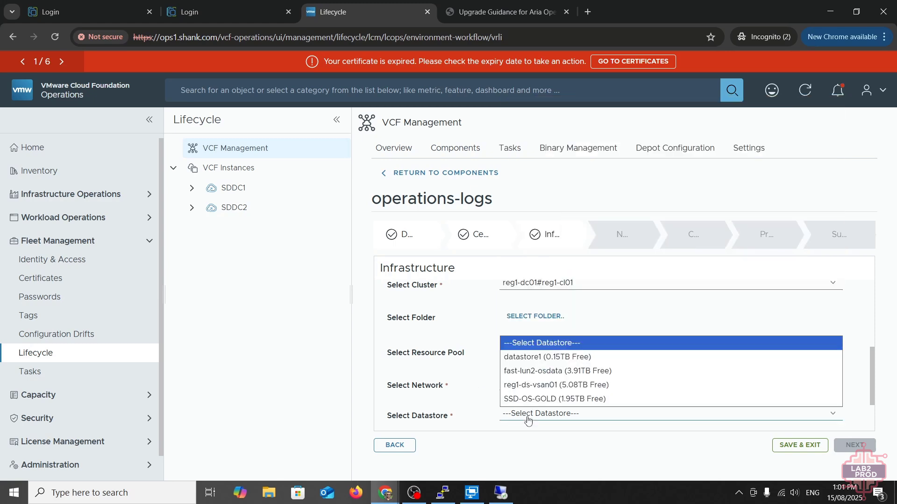
left_click(553, 399)
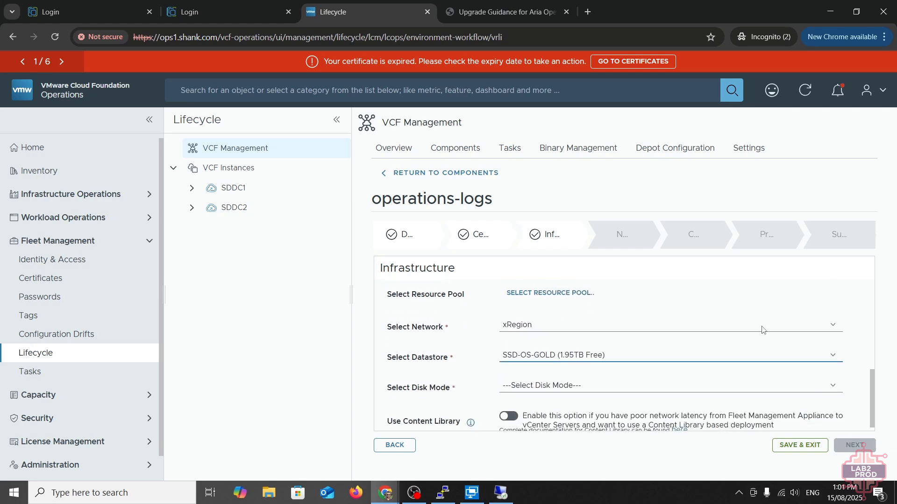
left_click(664, 384)
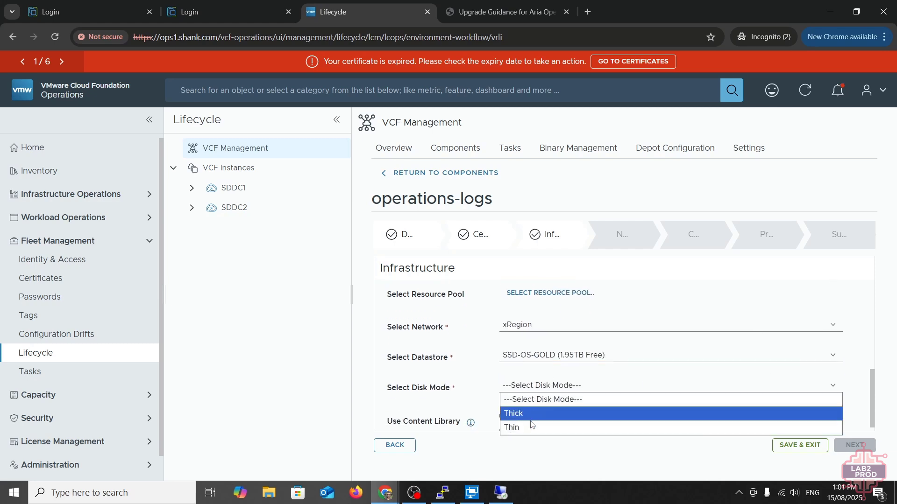
left_click(511, 427)
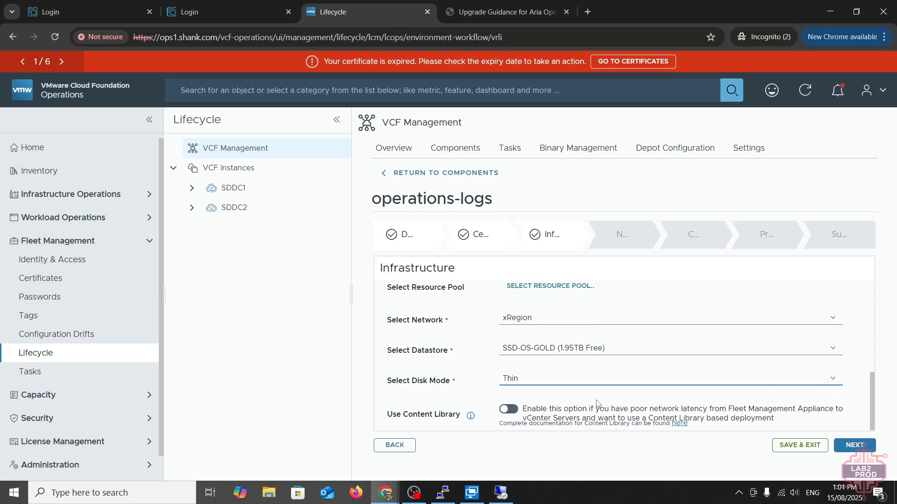
mouse_move(541, 384)
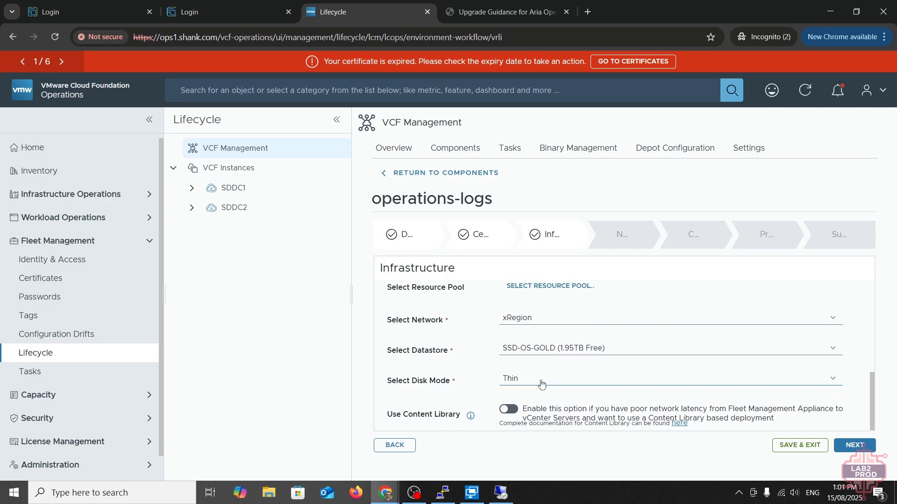
mouse_move(525, 414)
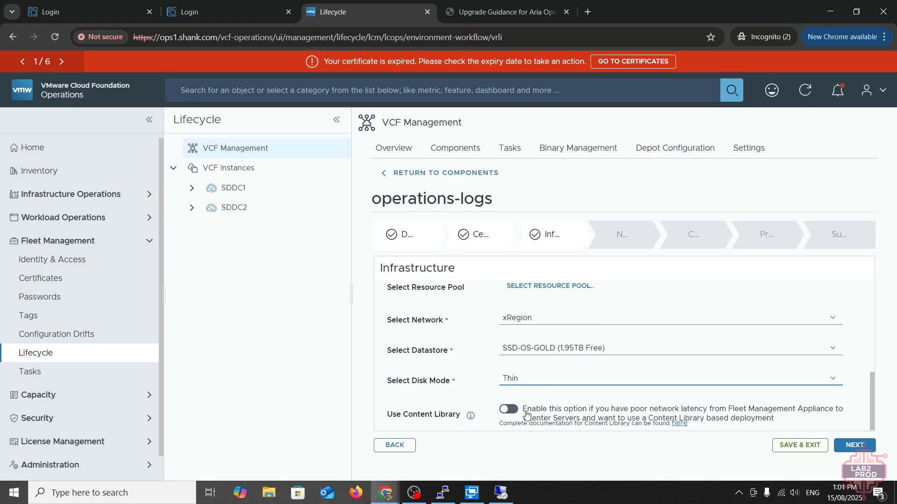
- Set the domain name and search path to shank.com on the Network step
left_click(854, 445)
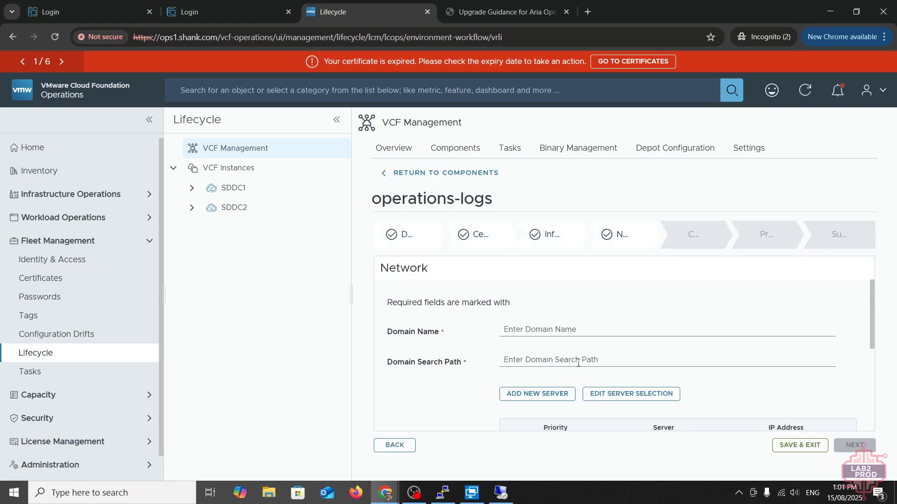
left_click(571, 329)
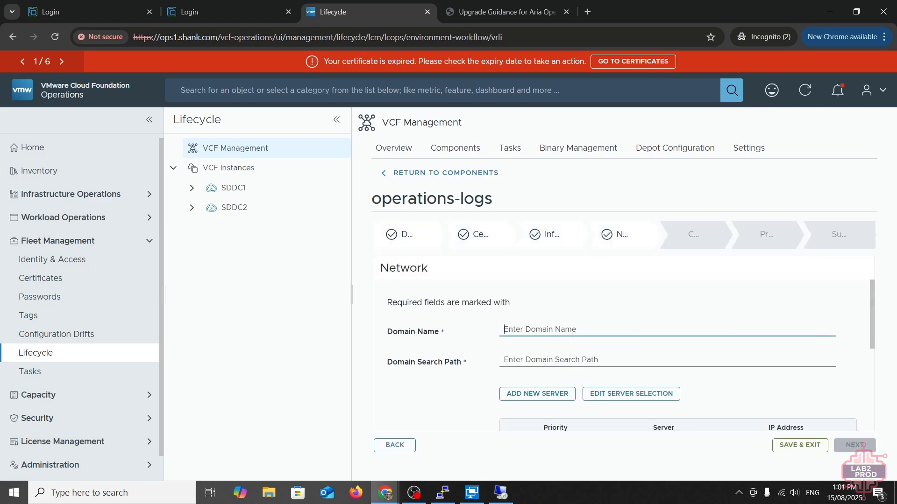
type("shank.com")
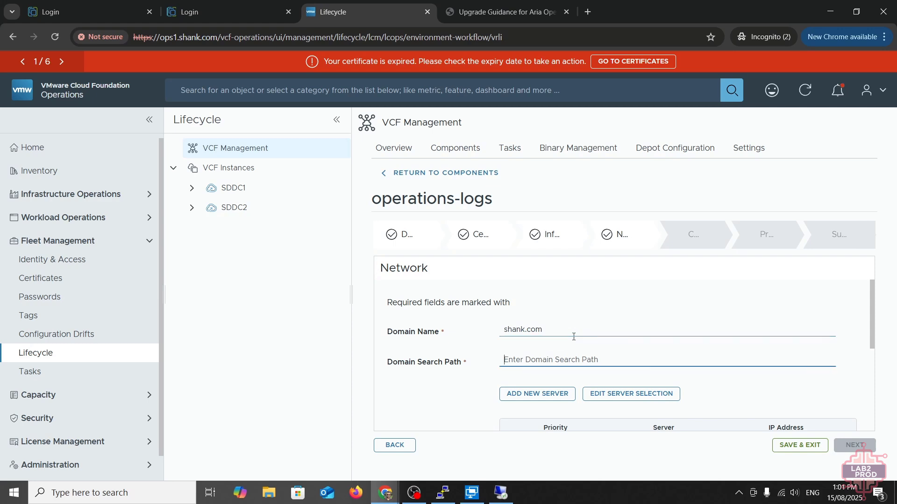
scroll("down", 3)
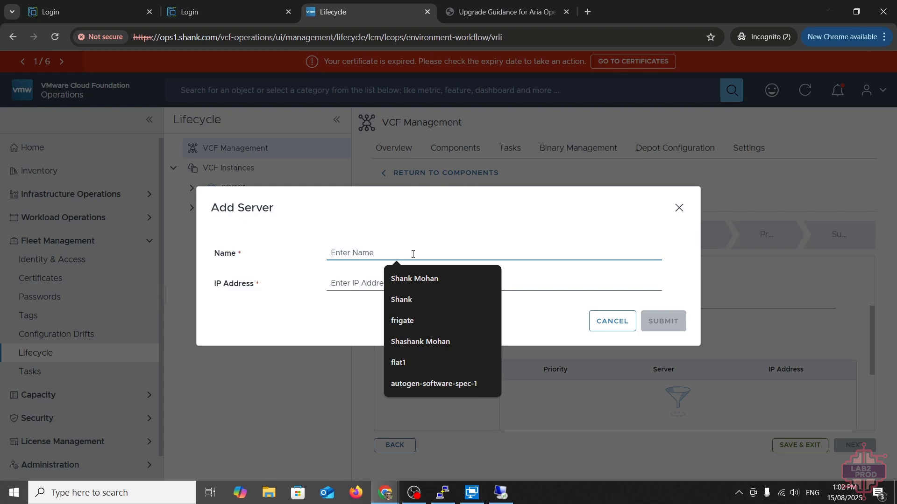
- Add DNS server shankdc and NTP server at 192.168.63.101
type("shankdc")
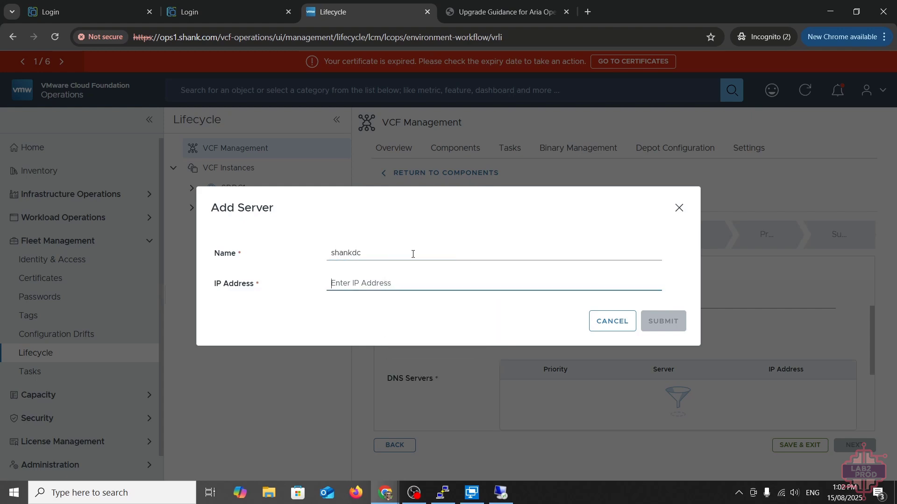
type("192.168.63.101")
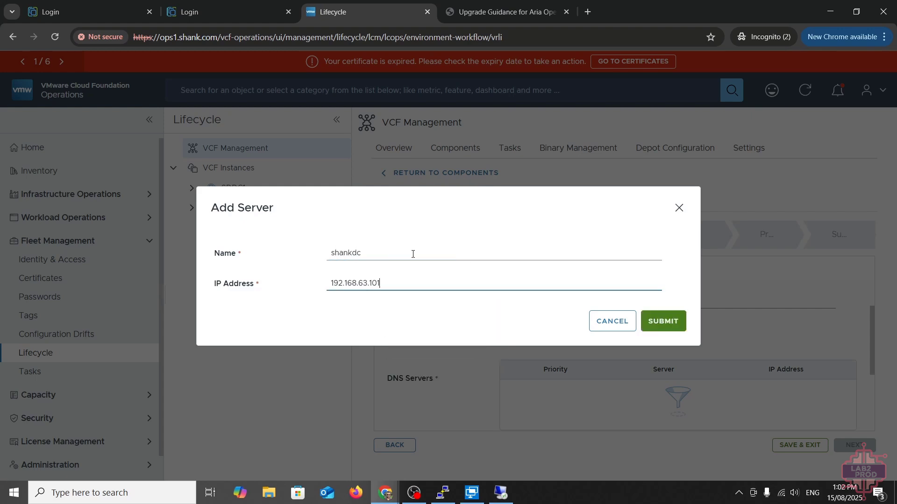
left_click(661, 320)
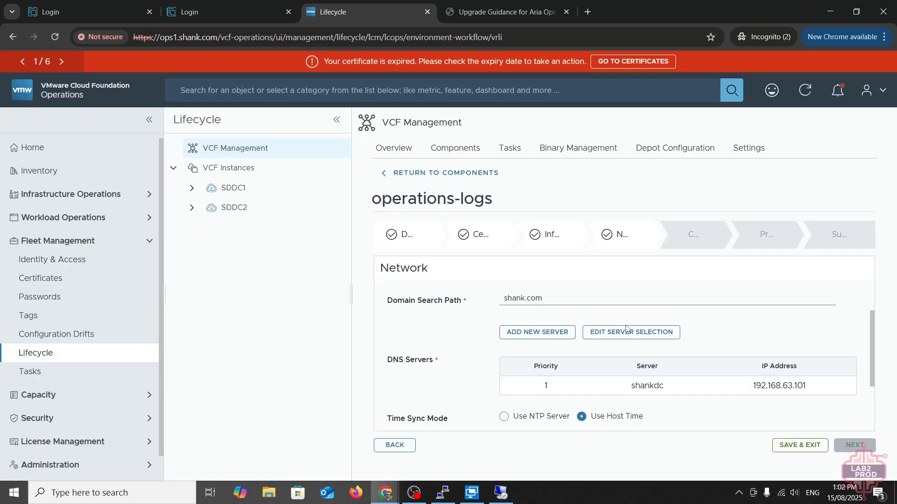
left_click(630, 333)
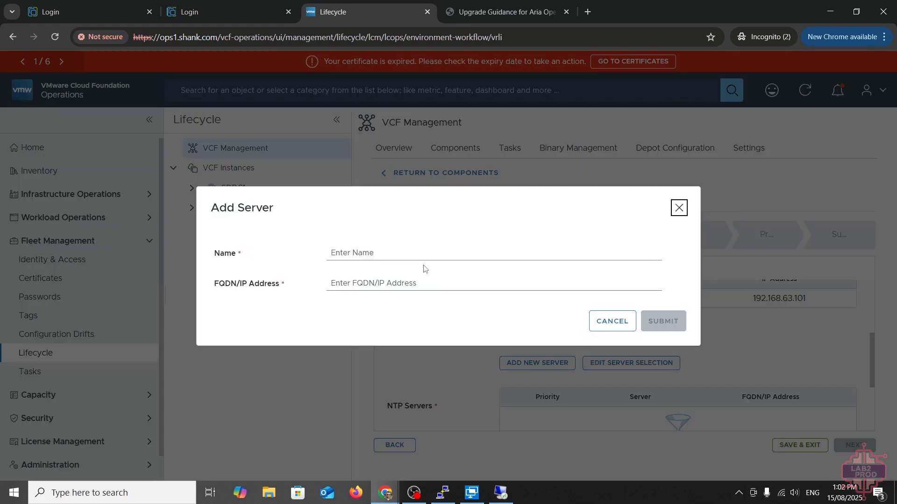
type("dns")
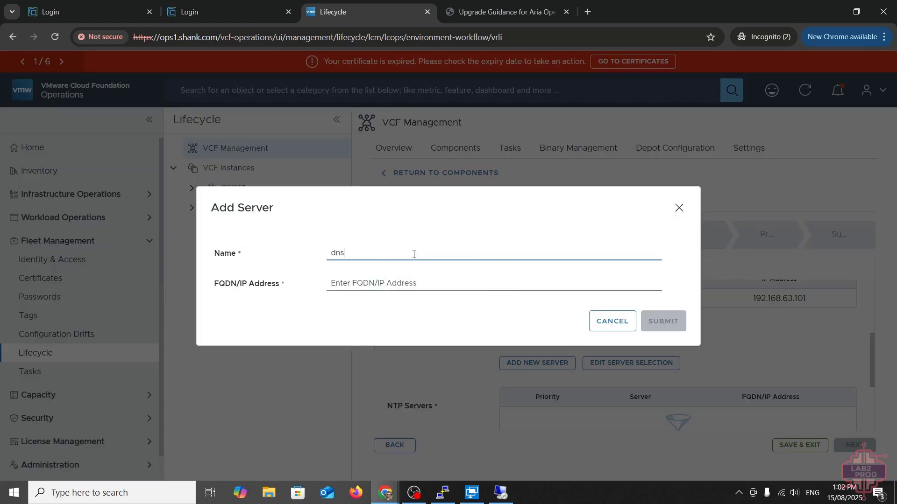
type("192.168.63.101")
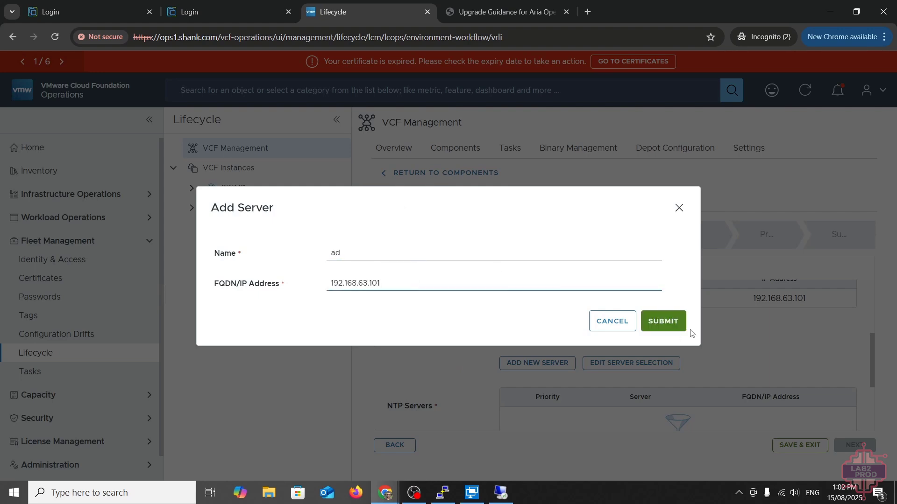
left_click(662, 320)
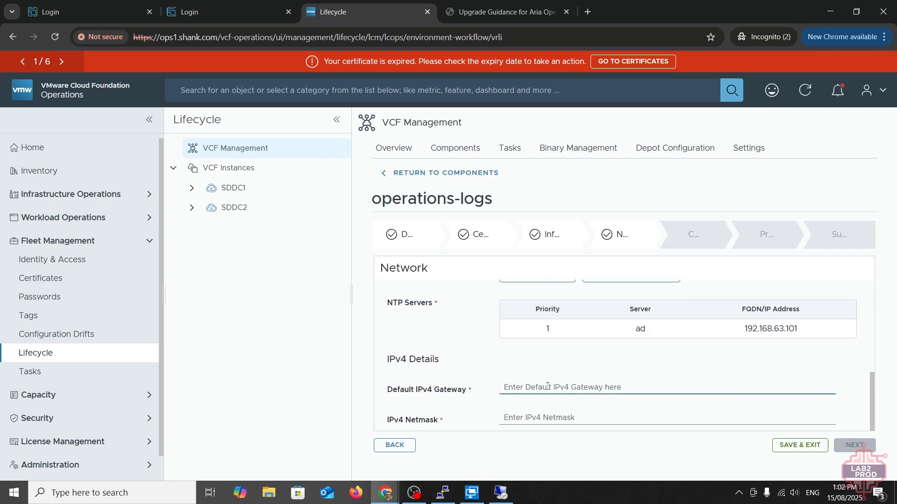
- Enter gateway 10.100.0.1 and netmask 255.255.255.x
type("10.100.0.1")
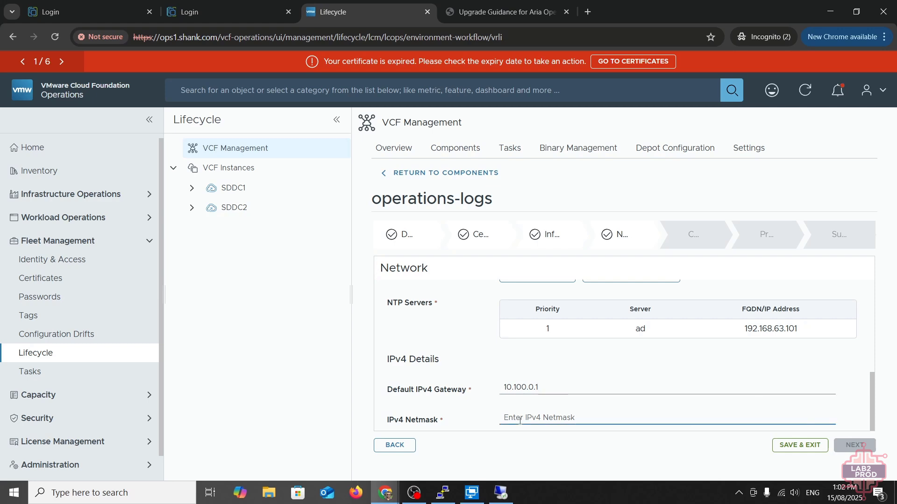
type("255.255.255.")
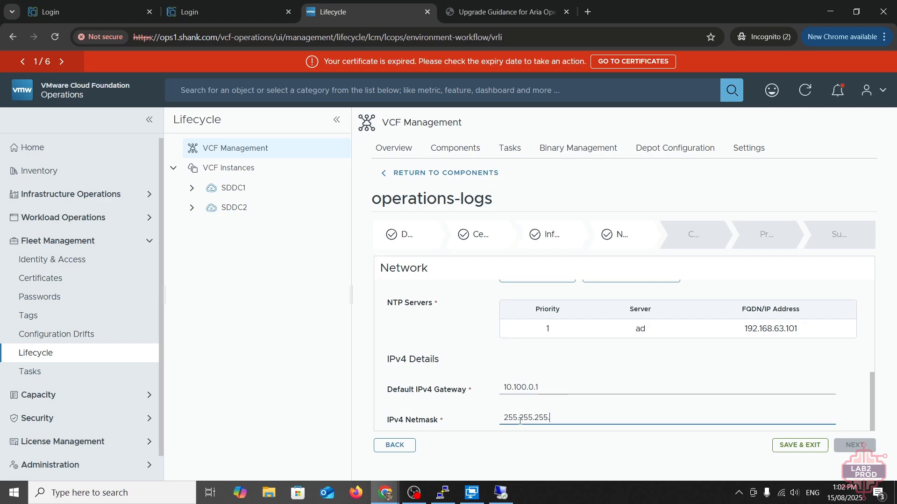
- Set the node size to Medium with FIPS compliance mode off on the Components step
left_click(855, 445)
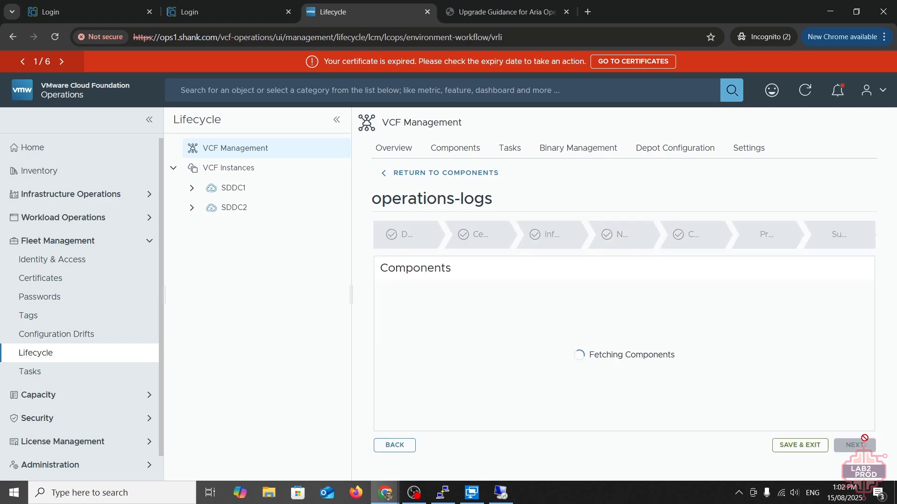
mouse_move(576, 353)
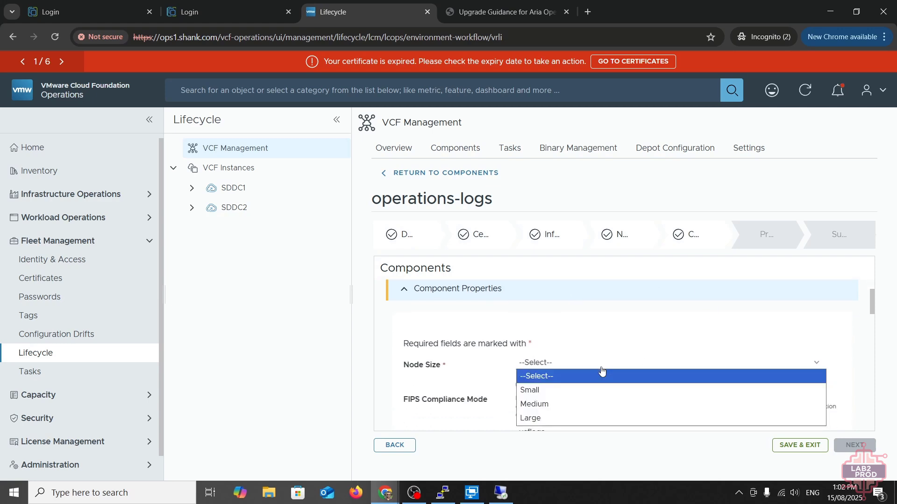
left_click(533, 403)
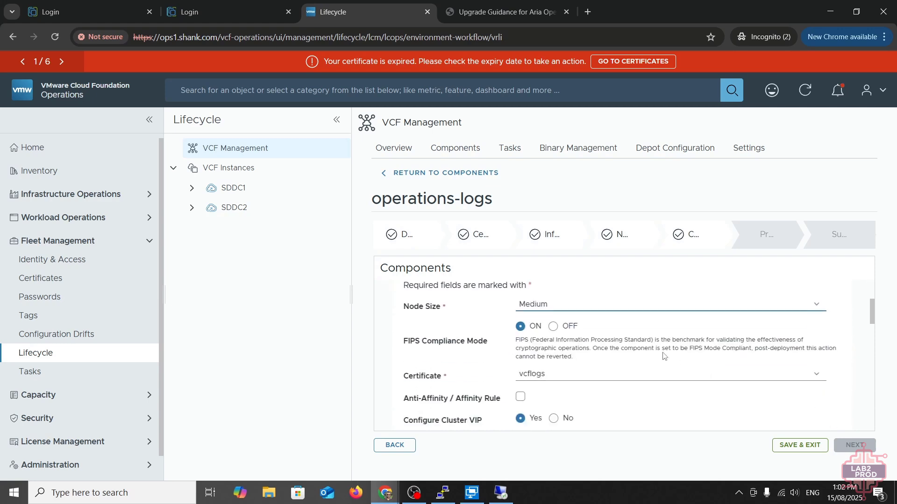
left_click(552, 326)
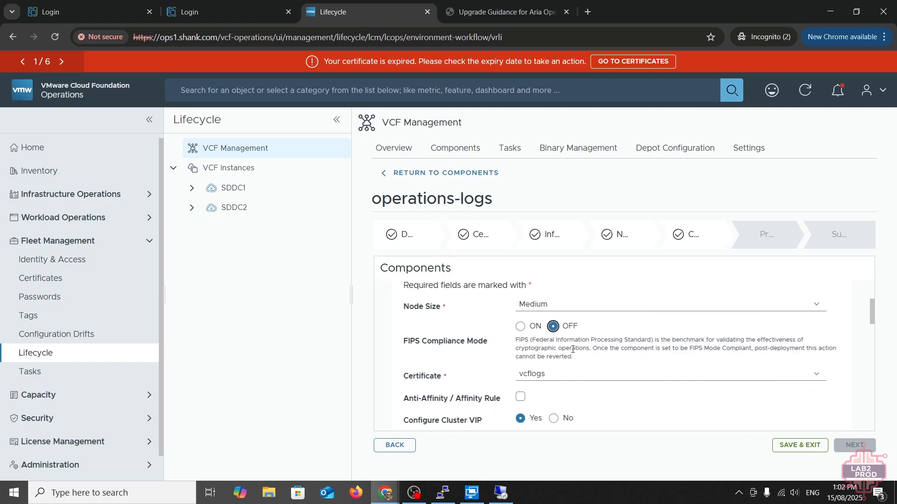
mouse_move(430, 406)
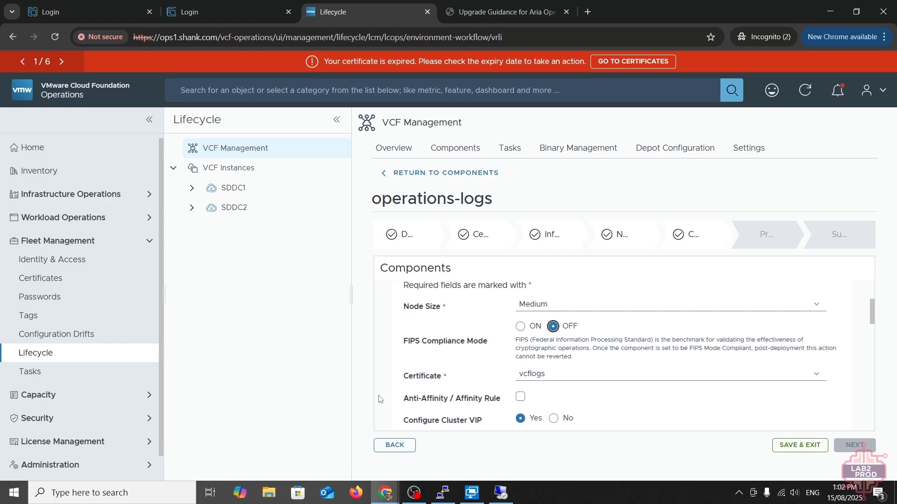
mouse_move(488, 399)
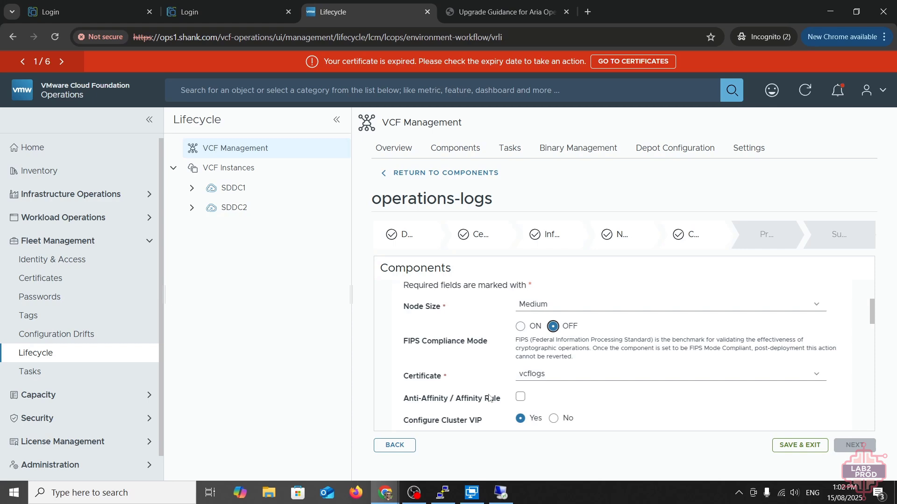
mouse_move(594, 392)
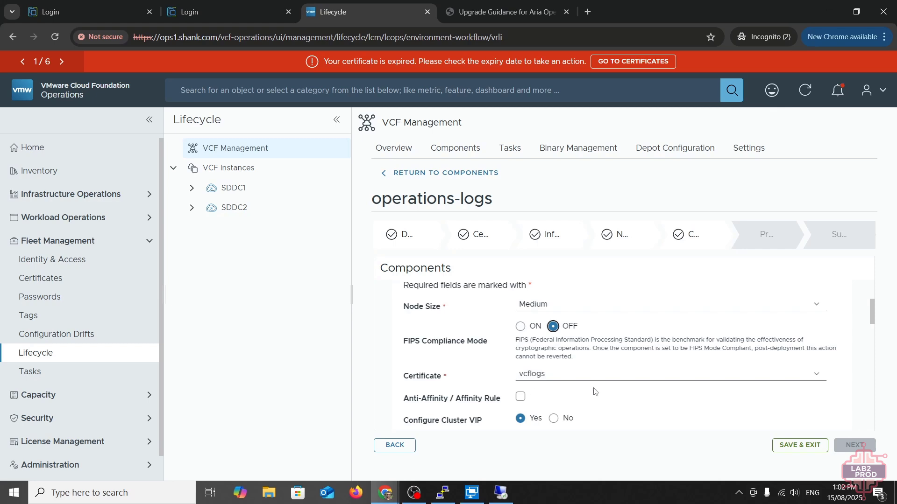
scroll("down", 3)
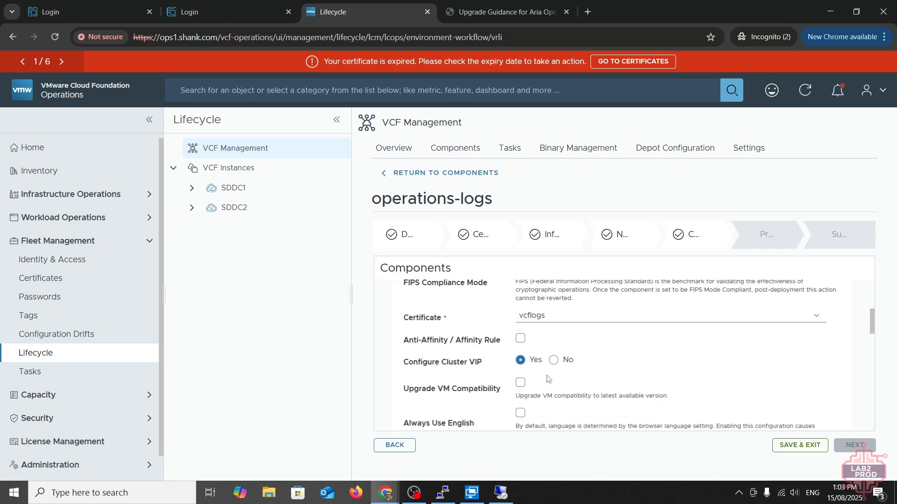
mouse_move(531, 394)
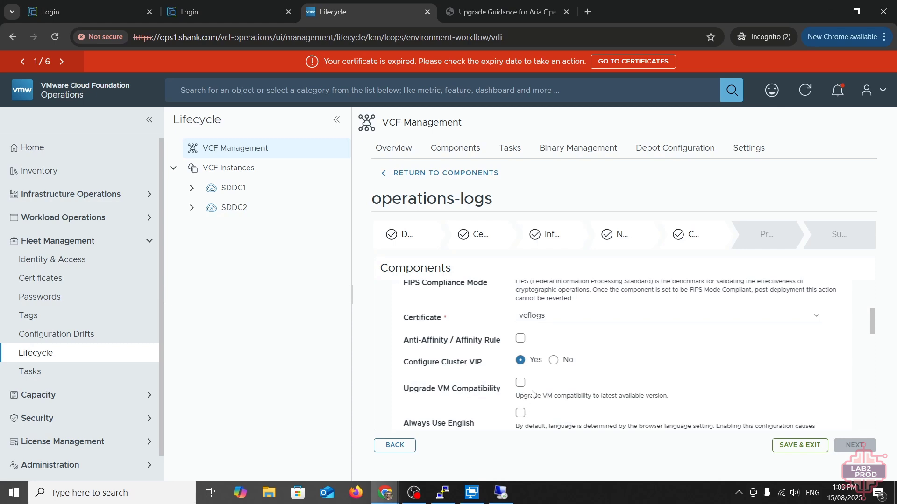
mouse_move(473, 399)
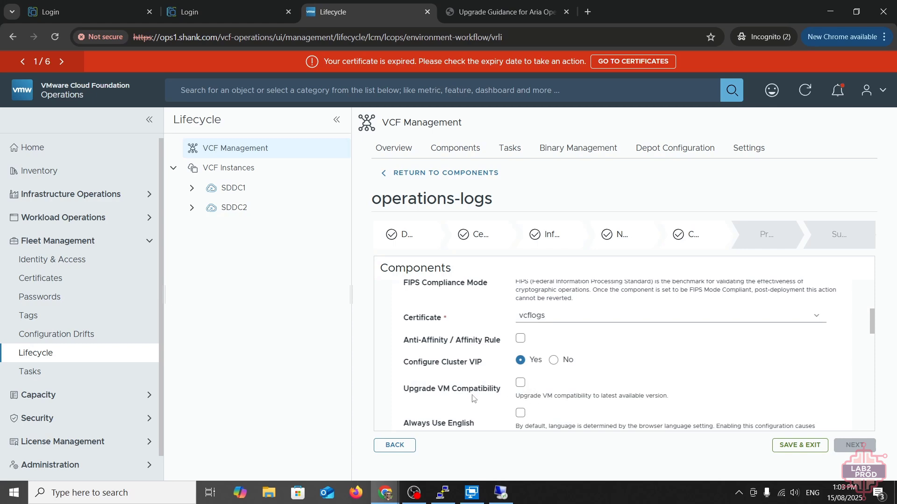
scroll("down", 3)
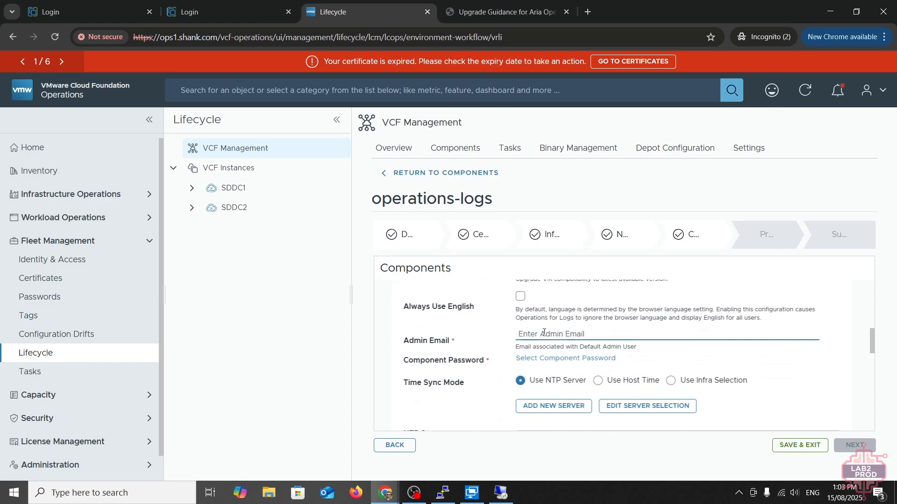
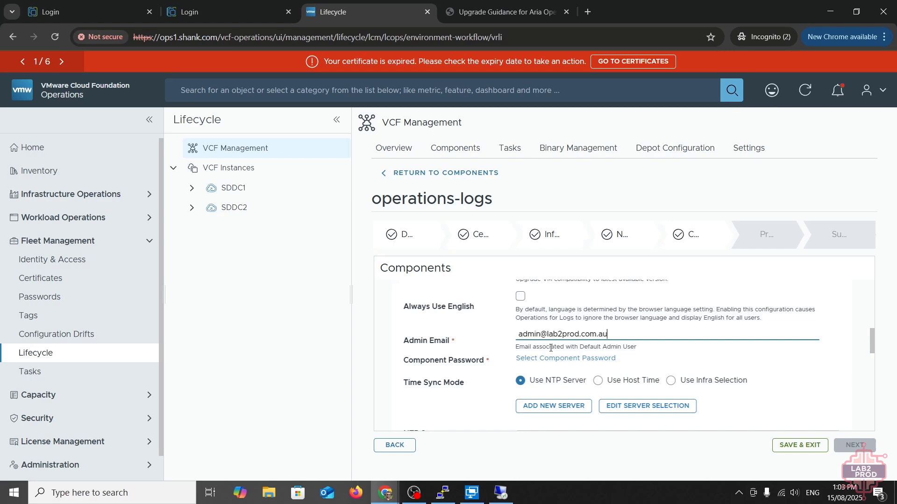
- Finish the admin email and assign a stored credential as the component password
left_click(564, 358)
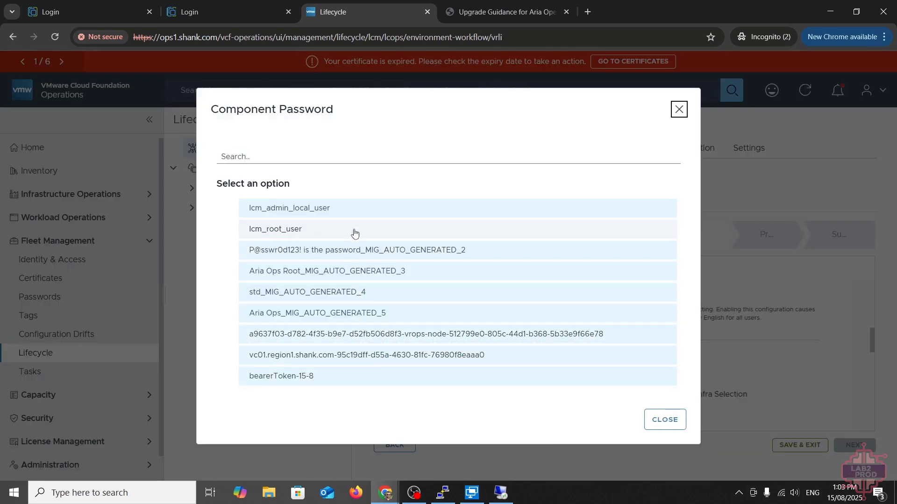
left_click(356, 250)
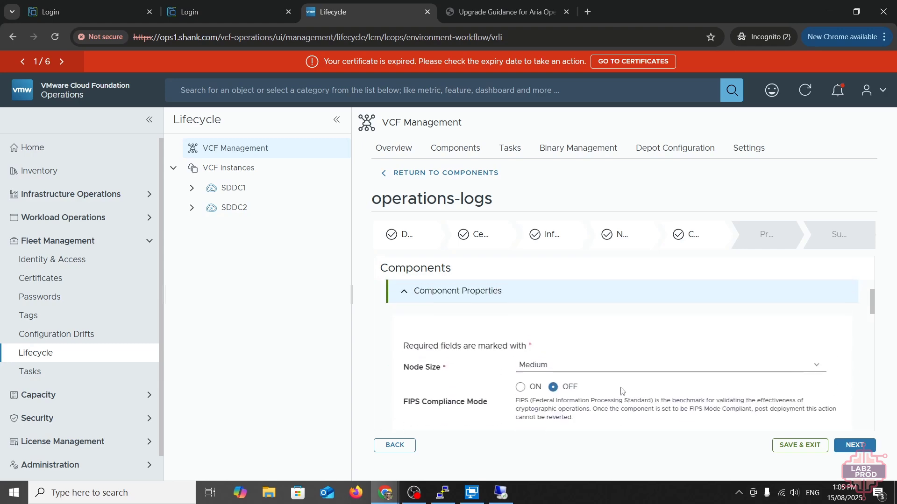
scroll("down", 3)
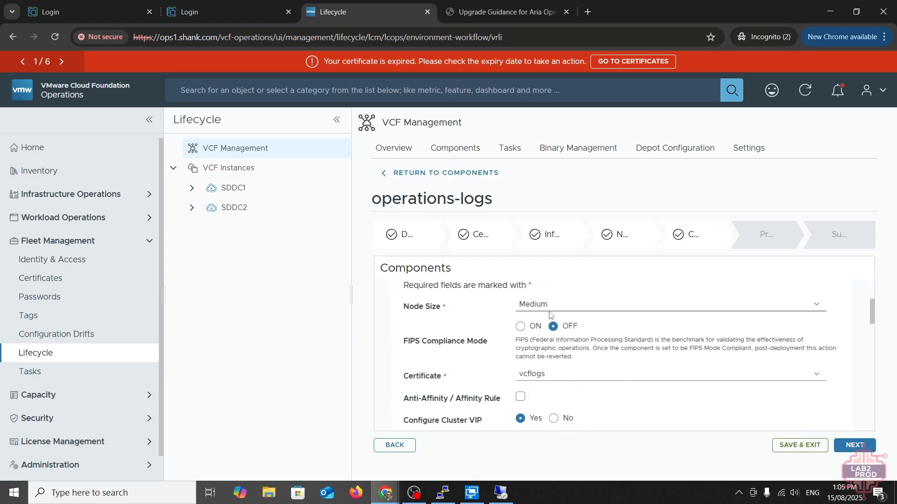
scroll("down", 3)
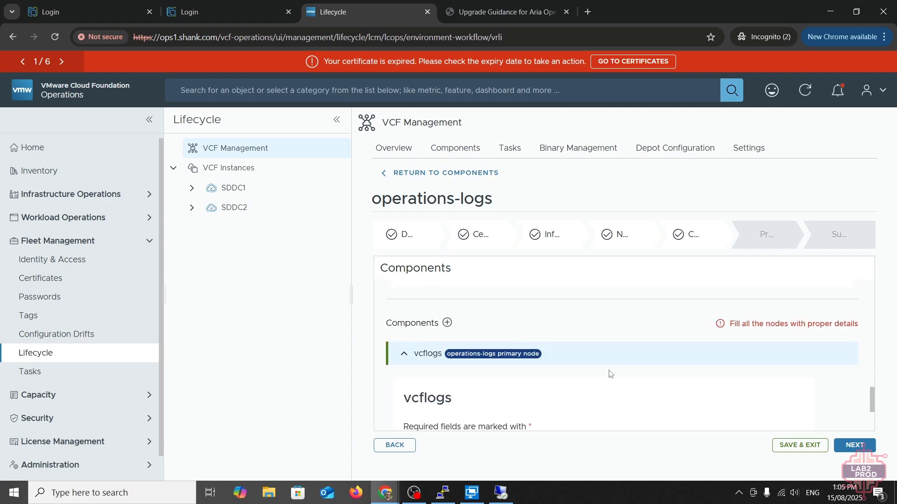
- Scroll to the vcflogs primary node section to set its VM name to vcflogs1
scroll("down", 3)
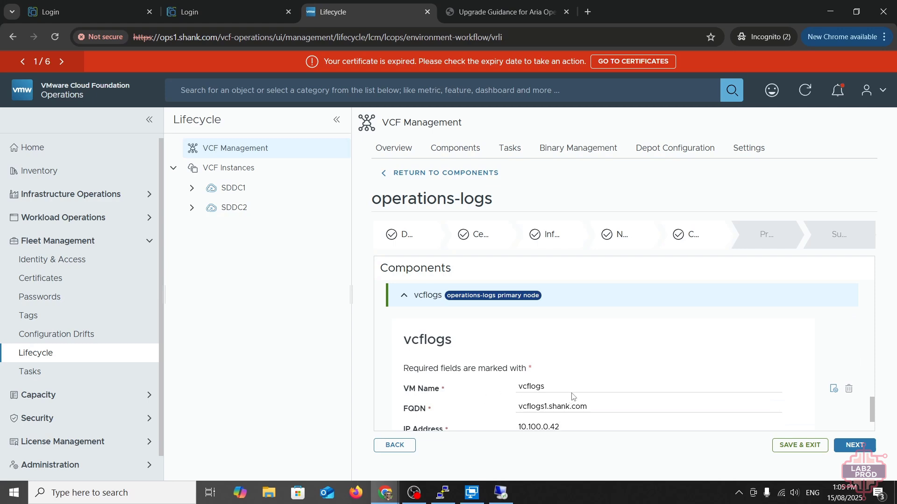
scroll("down", 3)
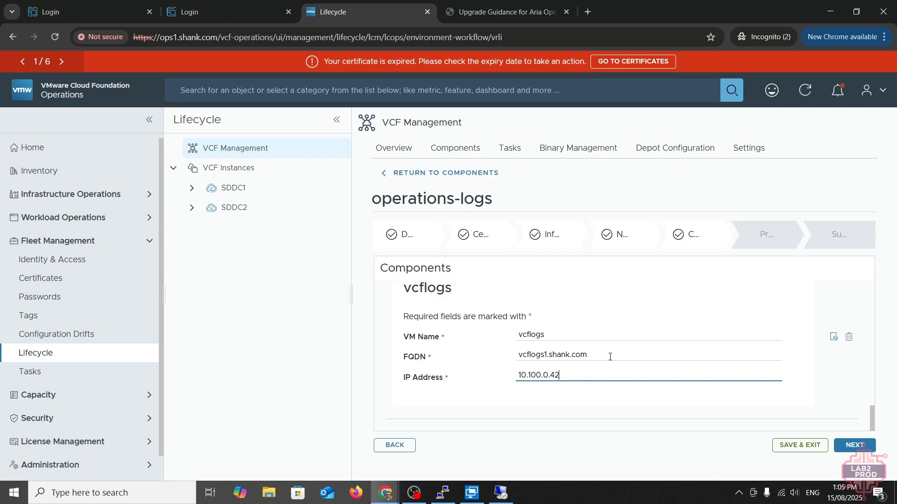
mouse_move(691, 373)
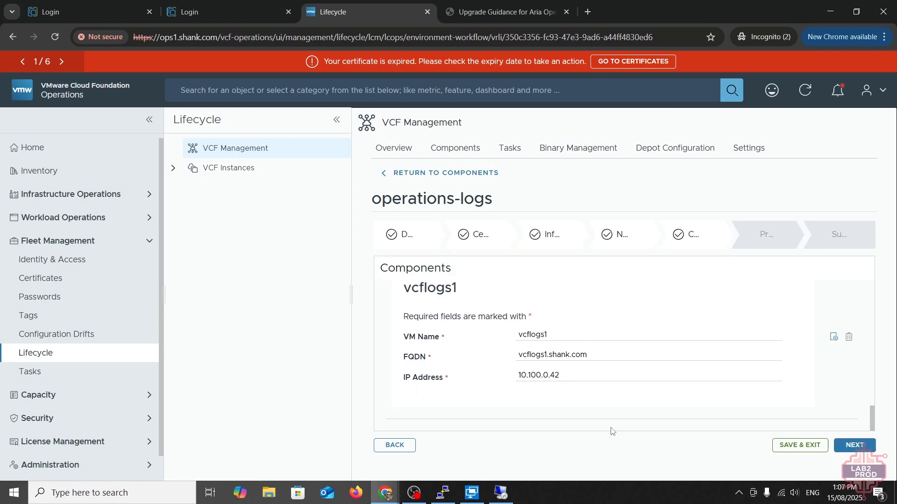
- Run the precheck and view the failed certificate data validation for vcflogs1
left_click(852, 446)
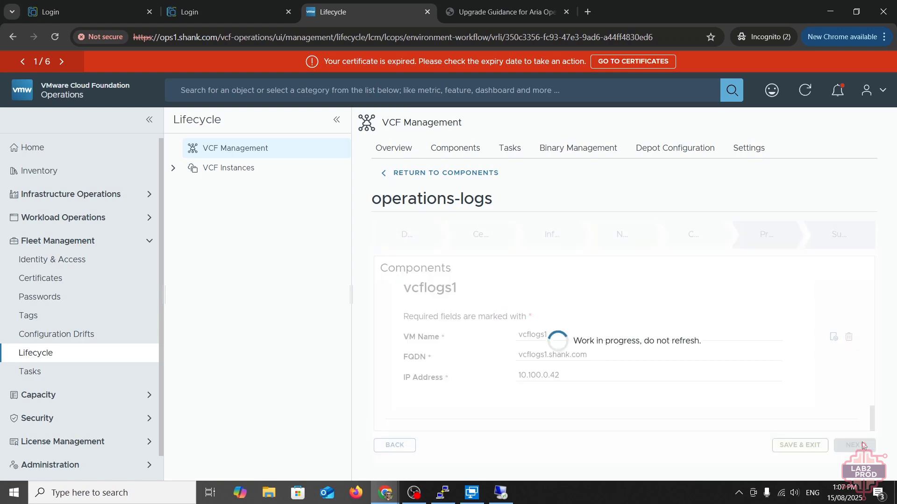
left_click(855, 445)
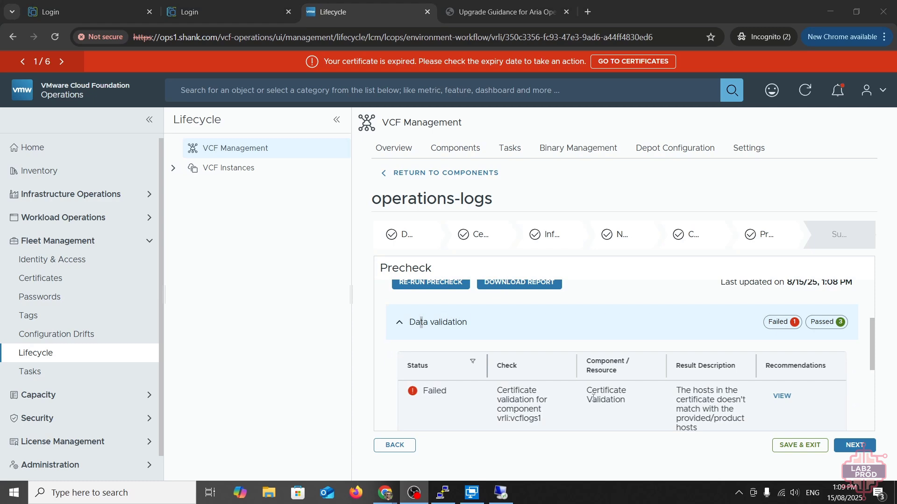
mouse_move(573, 394)
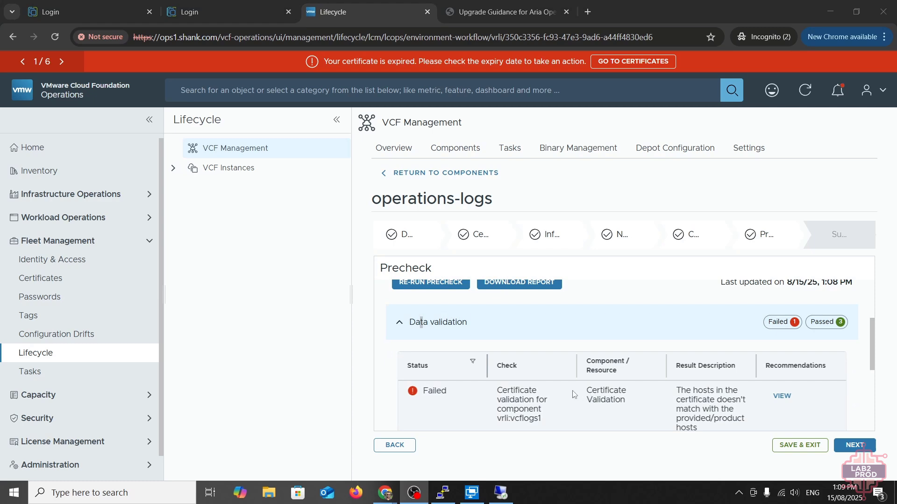
mouse_move(582, 409)
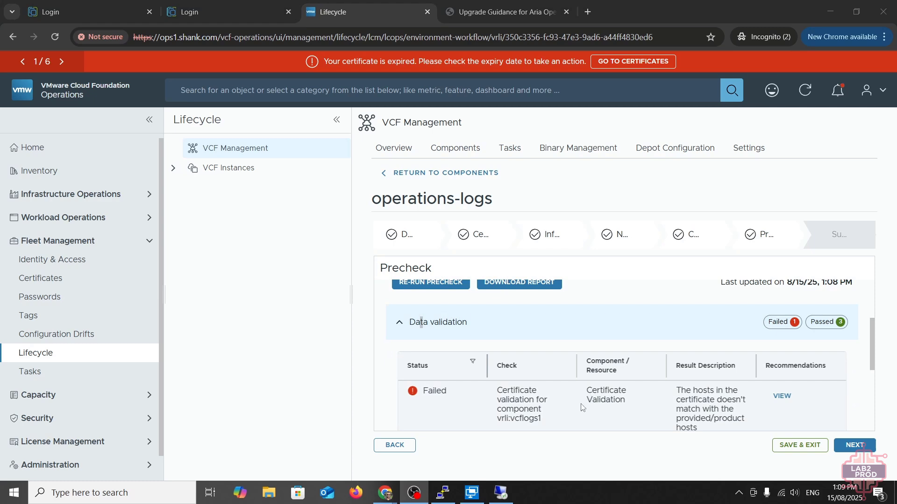
- Step back through Network and Components to the Certificate step with vcflogs selected
left_click(394, 445)
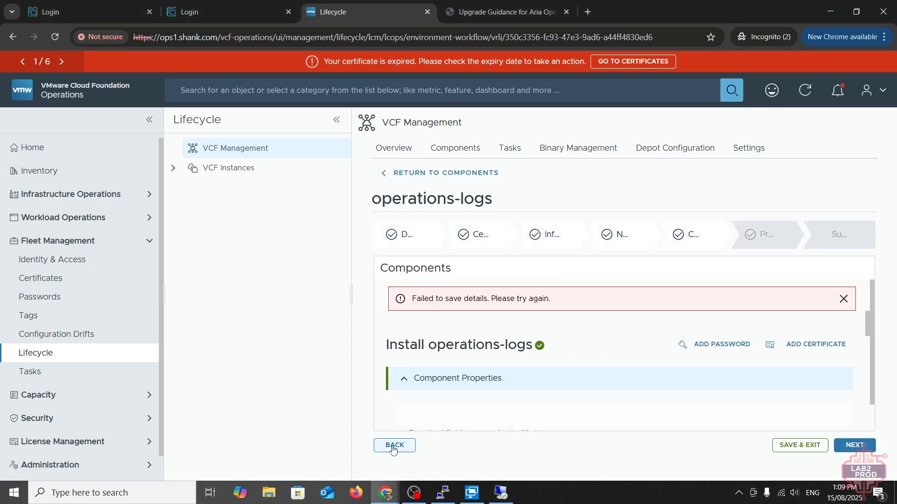
left_click(394, 445)
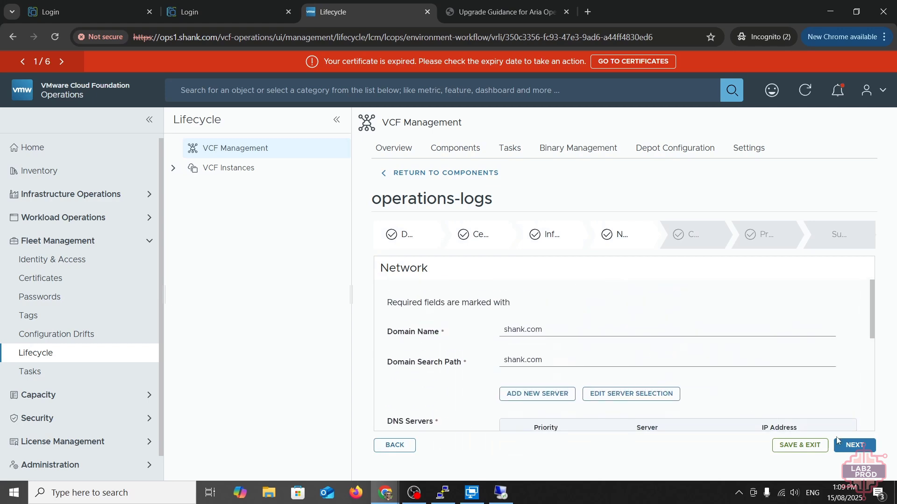
left_click(853, 444)
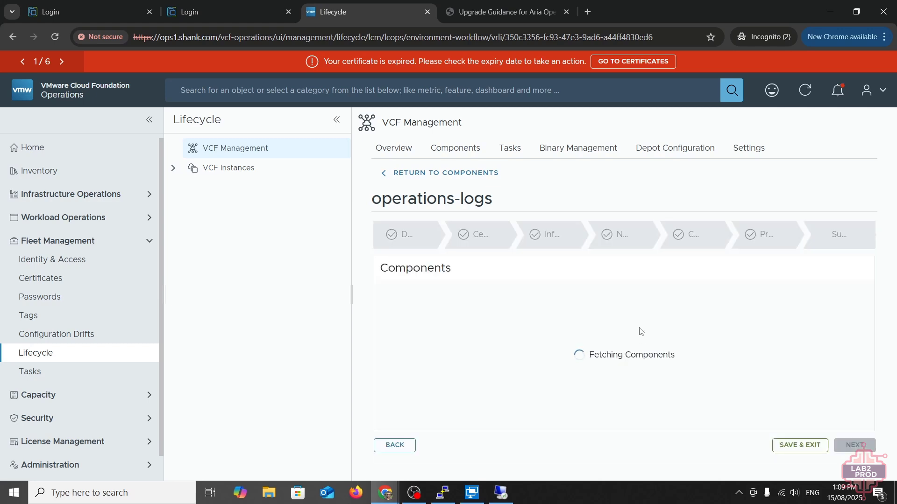
left_click(853, 445)
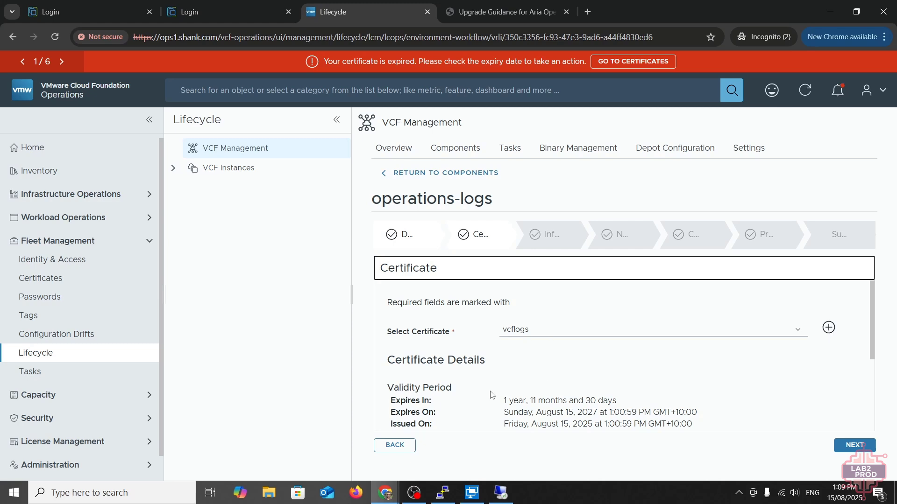
mouse_move(828, 331)
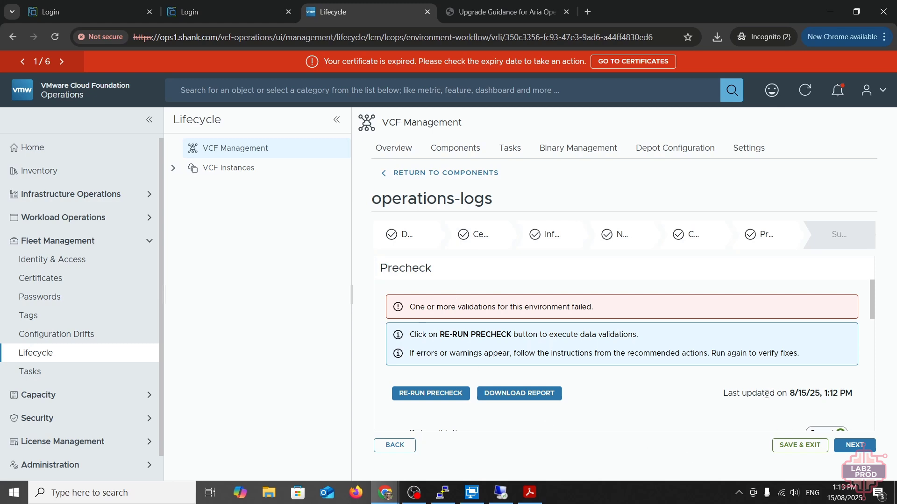
mouse_move(579, 246)
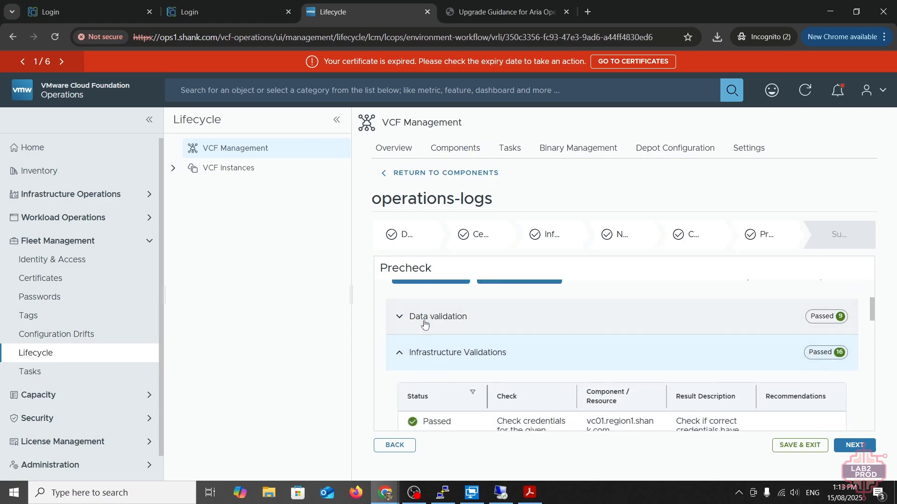
- Review the failed root password check for 10.100.0.42 and return to the Infrastructure step
left_click(438, 316)
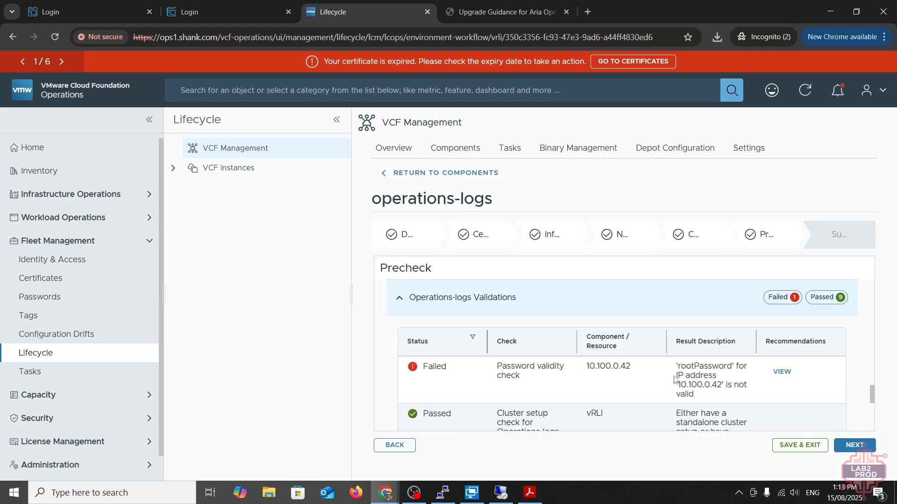
mouse_move(656, 375)
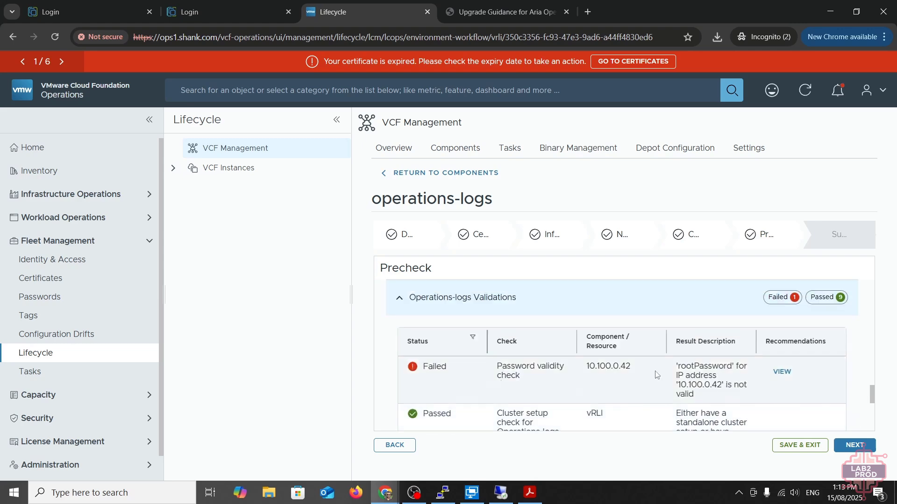
mouse_move(657, 371)
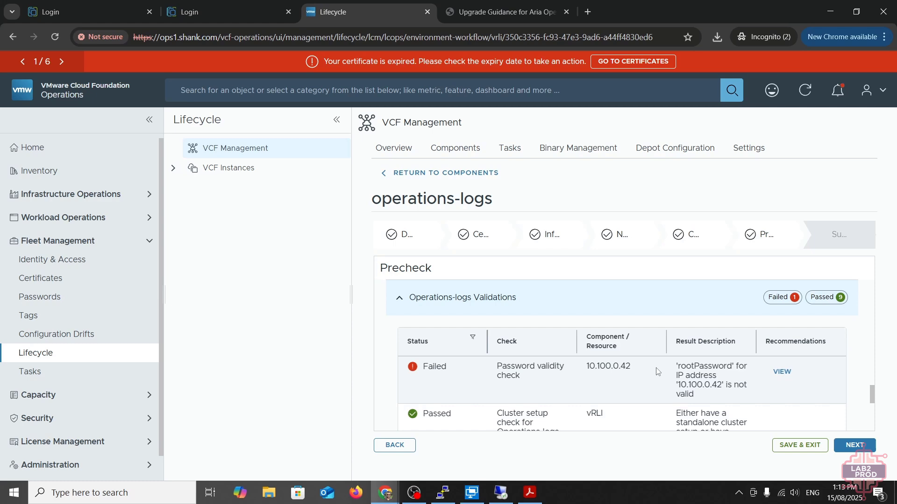
mouse_move(713, 350)
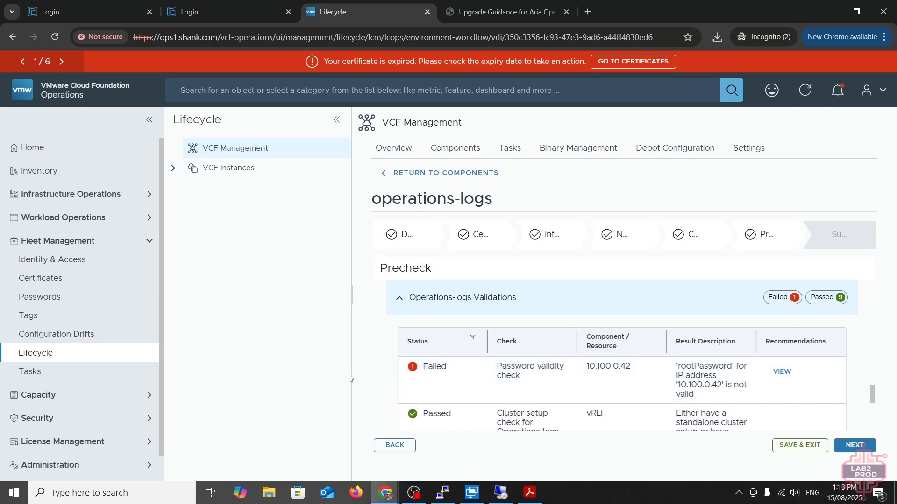
mouse_move(610, 371)
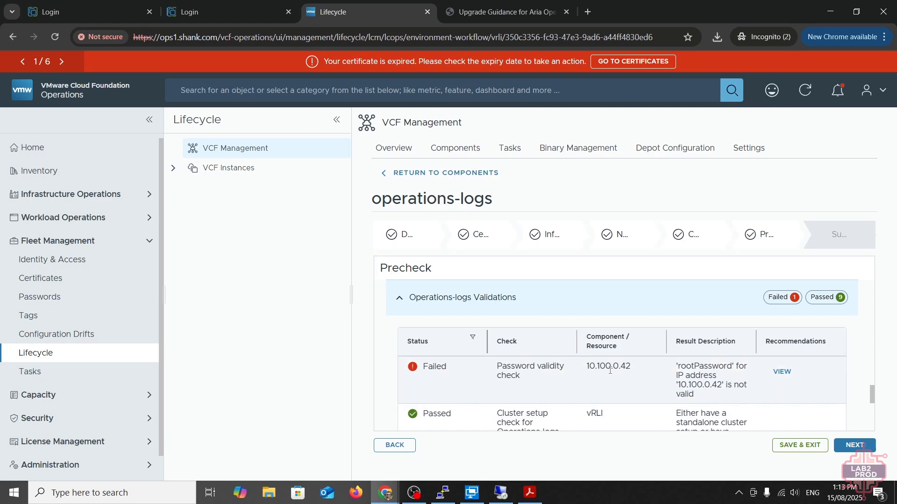
mouse_move(562, 400)
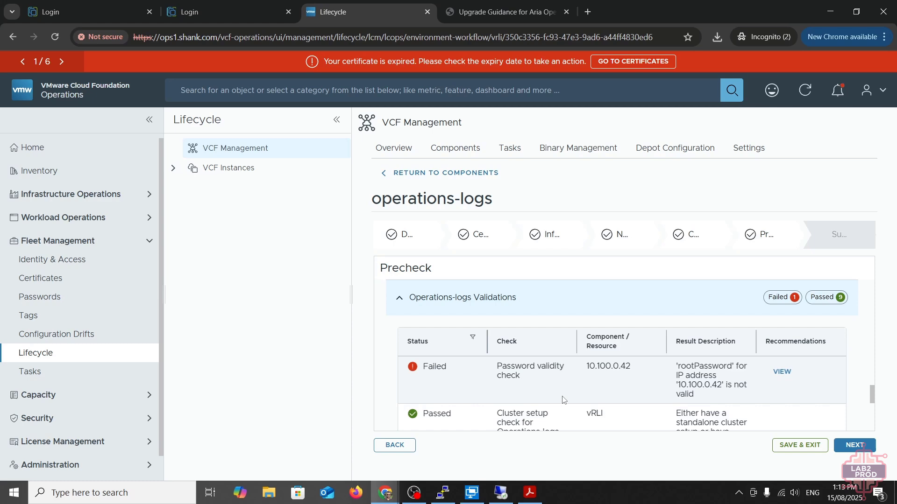
left_click(853, 444)
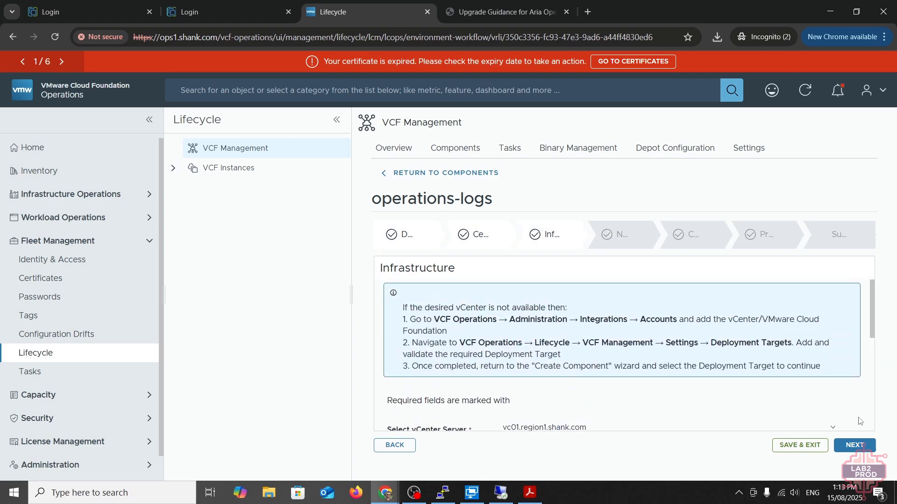
- Advance from the Network step to the operations-logs Components form
left_click(852, 445)
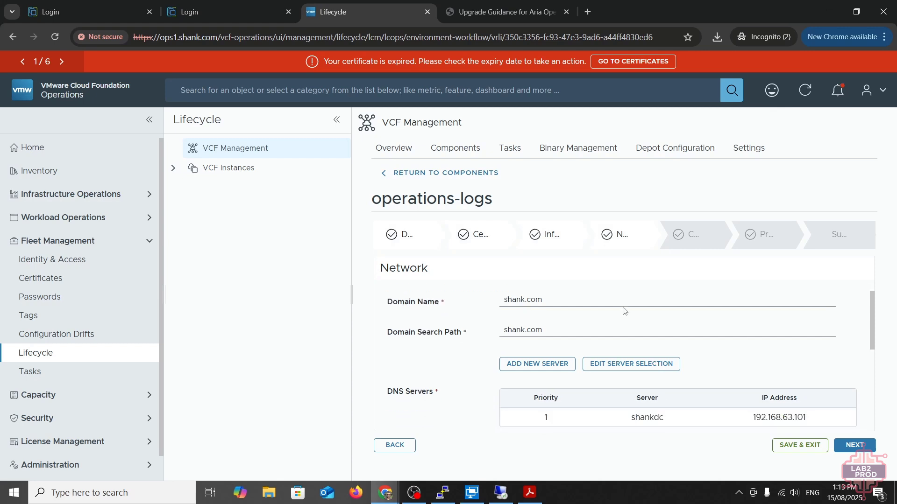
left_click(853, 445)
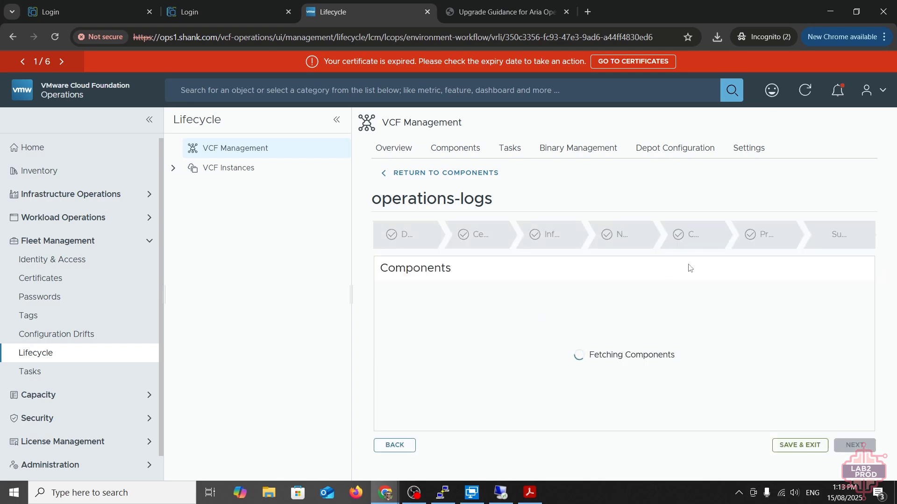
mouse_move(575, 349)
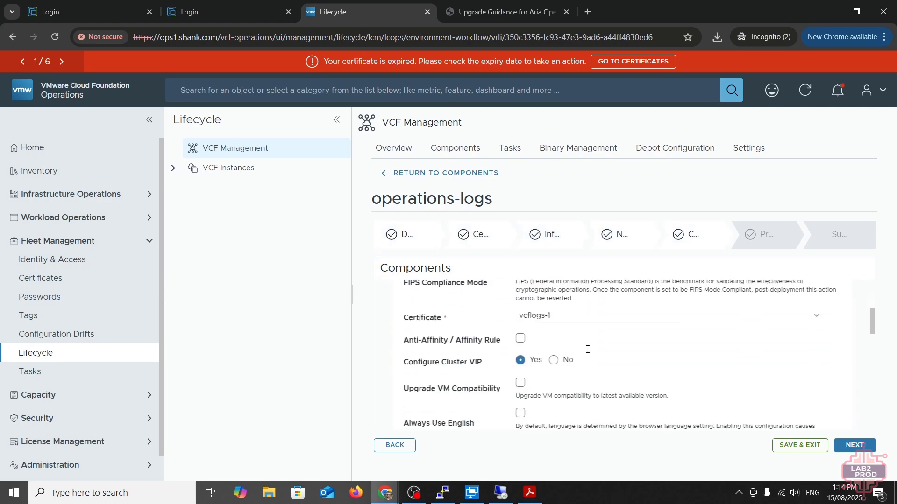
mouse_move(574, 363)
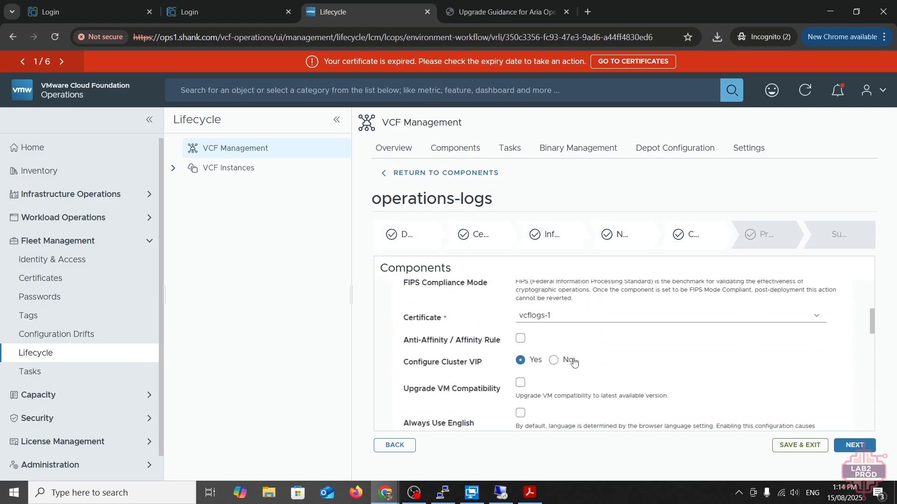
scroll("down", 3)
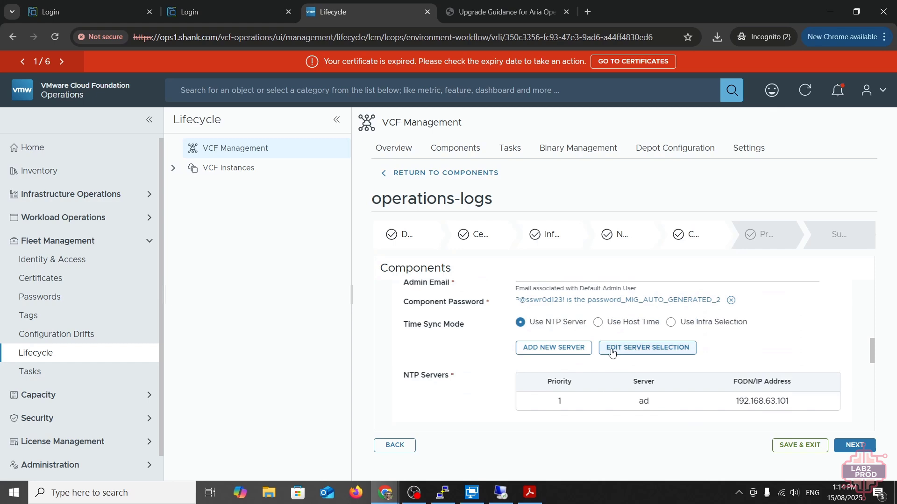
- Dismiss Select Component Password without choosing, leaving the component password unset
left_click(617, 300)
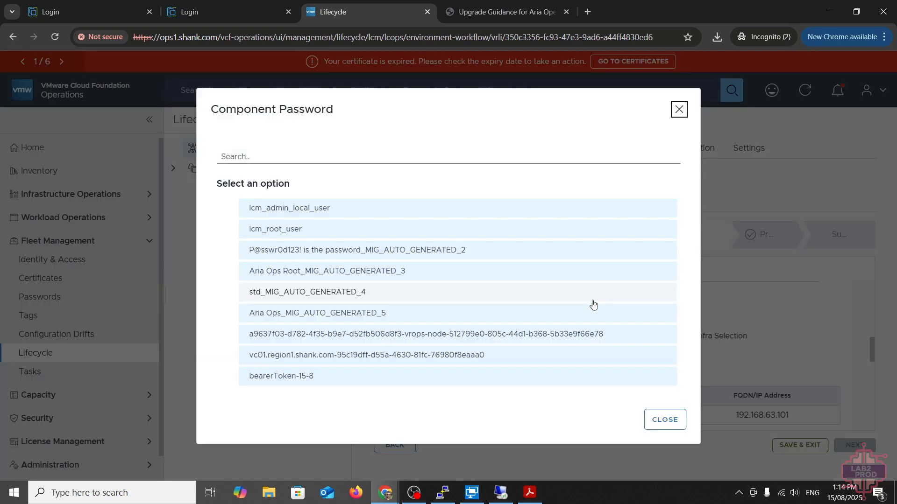
mouse_move(538, 315)
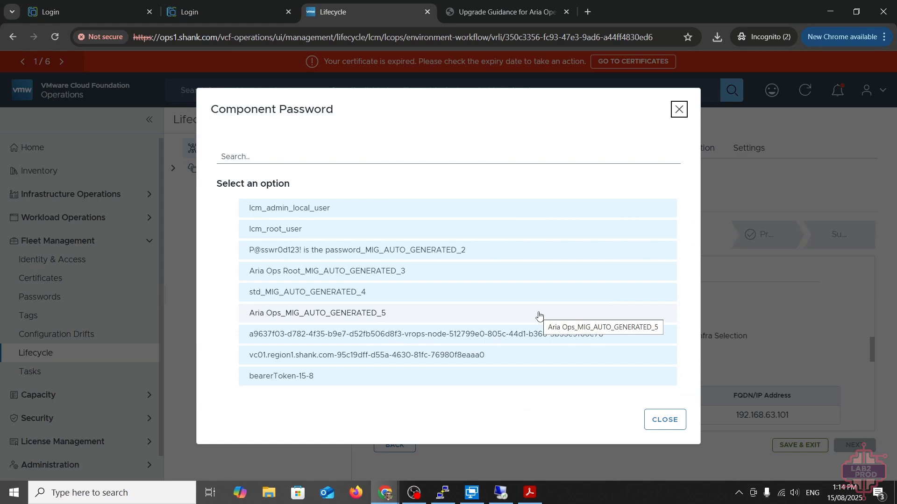
left_click(678, 110)
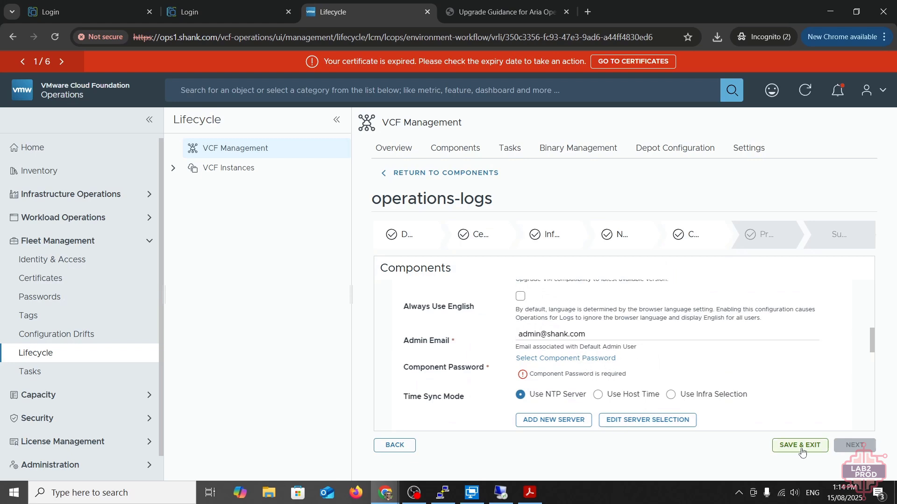
left_click(798, 445)
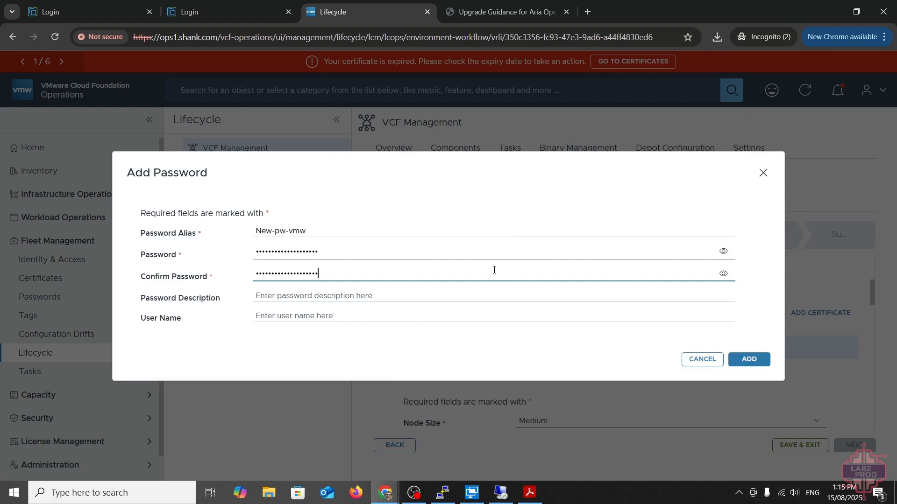
mouse_move(544, 314)
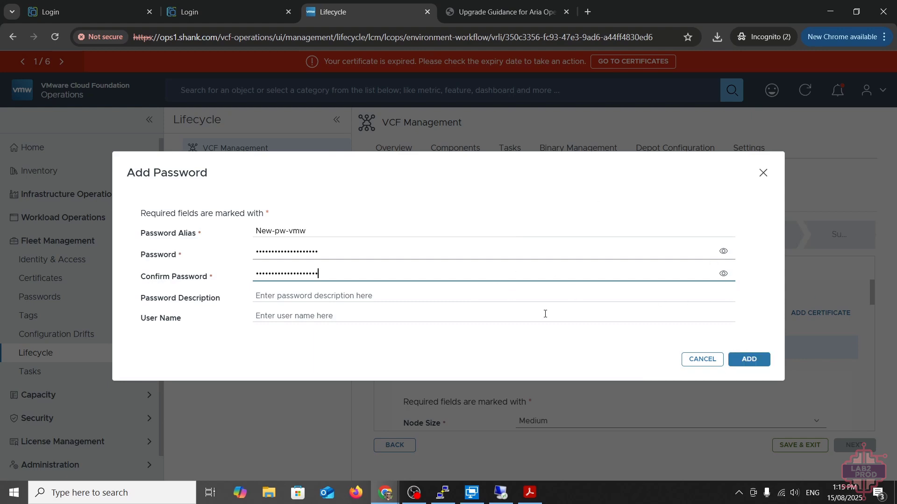
left_click(748, 358)
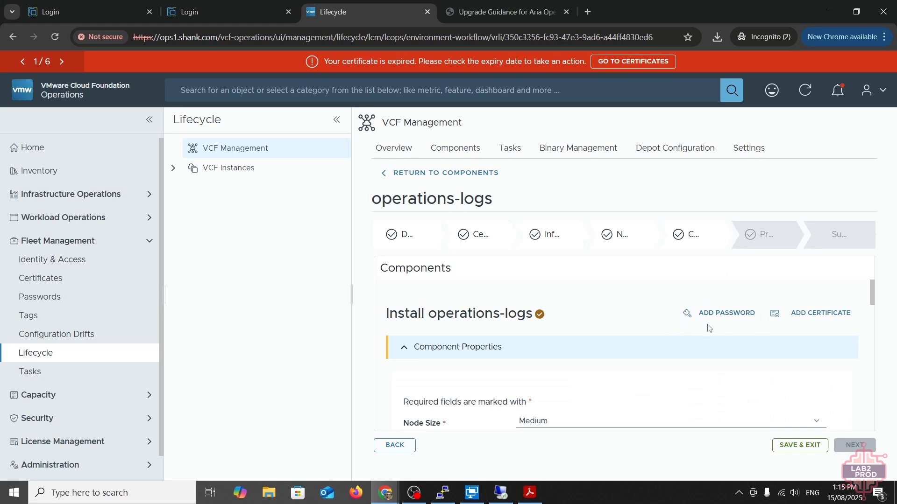
scroll("down", 3)
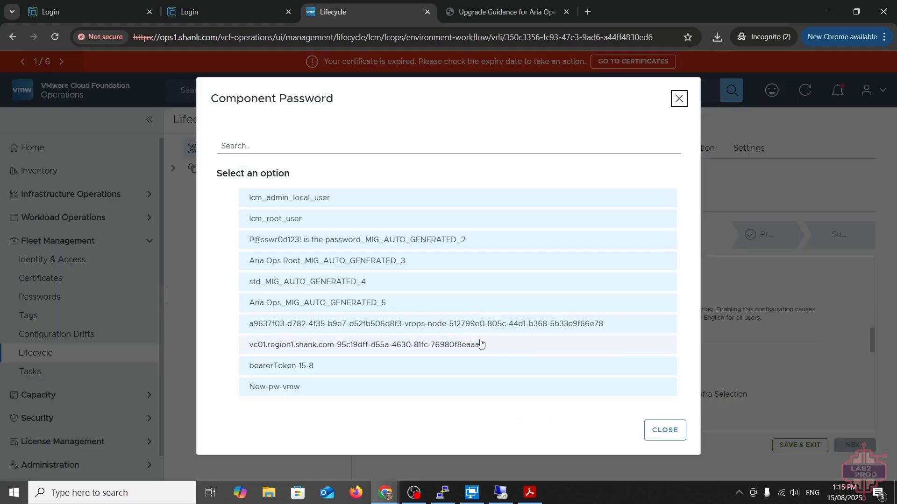
left_click(274, 386)
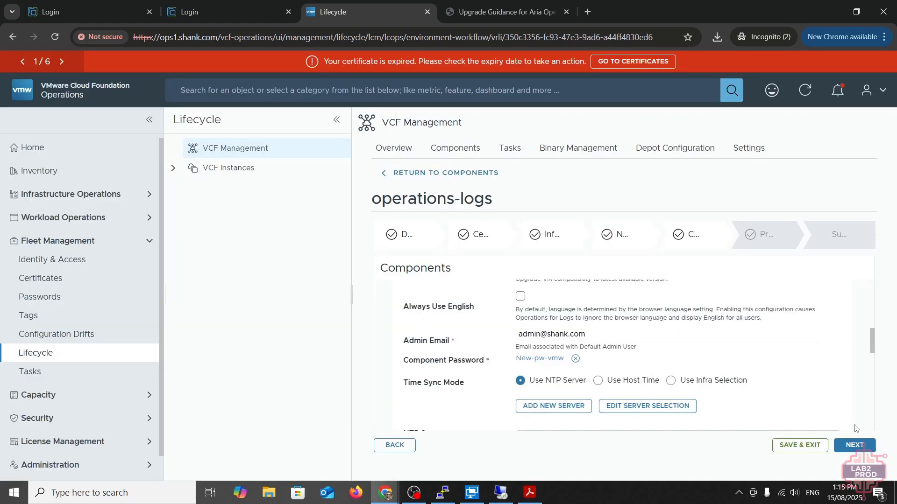
left_click(853, 445)
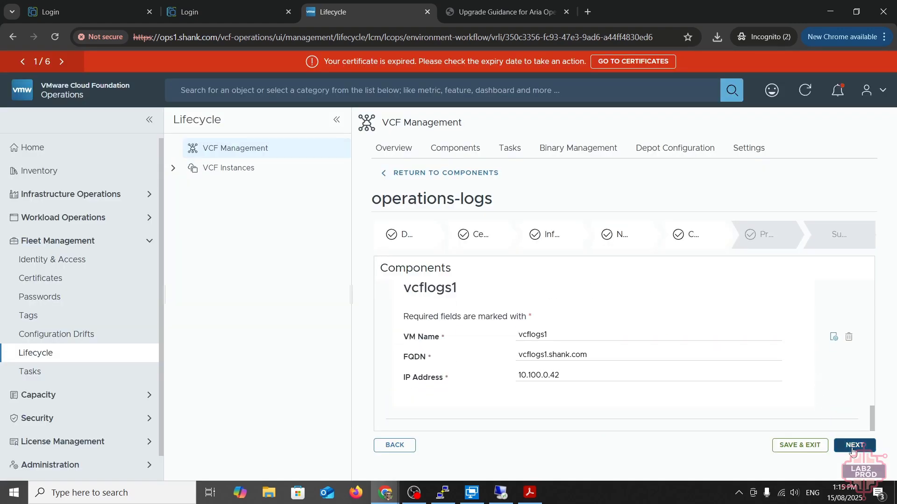
- Re-run the precheck until all validations pass, then proceed to the Summary step
left_click(853, 444)
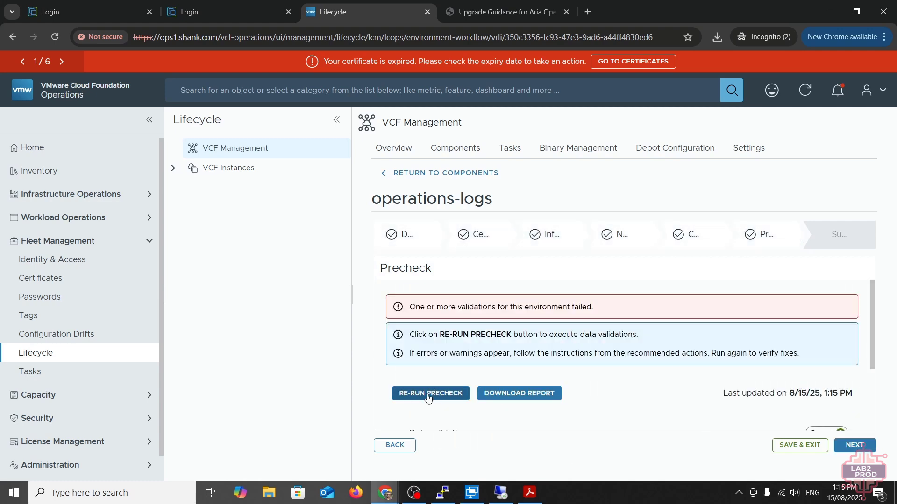
left_click(429, 393)
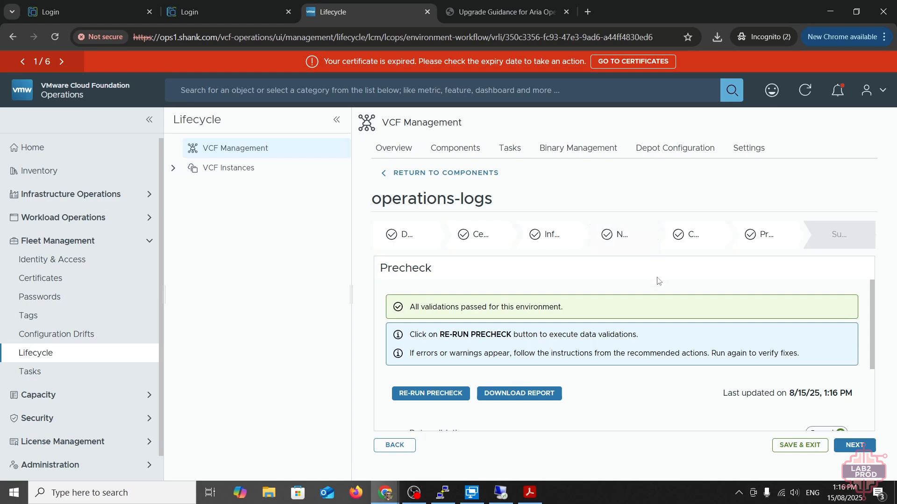
scroll("down", 3)
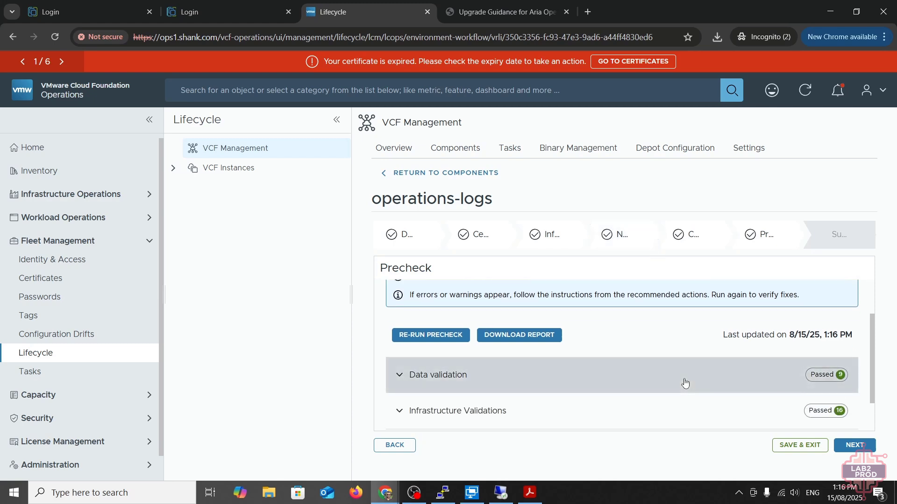
left_click(853, 445)
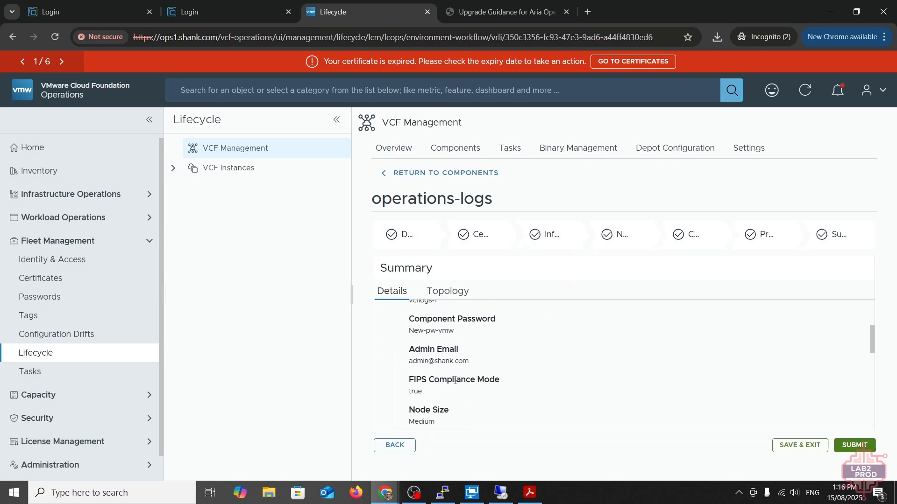
- Export the configuration JSON to Downloads and submit the operations-logs deployment
left_click(797, 323)
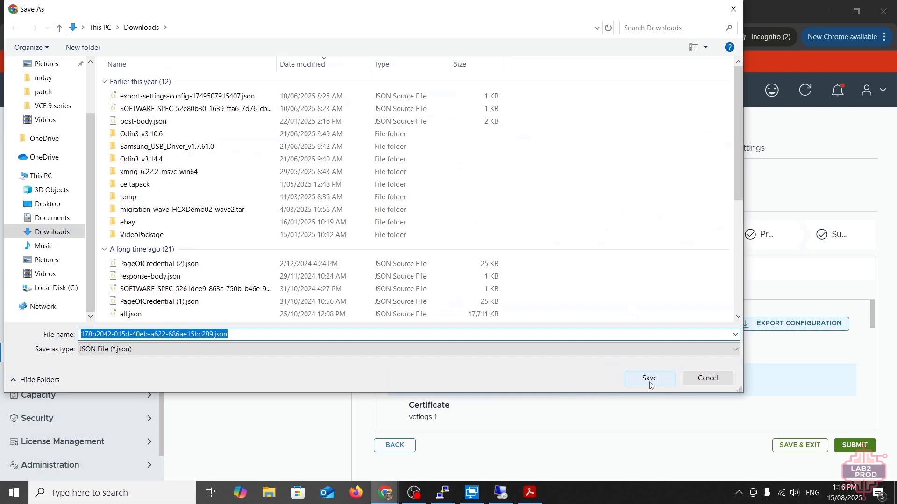
left_click(648, 378)
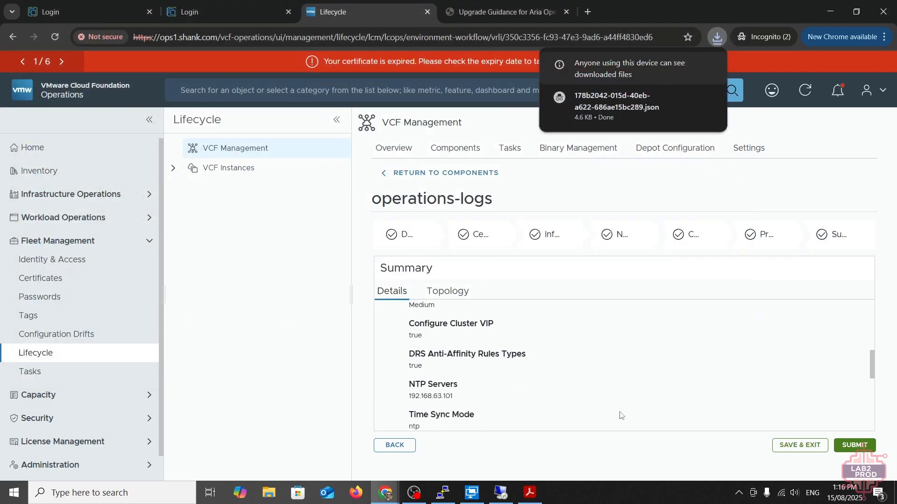
left_click(852, 445)
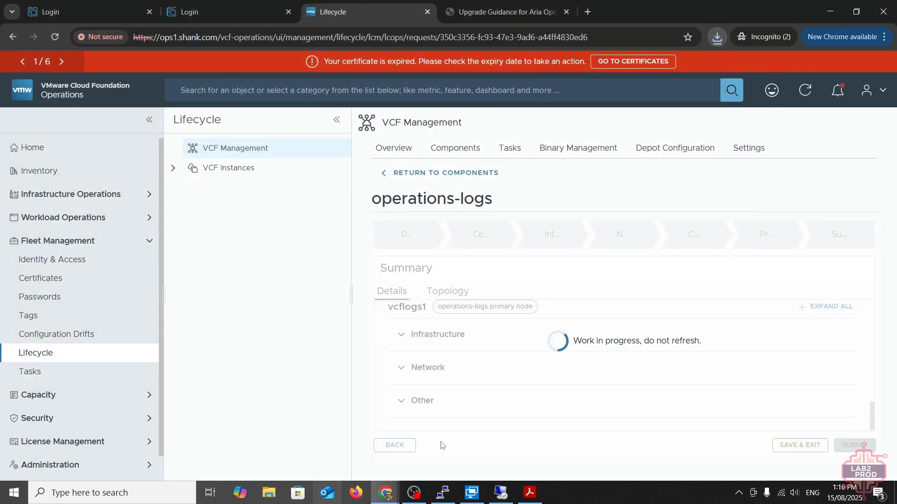
left_click(508, 147)
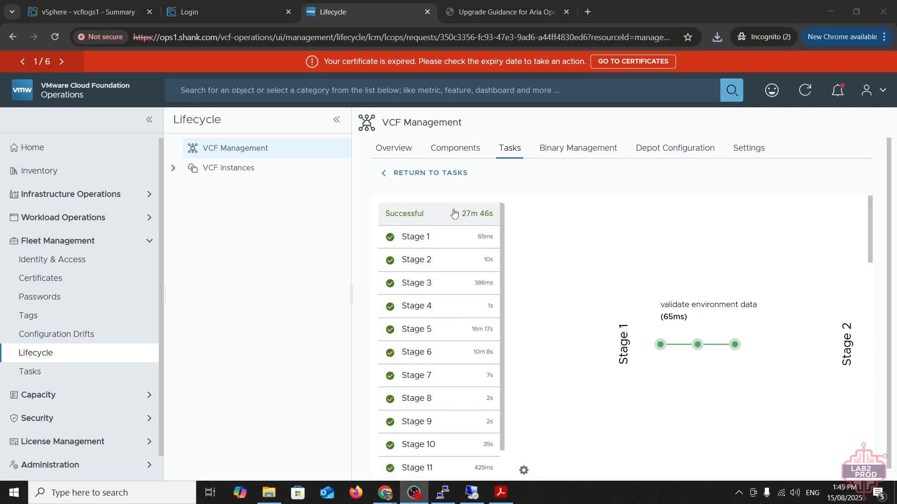
- Scroll through the deployment task's stages, all showing Successful
scroll("down", 3)
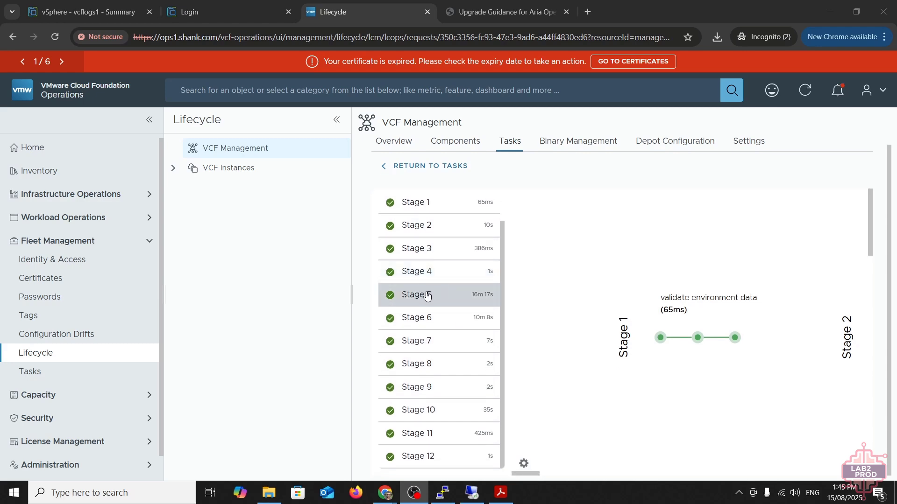
mouse_move(41, 278)
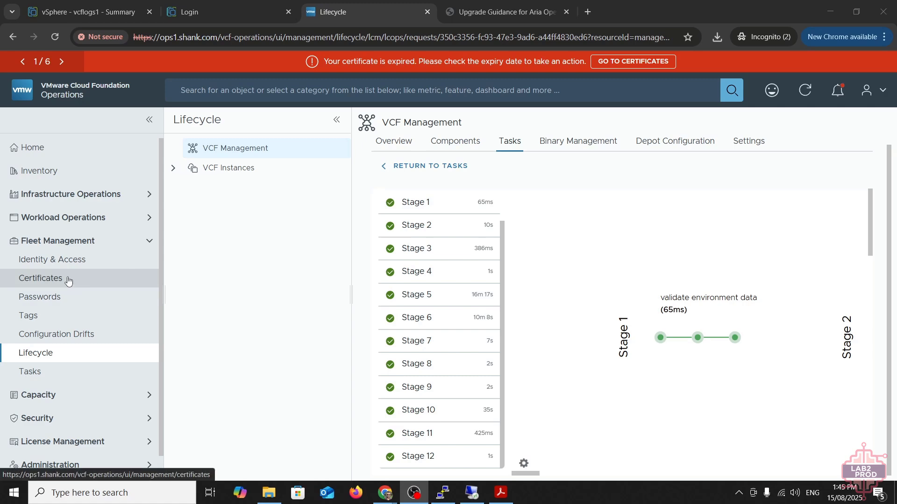
left_click(81, 11)
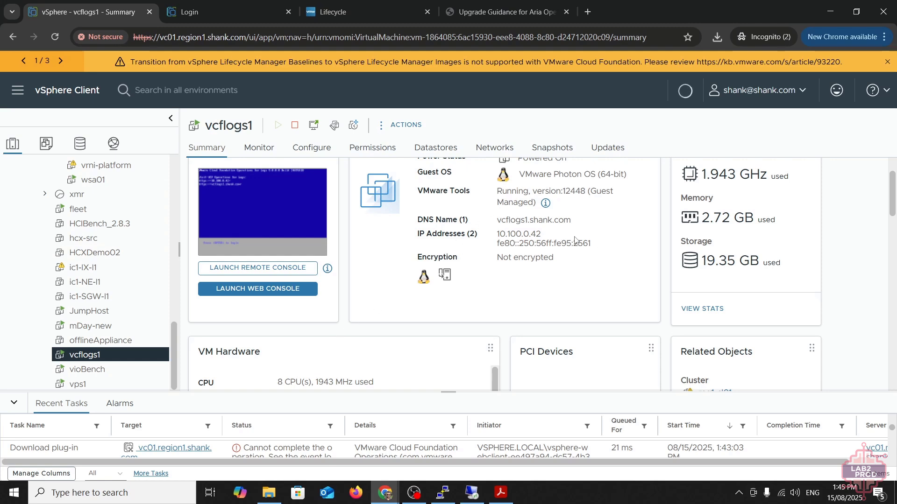
mouse_move(371, 318)
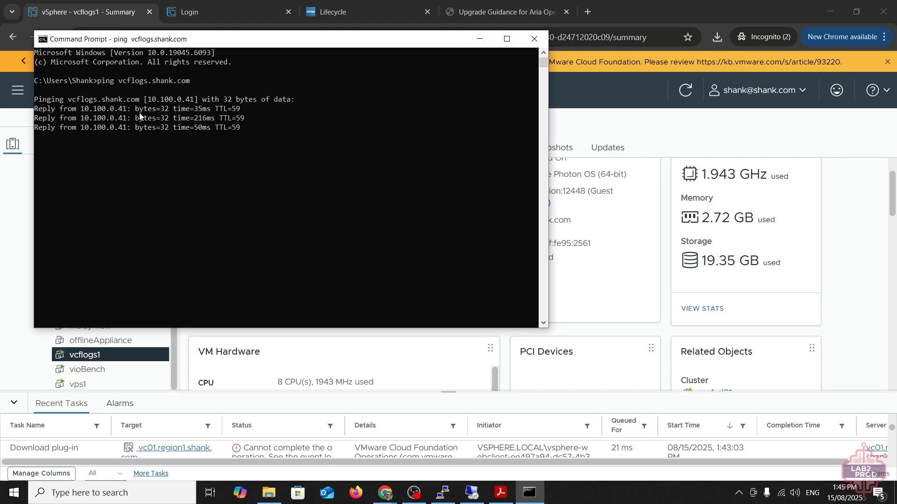
- Stop the running ping with Ctrl+C and bring the vcflogs1 vSphere summary back to front
key("ctrl+c")
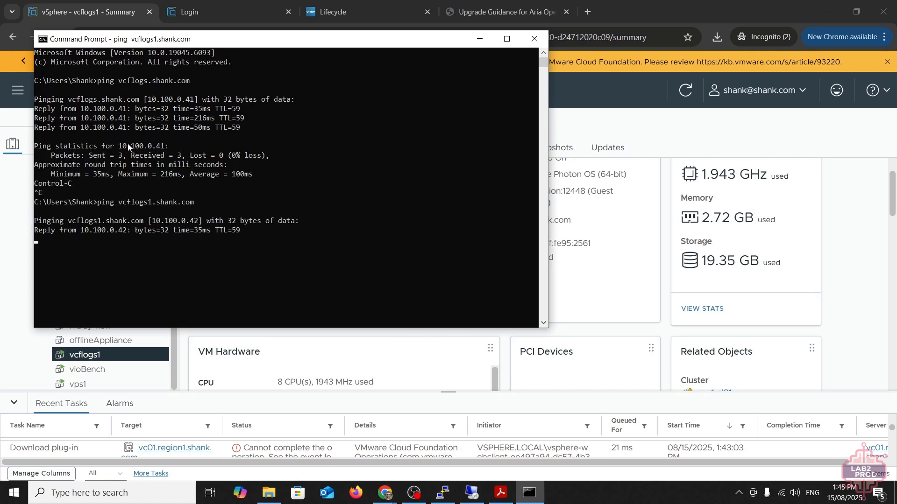
left_click(532, 39)
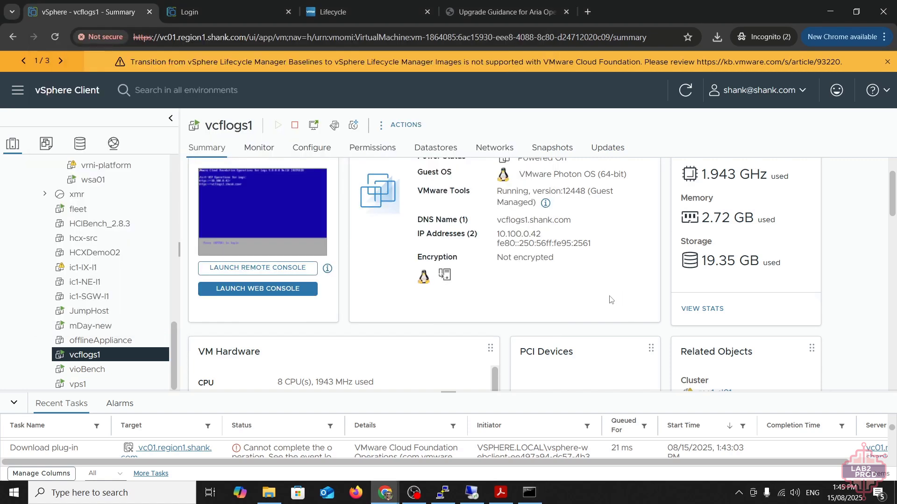